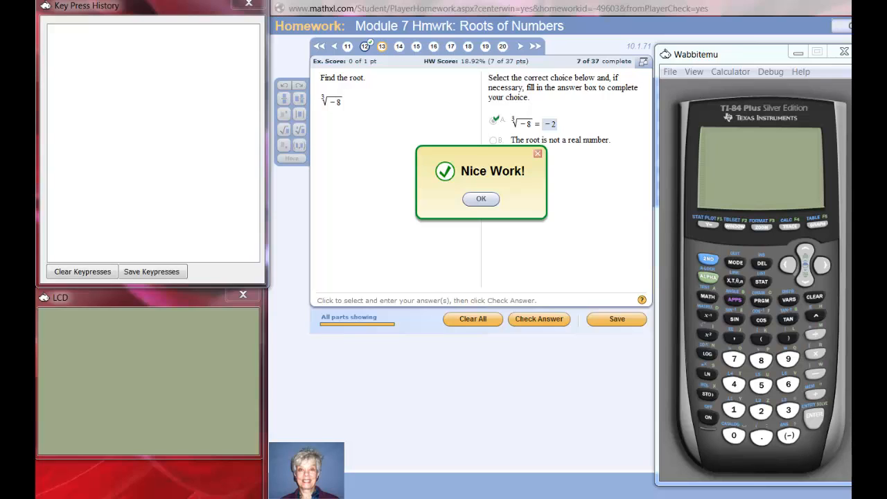
mouse_move(528, 144)
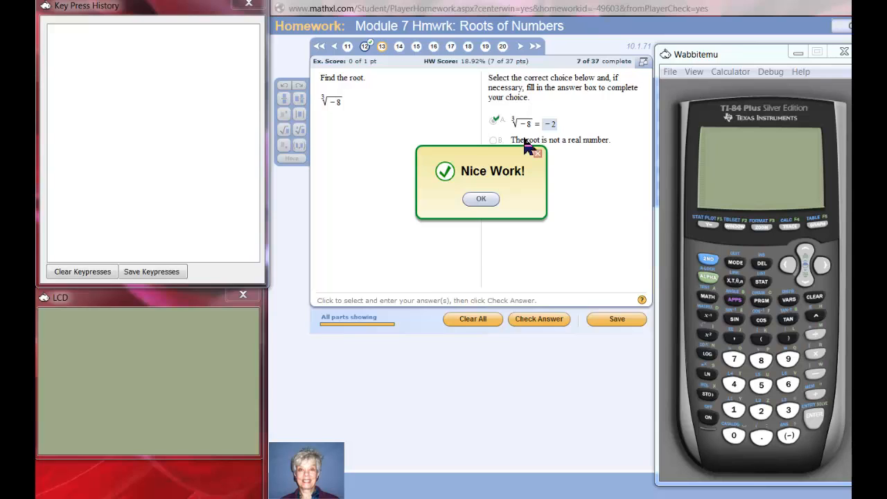
Step: Dismiss the Nice Work message for question 13 and go to question 14
click(480, 199)
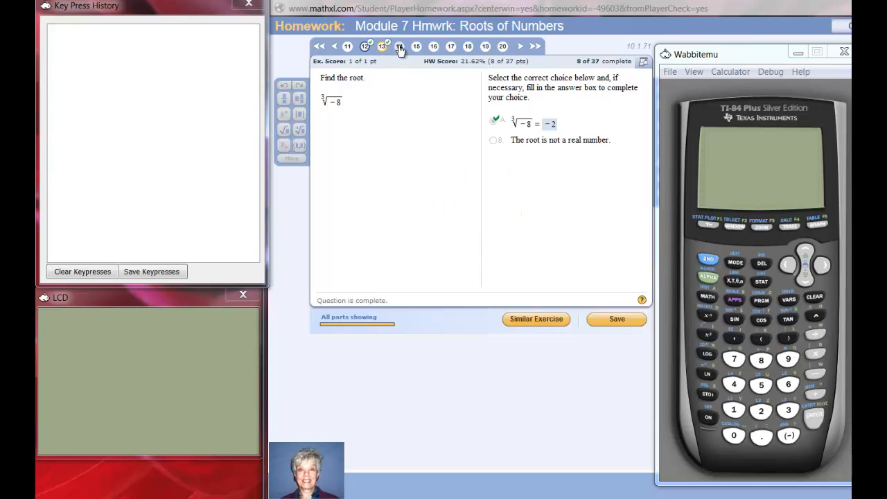
click(399, 46)
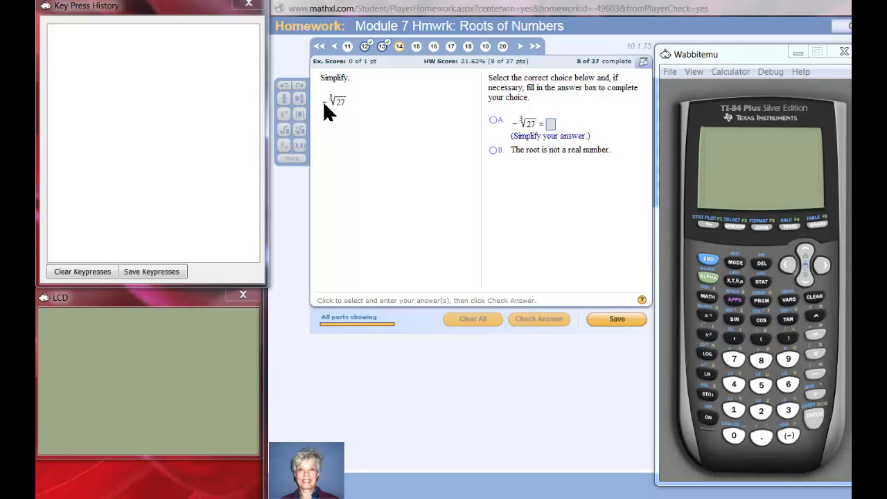
mouse_move(415, 47)
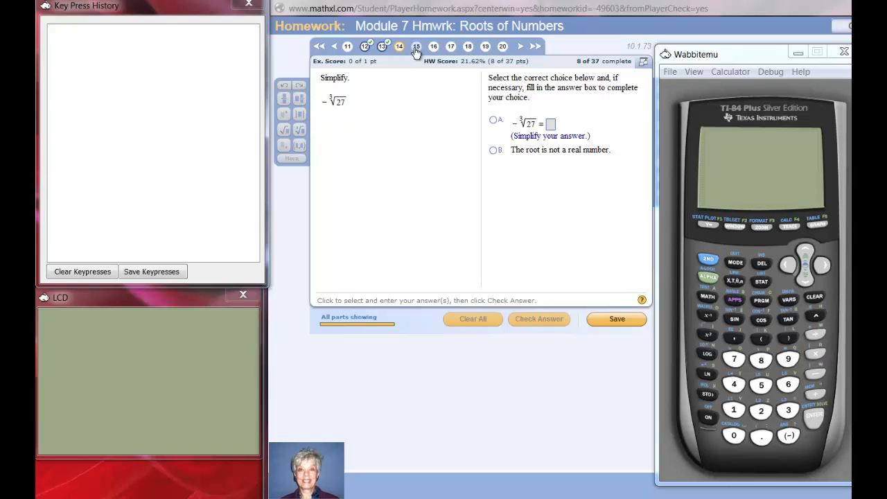
Step: Skip question 14 and open question 15, the fourth root of 16
click(416, 46)
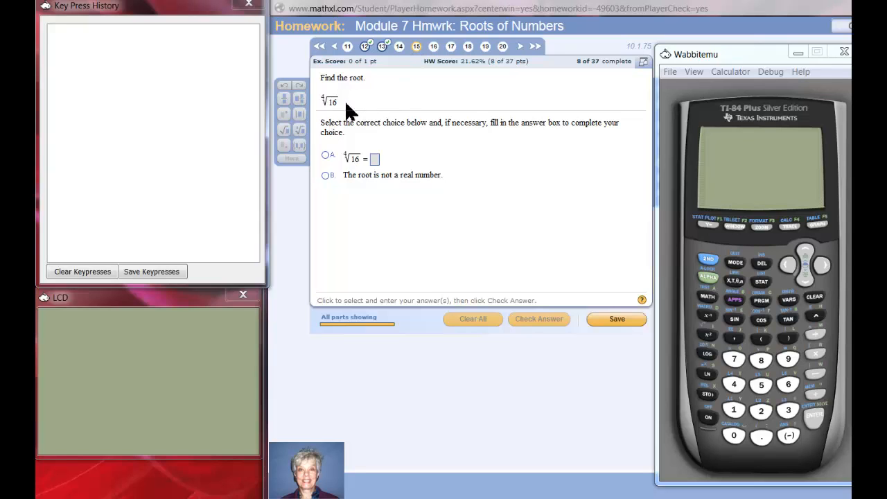
mouse_move(338, 102)
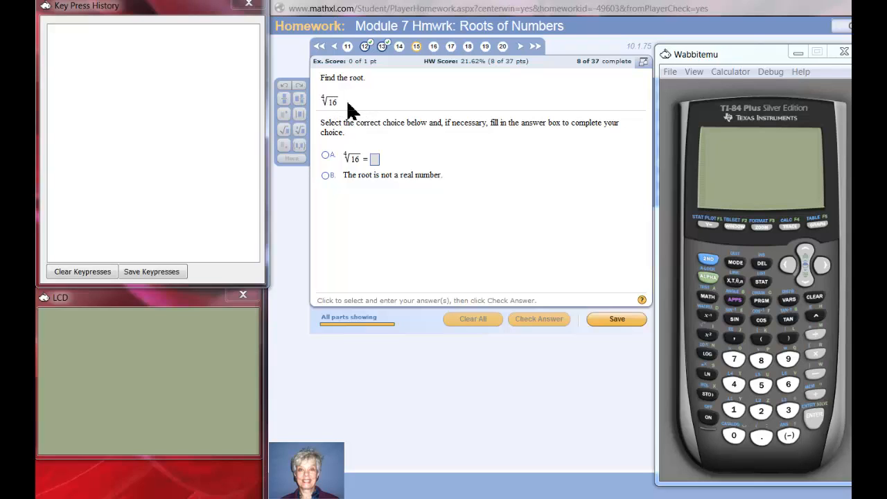
mouse_move(714, 445)
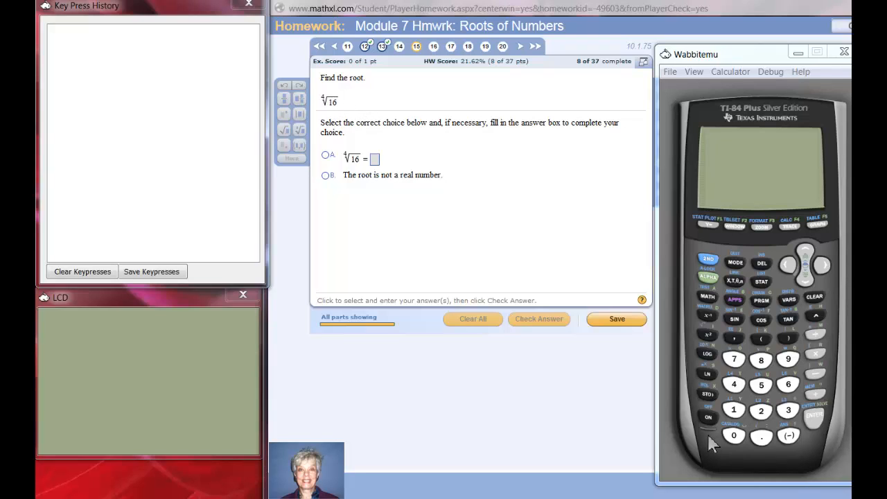
mouse_move(433, 210)
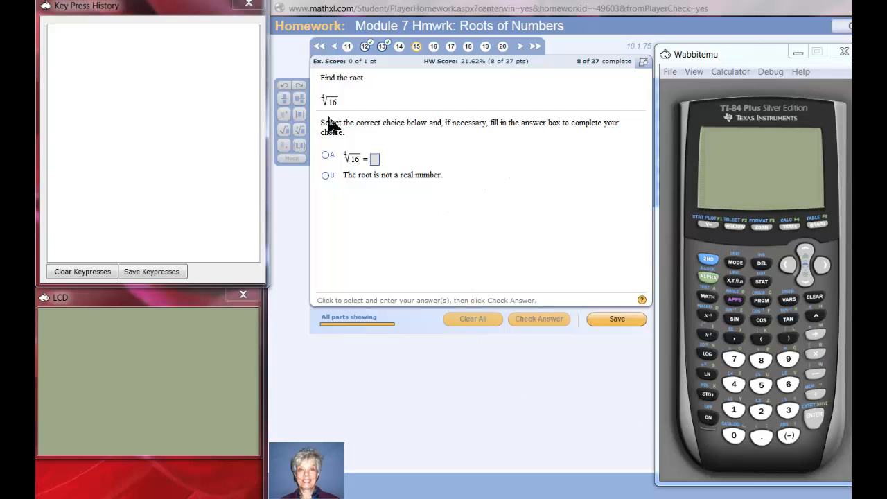
mouse_move(337, 114)
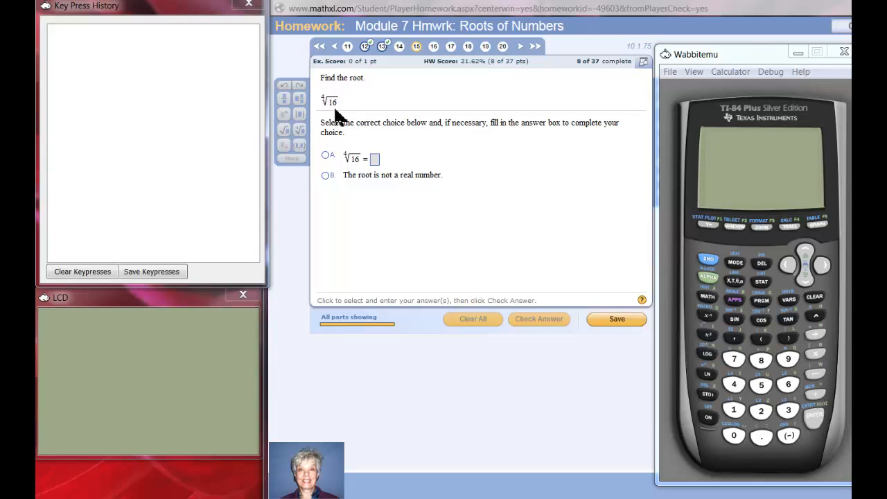
mouse_move(327, 108)
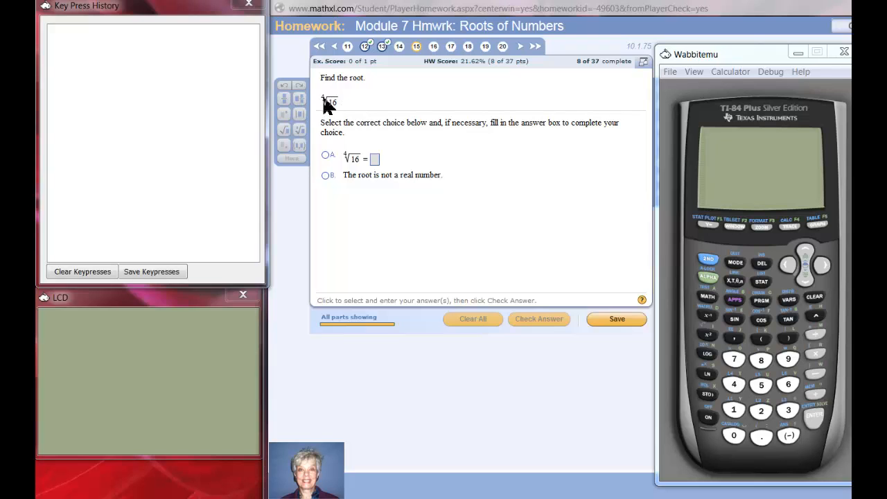
mouse_move(348, 97)
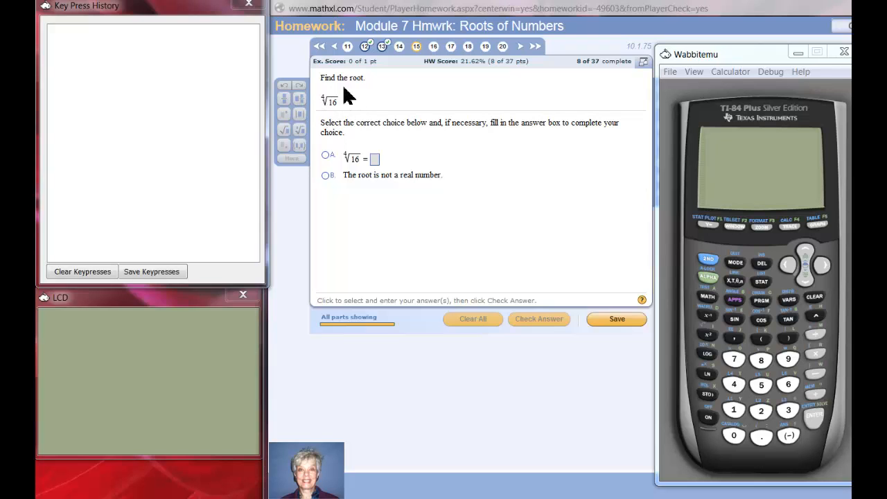
mouse_move(326, 110)
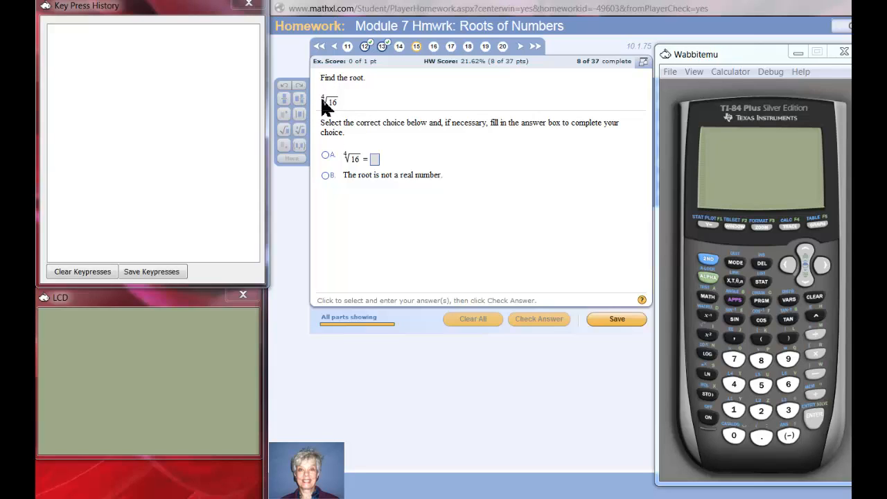
mouse_move(728, 434)
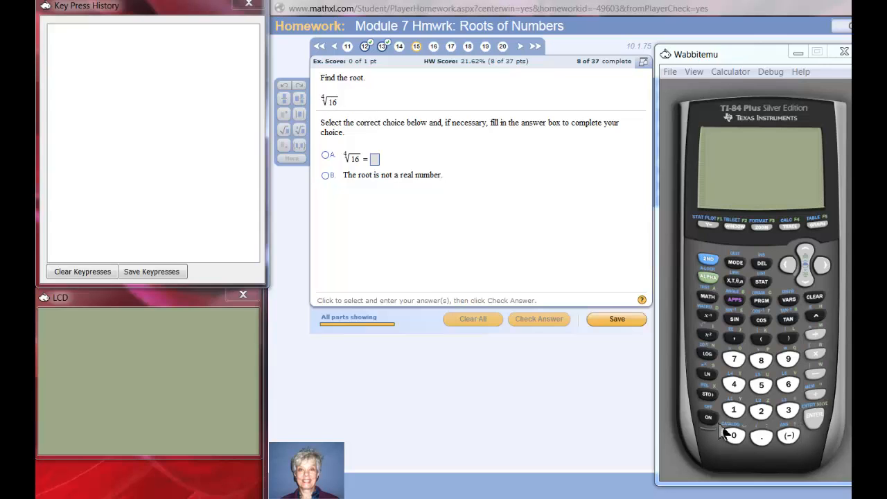
Step: Turn on the calculator, clear keypress history, enter 4 and open the MATH menu
click(709, 436)
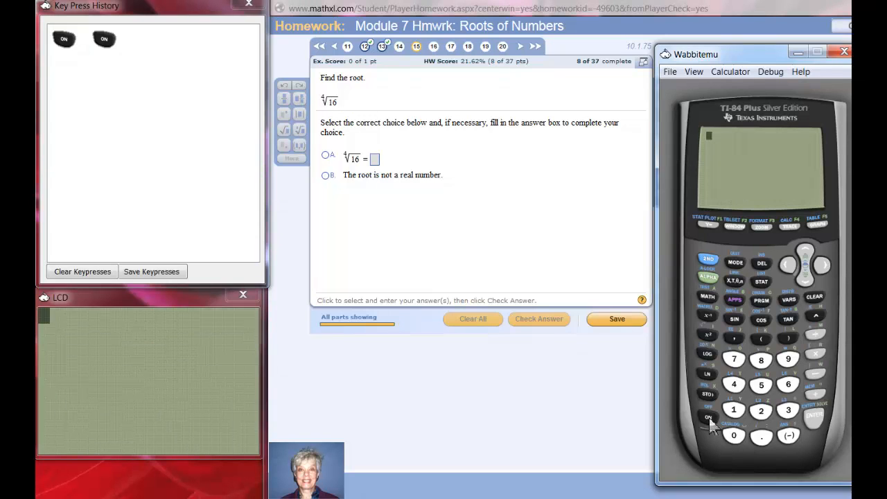
mouse_move(187, 305)
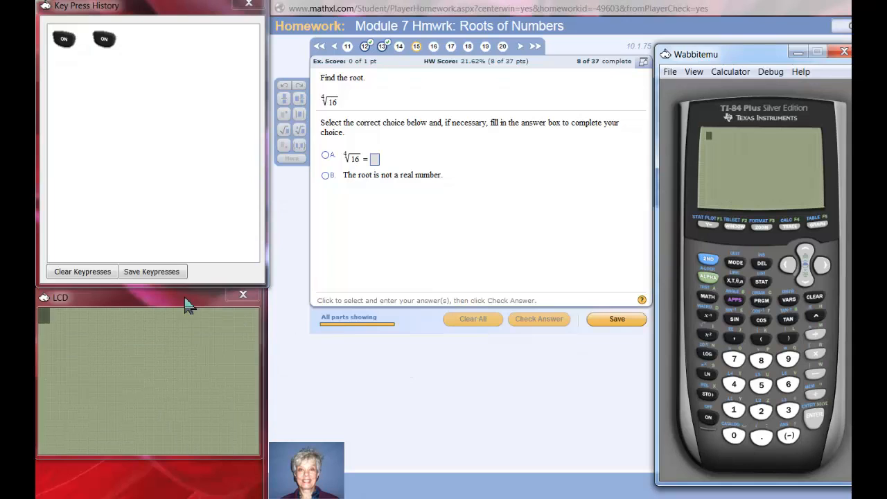
click(81, 272)
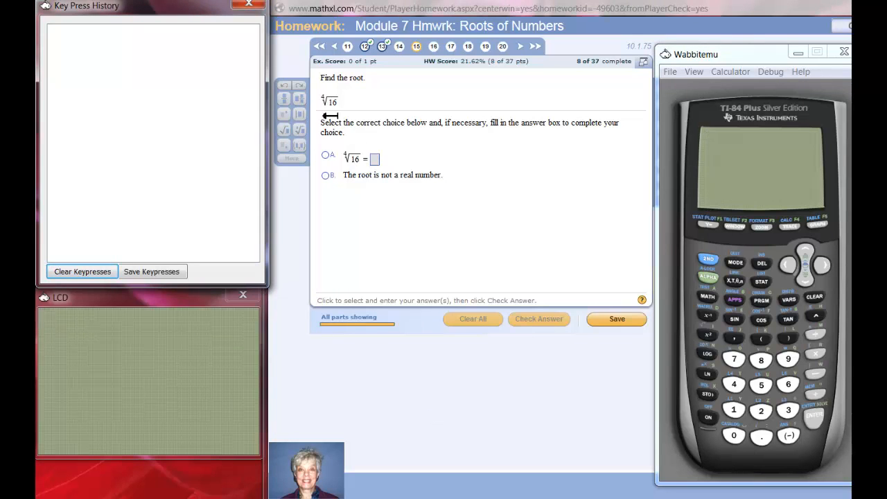
mouse_move(324, 102)
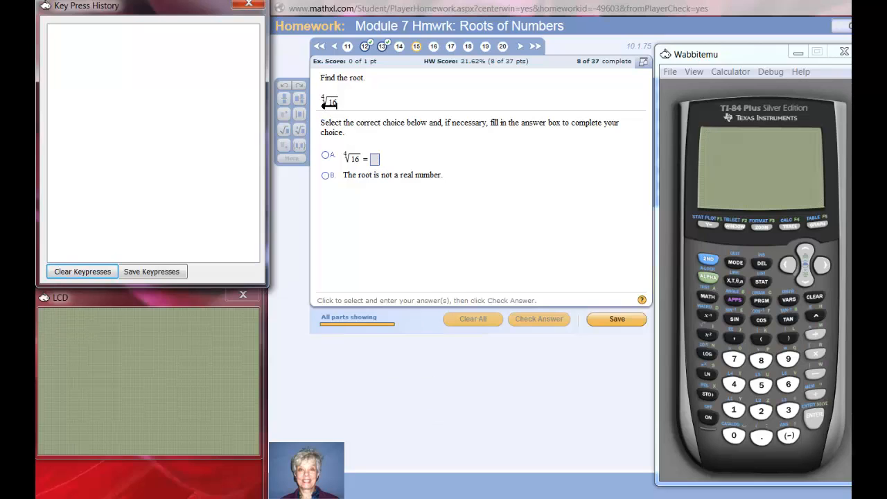
click(739, 385)
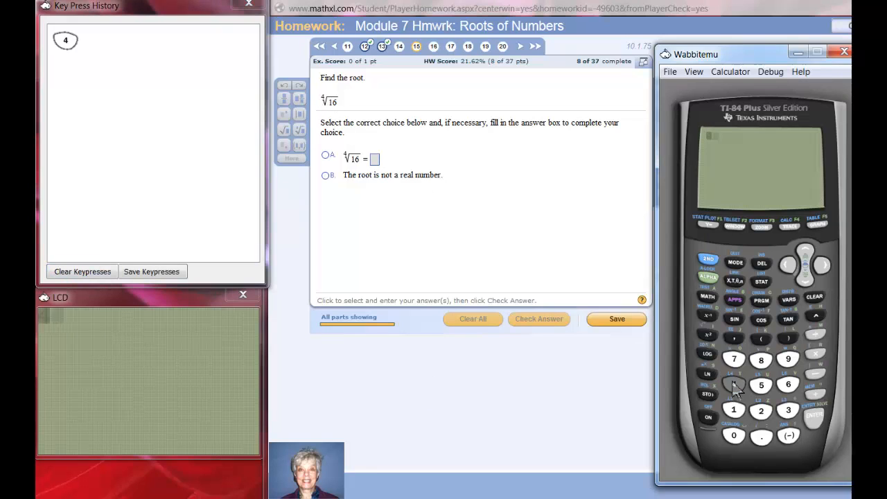
click(737, 383)
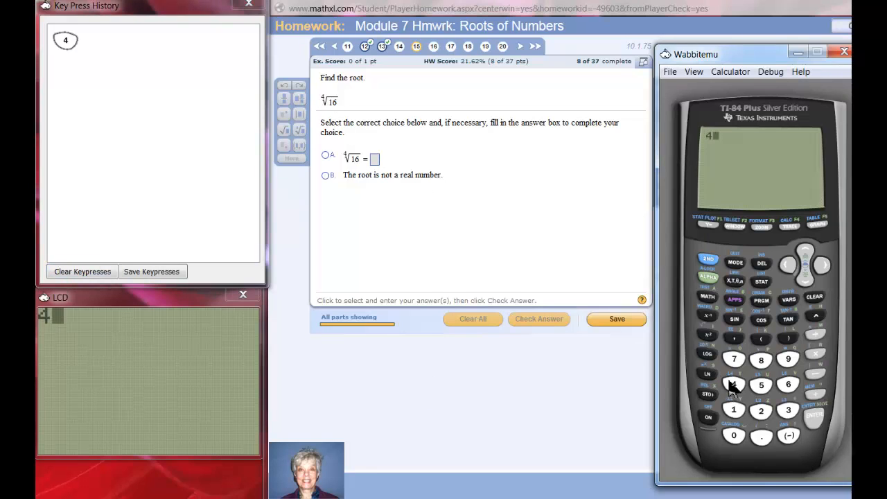
mouse_move(709, 307)
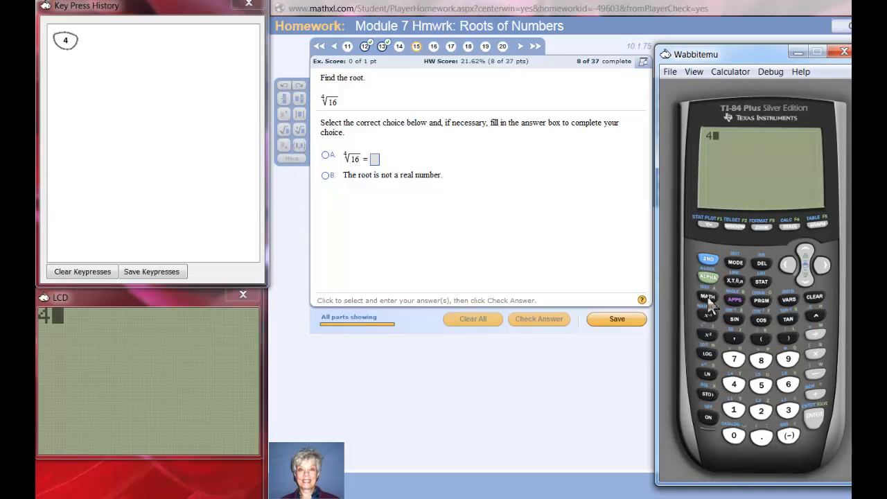
click(706, 298)
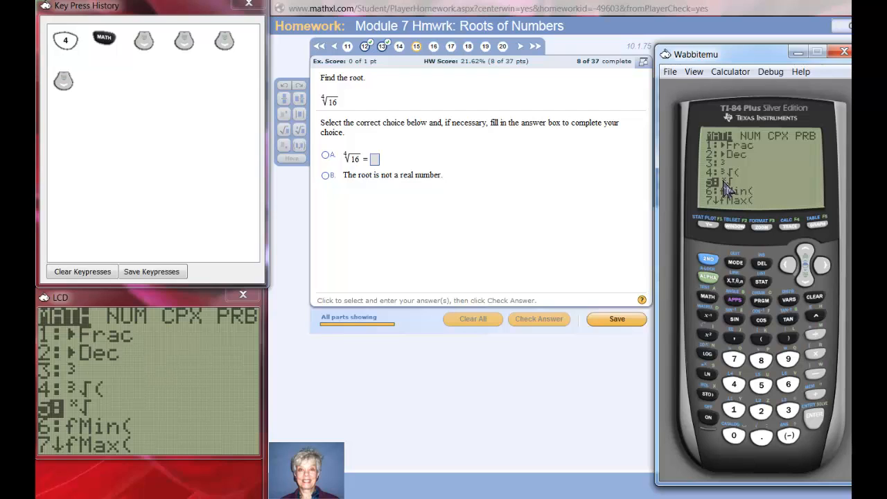
Step: Insert x√ after the 4, enter 16 and evaluate to get 2
click(812, 418)
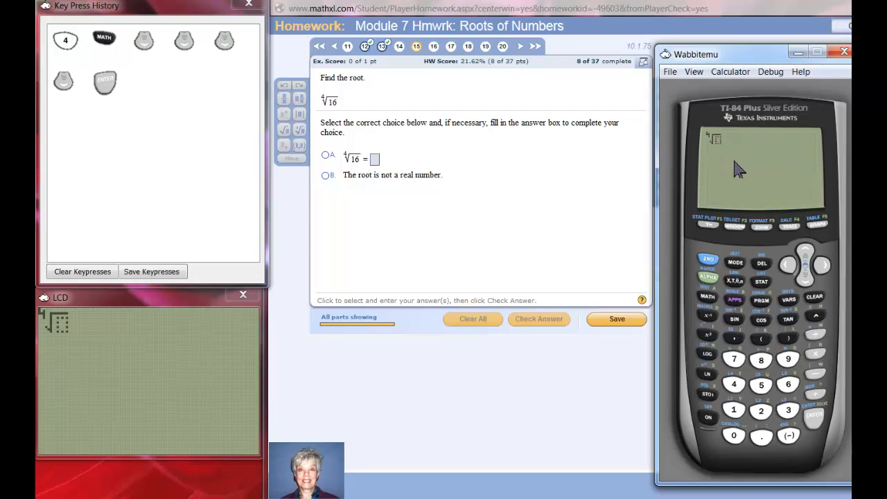
mouse_move(721, 168)
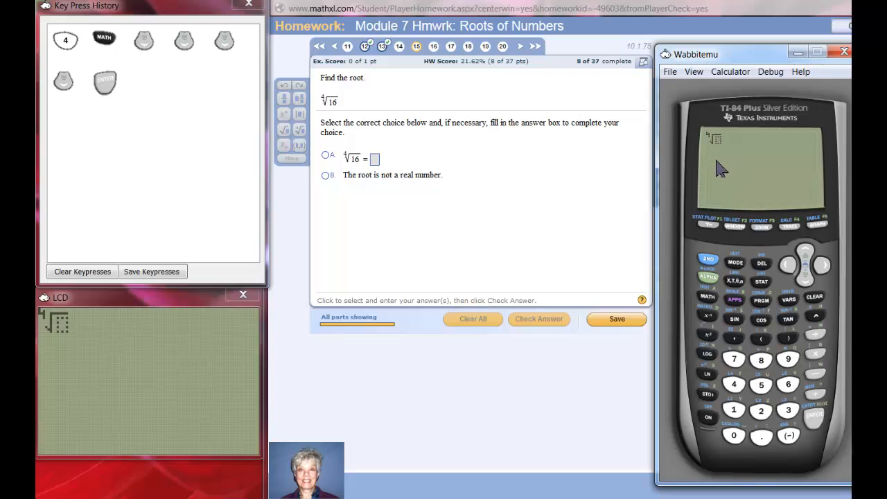
mouse_move(706, 145)
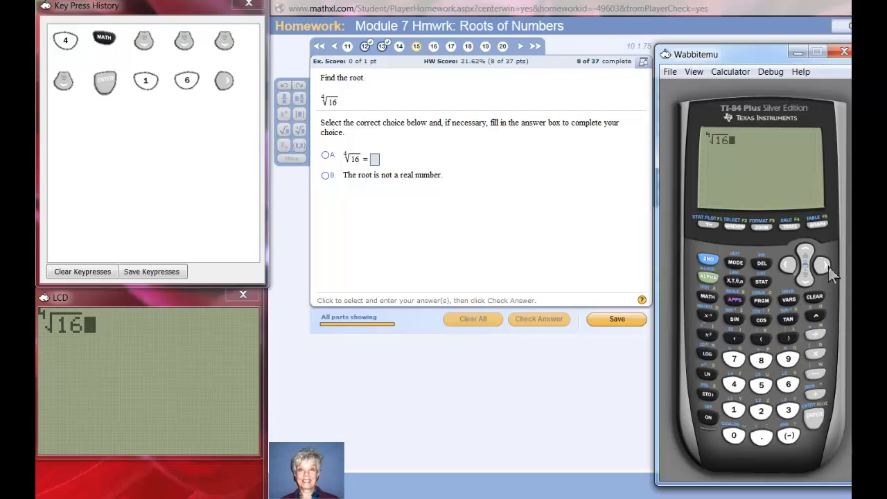
mouse_move(745, 170)
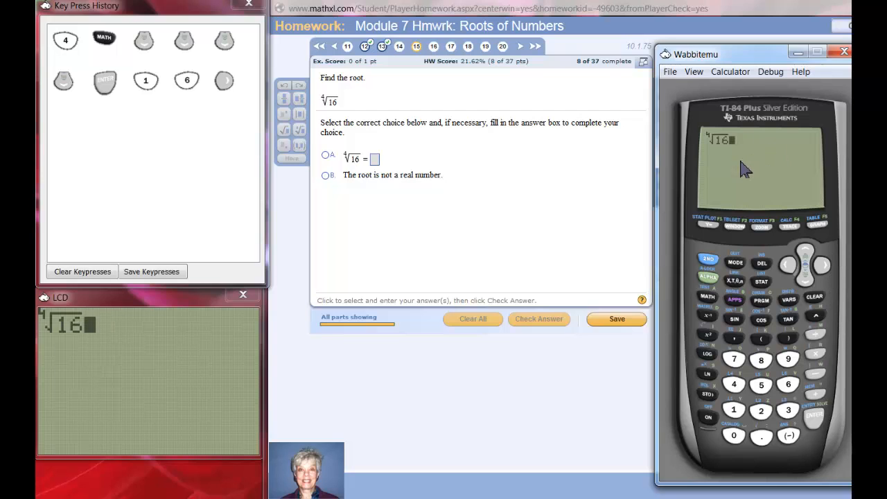
mouse_move(818, 430)
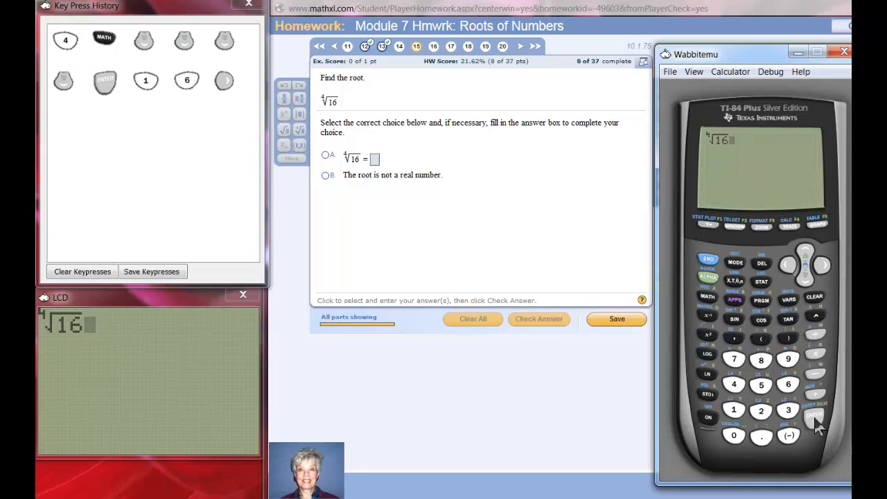
click(815, 426)
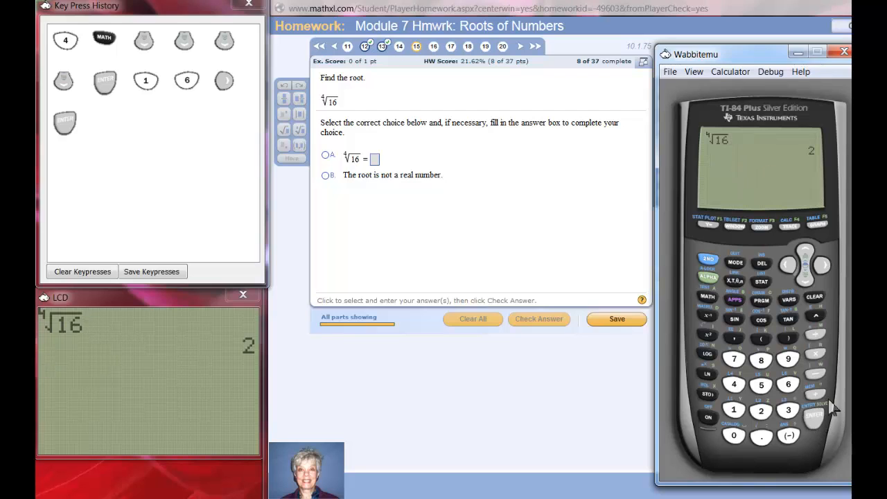
mouse_move(730, 159)
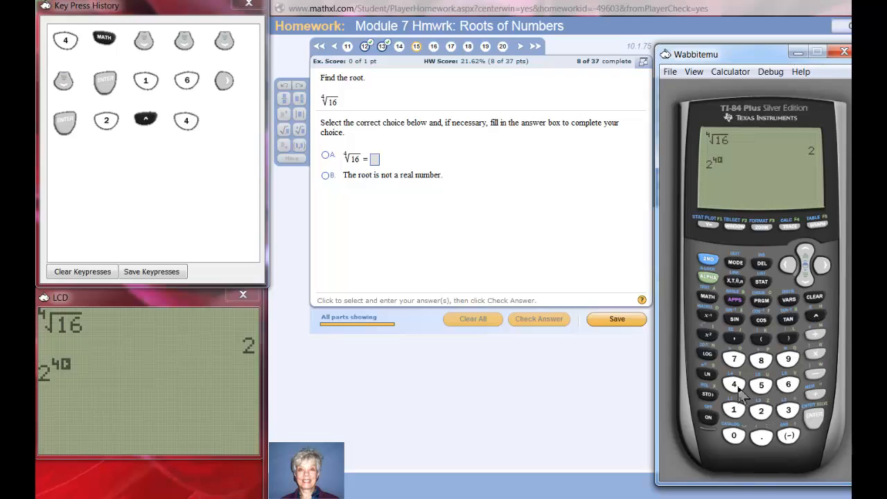
mouse_move(710, 146)
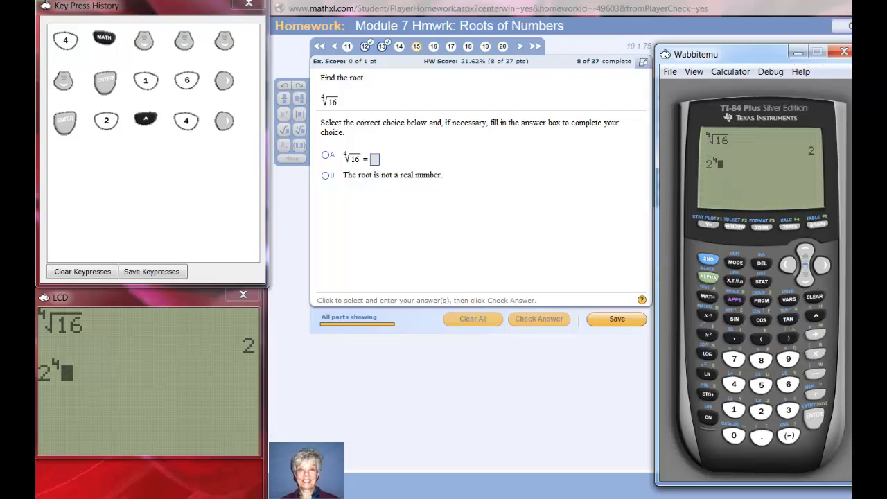
Step: Verify that 2^4 returns 16, then clear the calculator screen
click(813, 417)
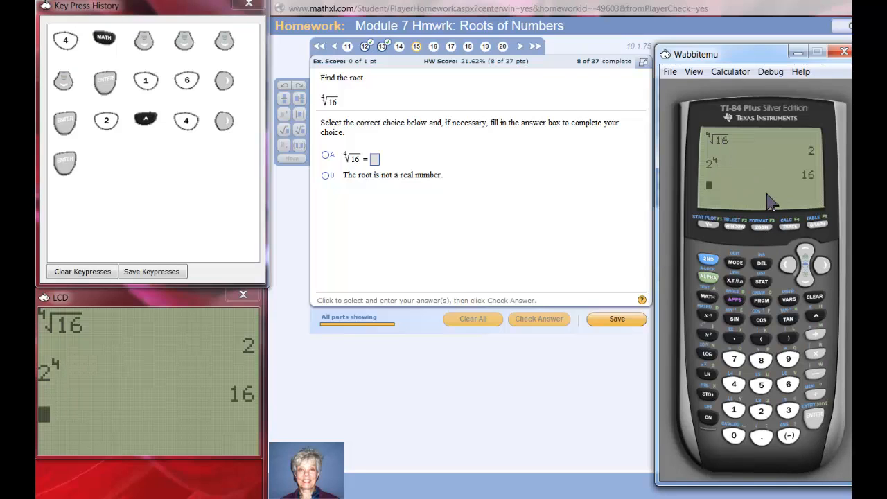
mouse_move(717, 198)
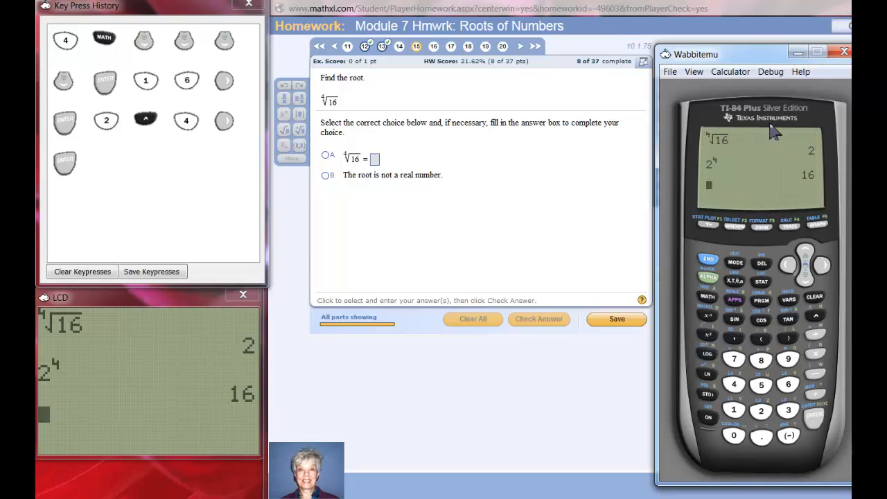
mouse_move(801, 194)
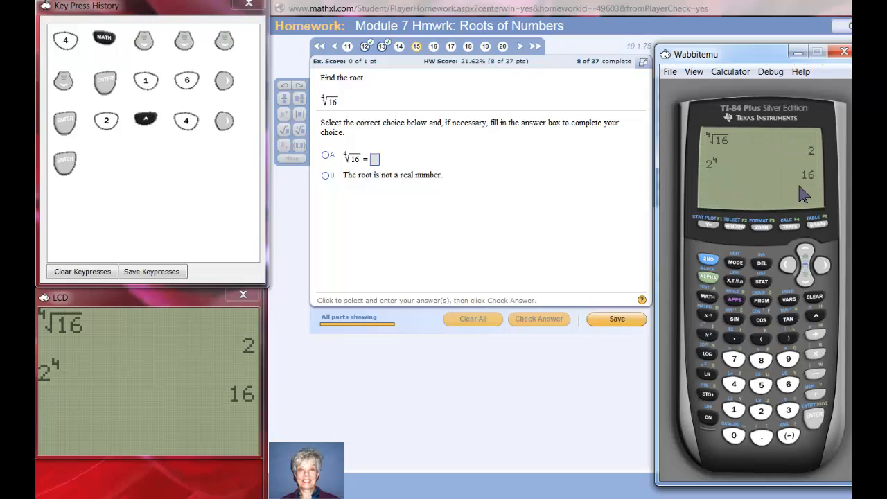
mouse_move(728, 158)
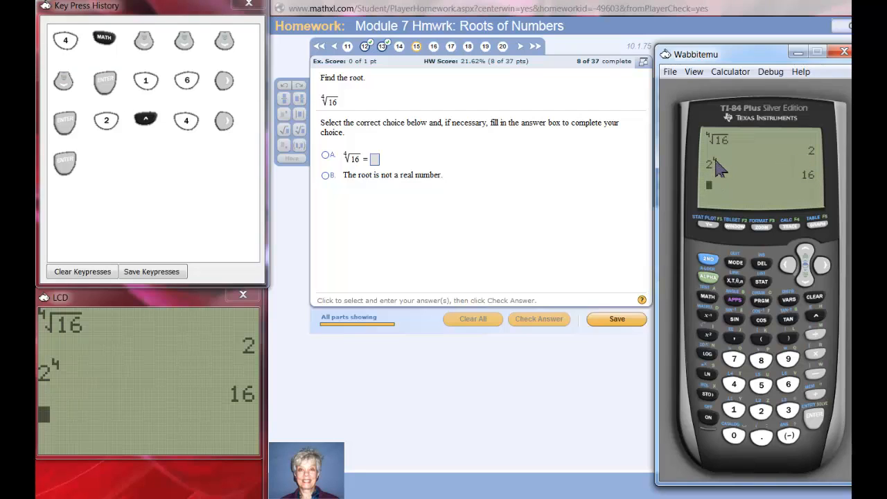
mouse_move(821, 188)
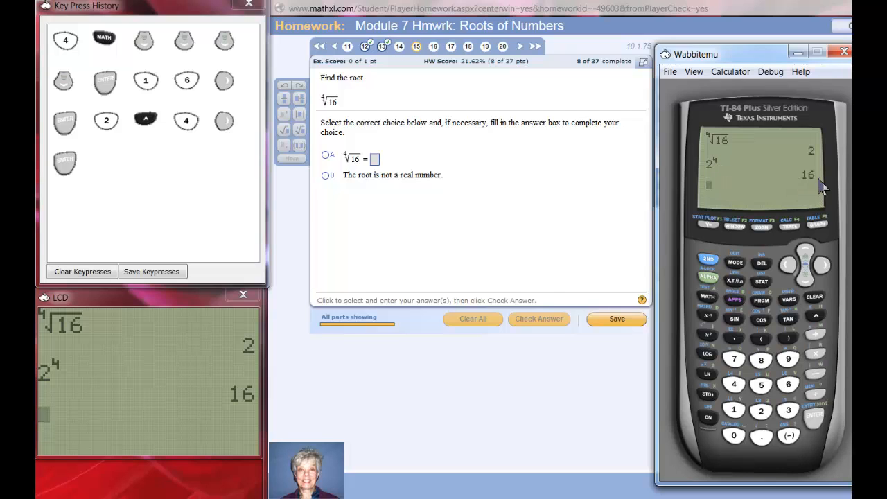
mouse_move(818, 201)
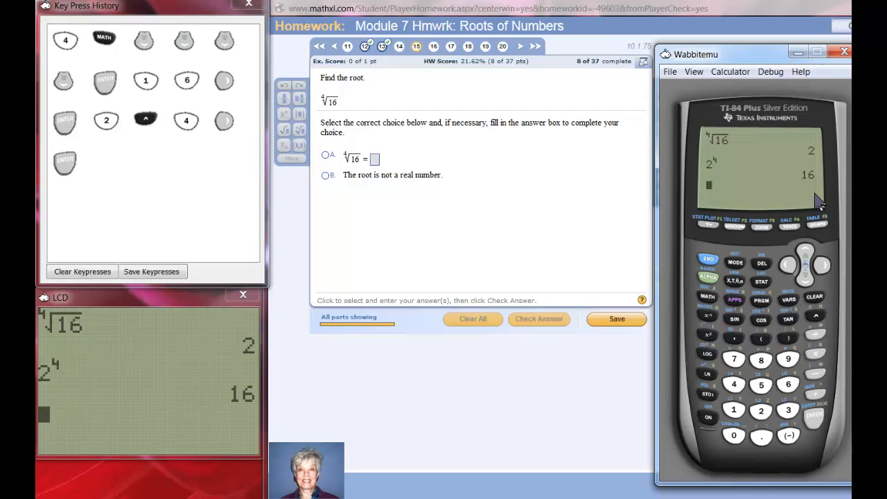
click(814, 297)
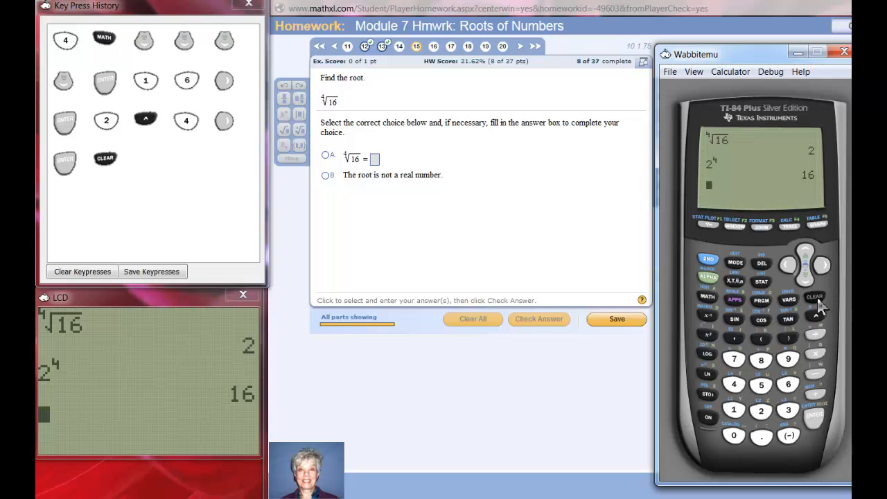
Step: Clear keypress history, choose option A, submit 2 for question 15 and dismiss
click(817, 297)
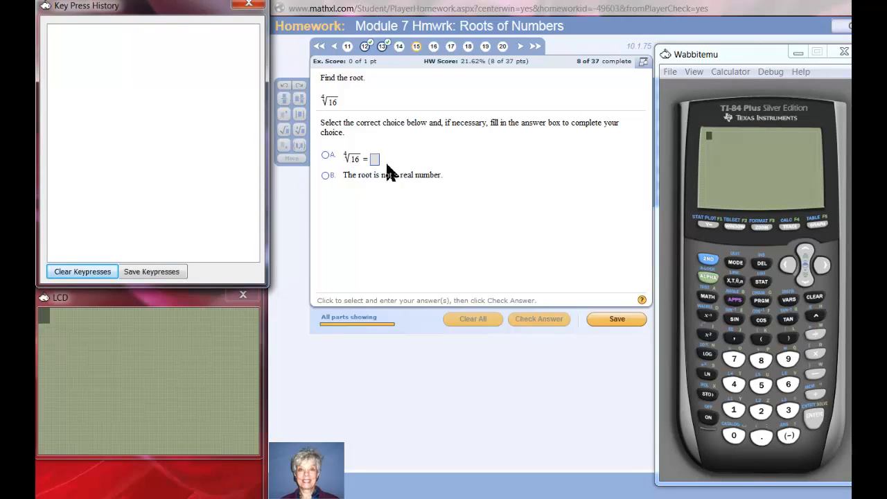
click(325, 154)
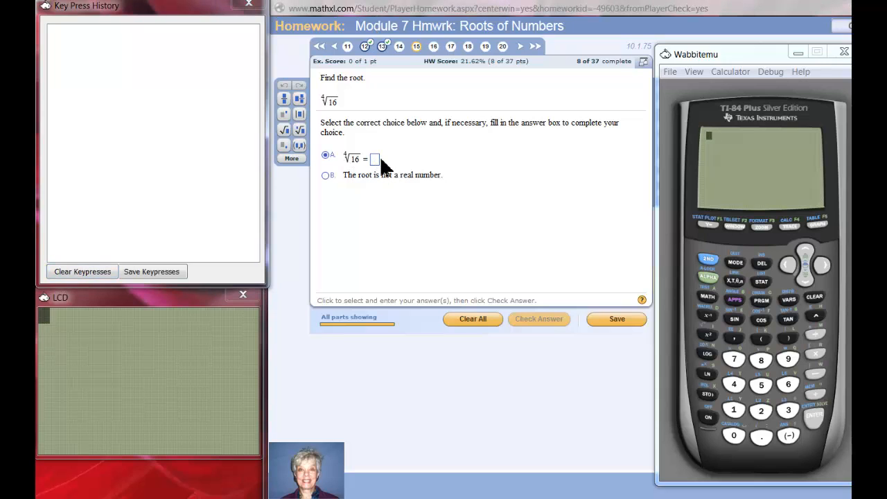
text(2)
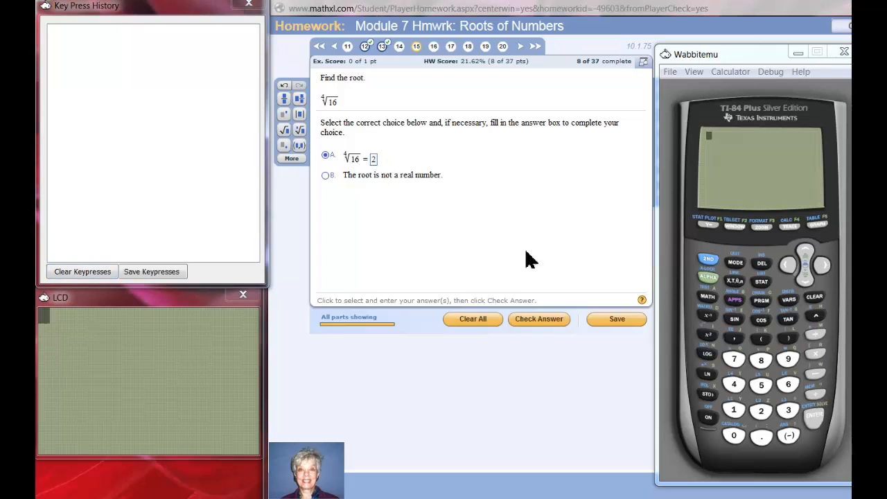
click(540, 319)
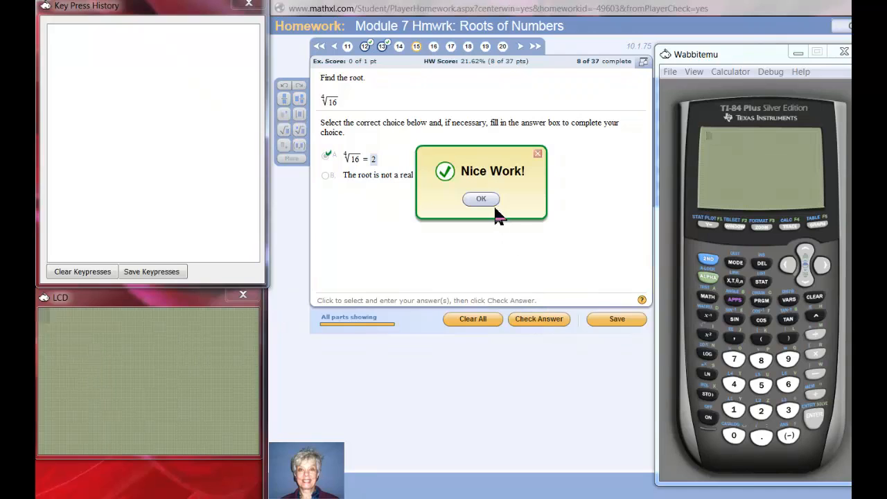
click(480, 199)
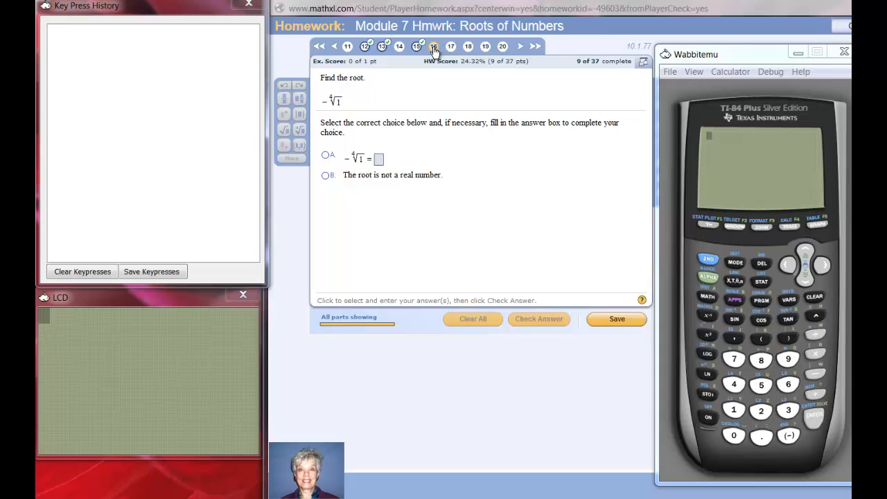
click(789, 436)
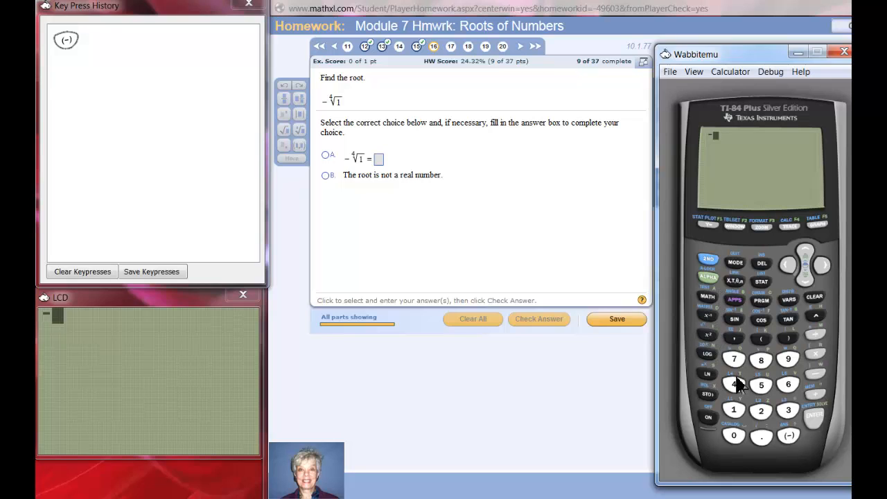
click(738, 386)
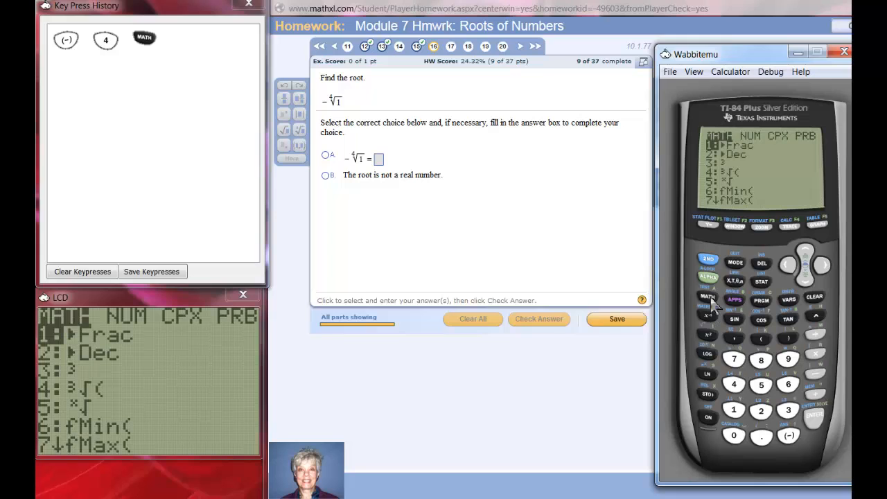
mouse_move(722, 205)
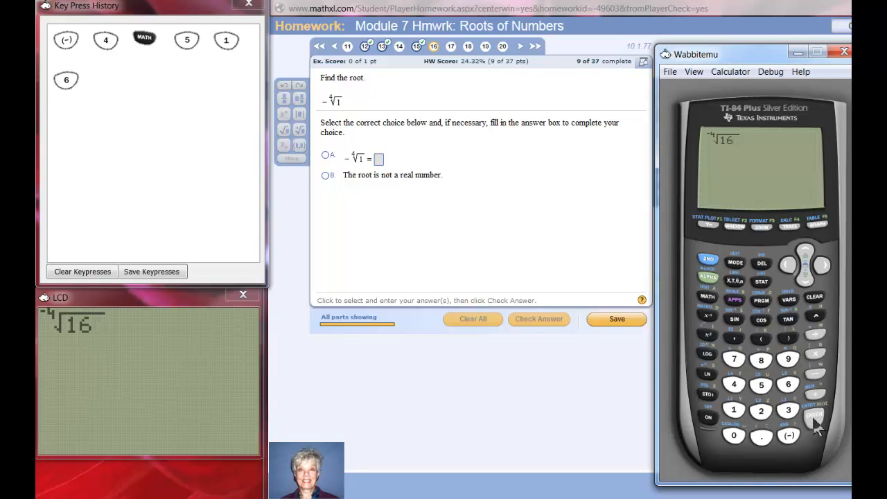
click(814, 420)
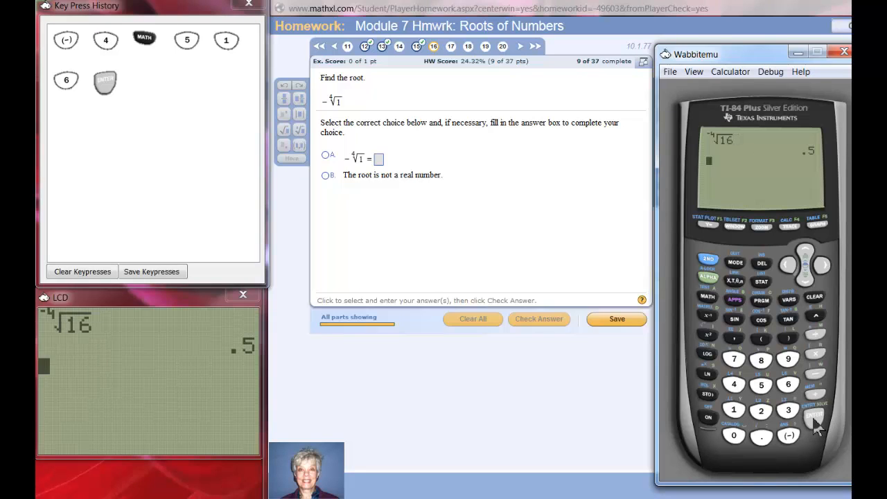
mouse_move(773, 226)
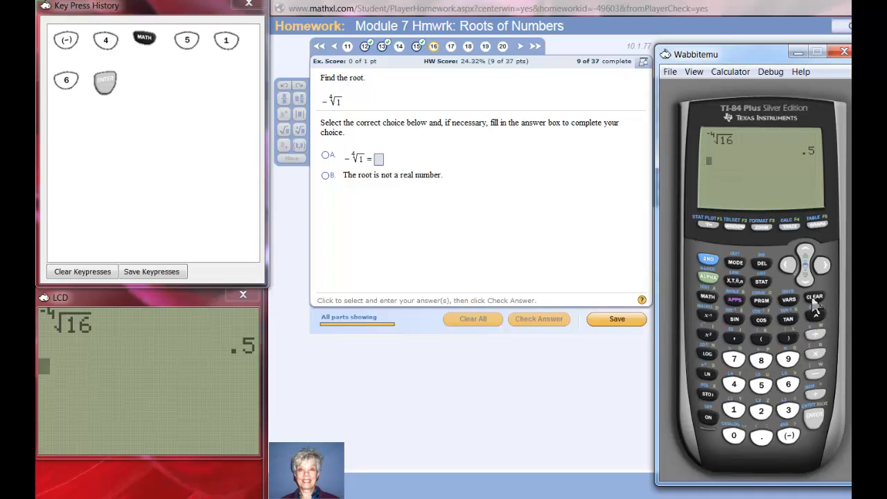
click(815, 298)
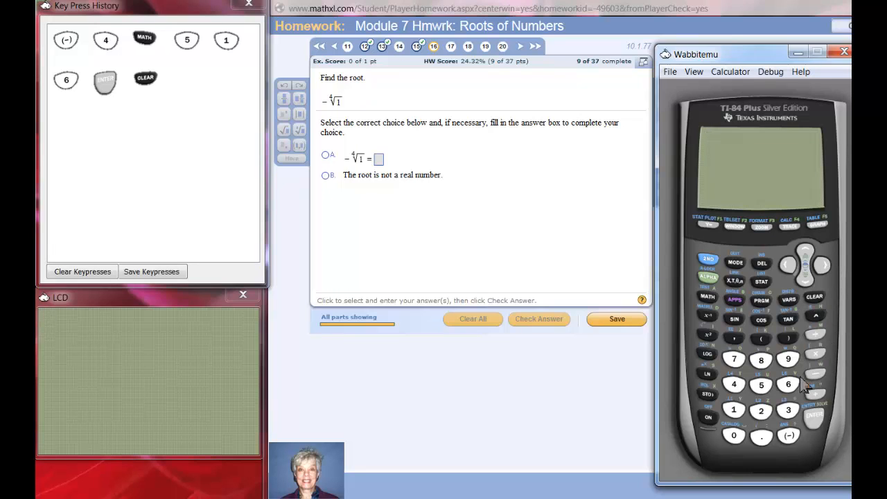
Step: Evaluate −(⁴√16) on the calculator, getting −2
click(789, 432)
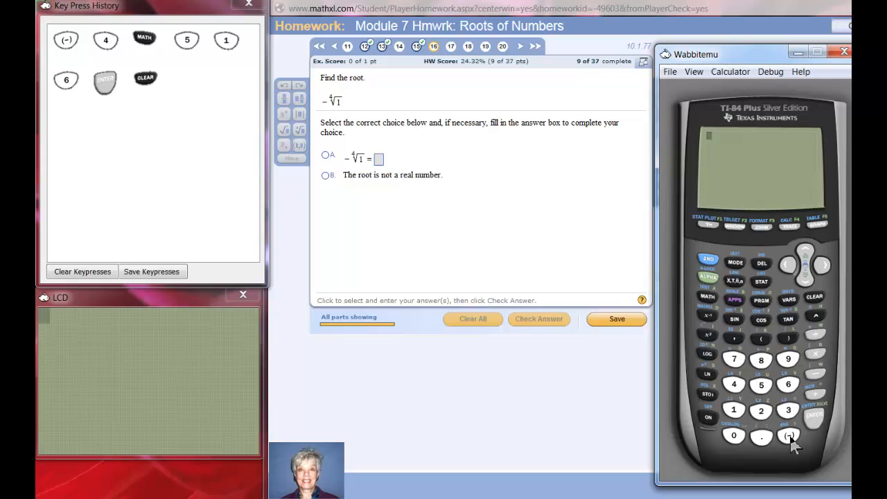
click(790, 432)
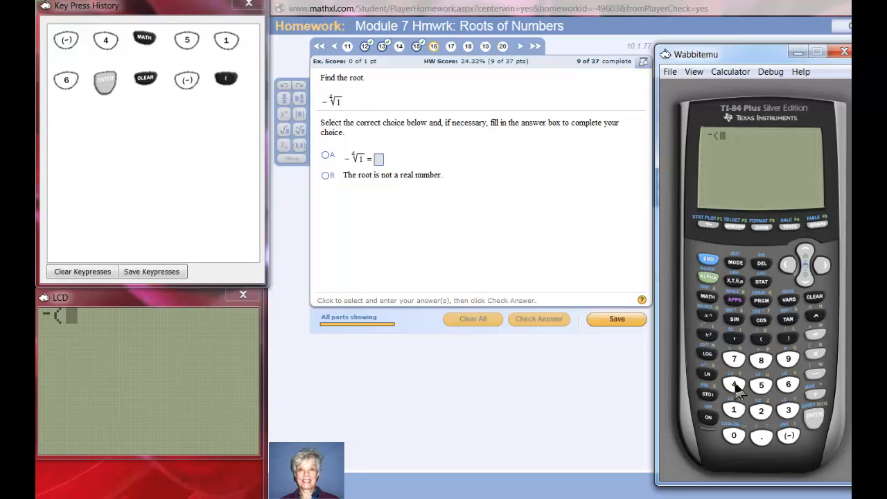
click(738, 387)
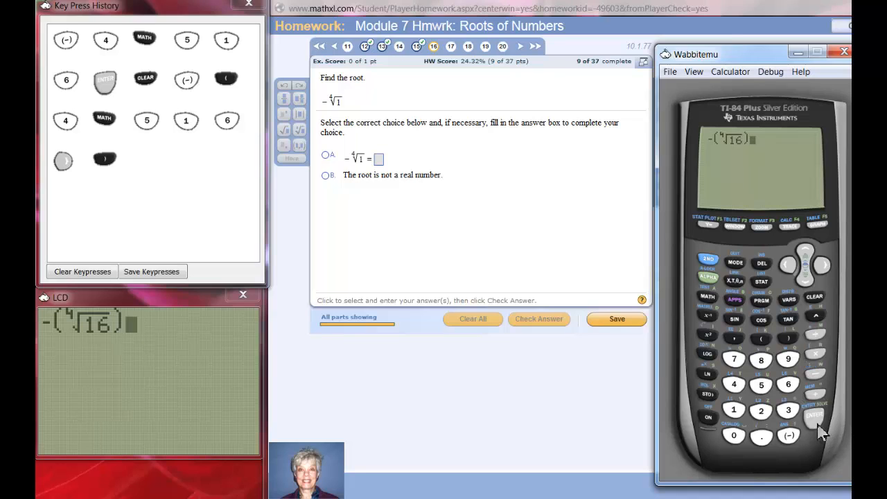
click(812, 414)
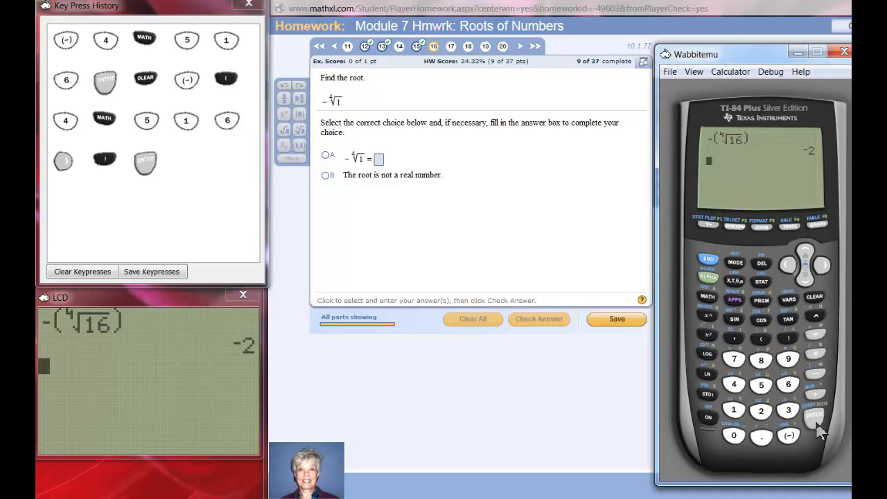
mouse_move(840, 428)
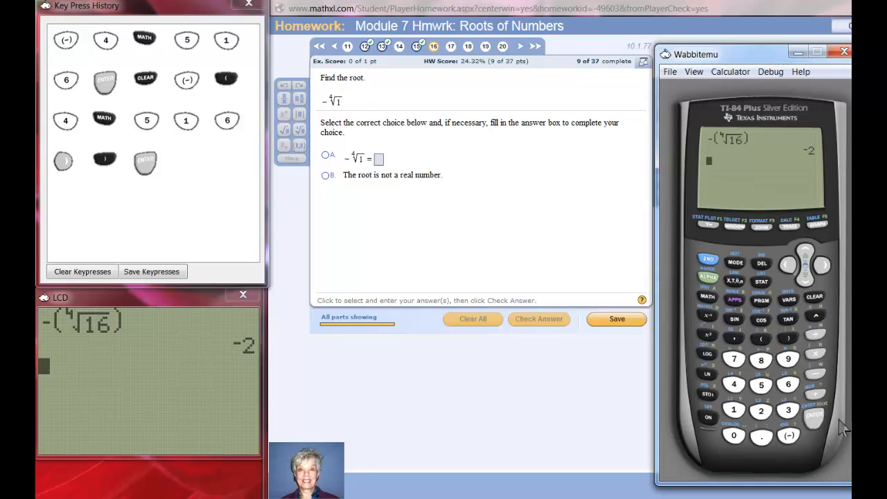
mouse_move(813, 165)
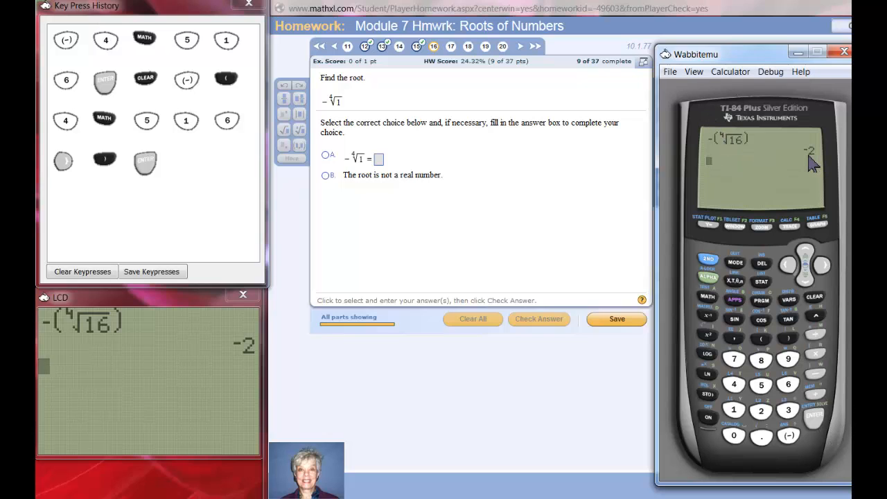
mouse_move(726, 149)
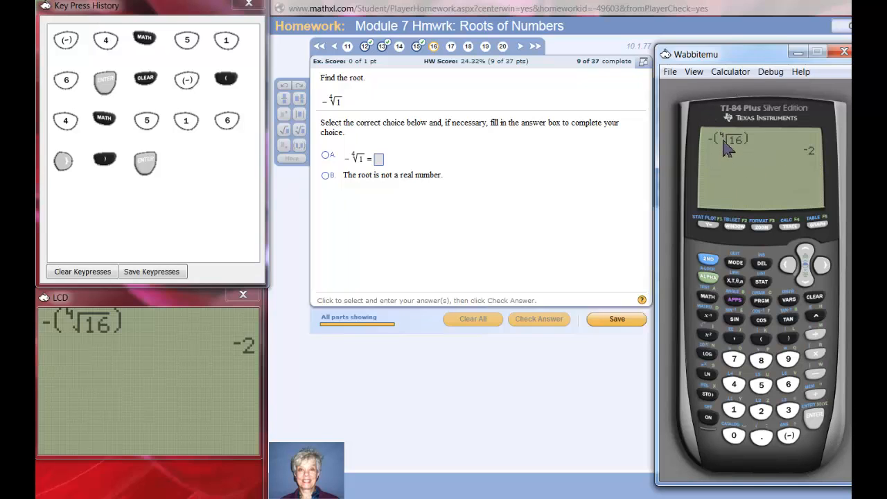
mouse_move(711, 163)
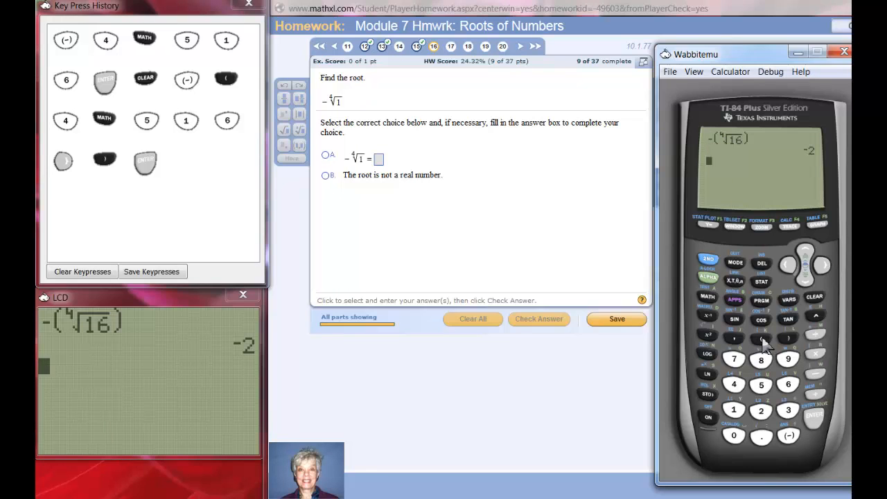
Step: Check on the calculator that (−2)^4 equals 16
click(789, 436)
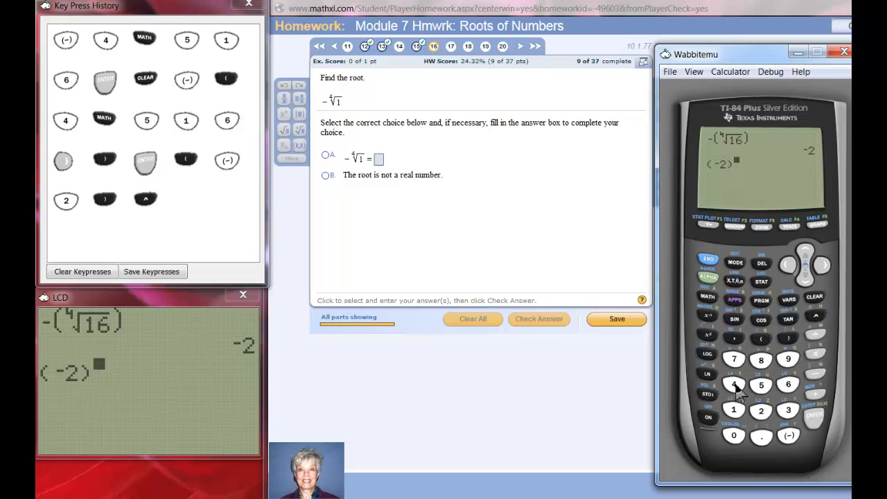
click(735, 385)
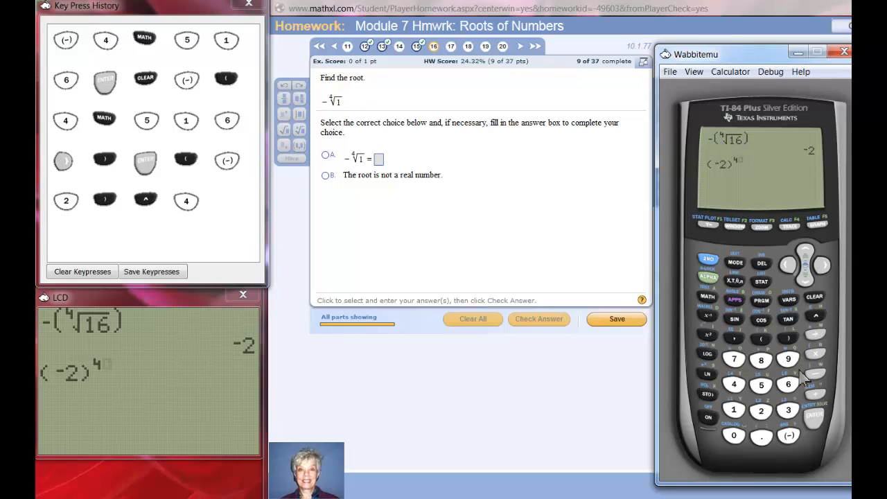
click(813, 430)
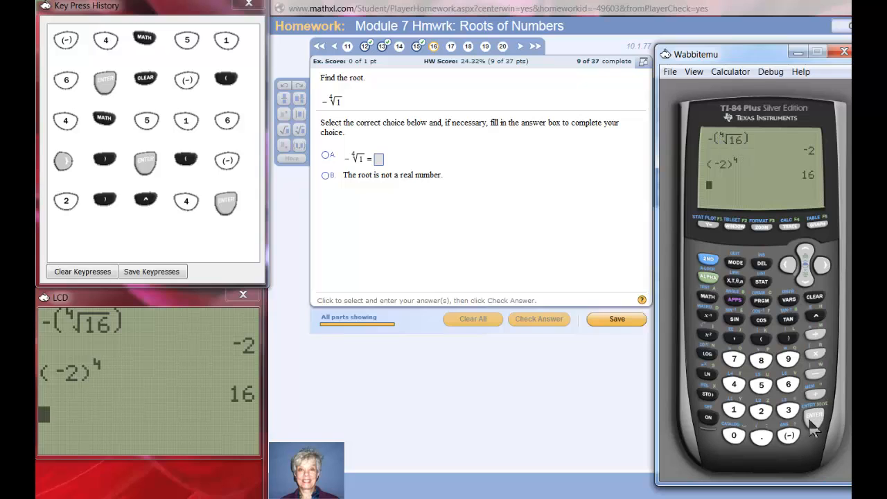
mouse_move(742, 150)
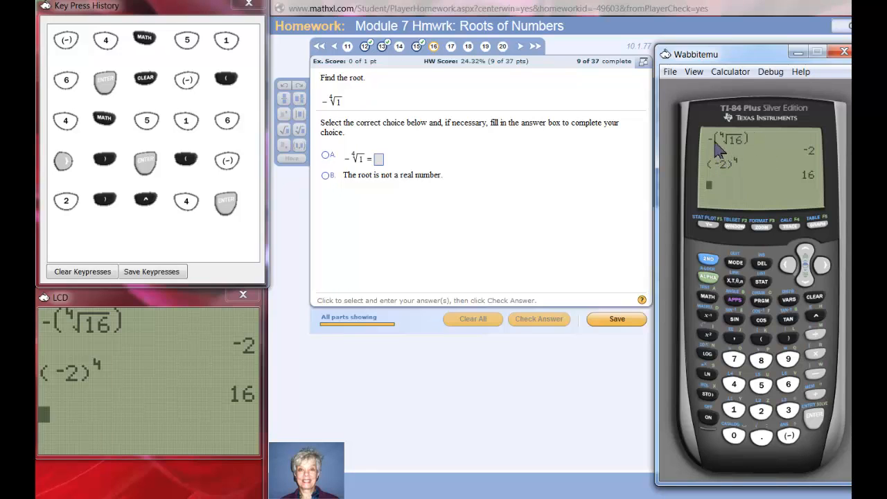
mouse_move(812, 161)
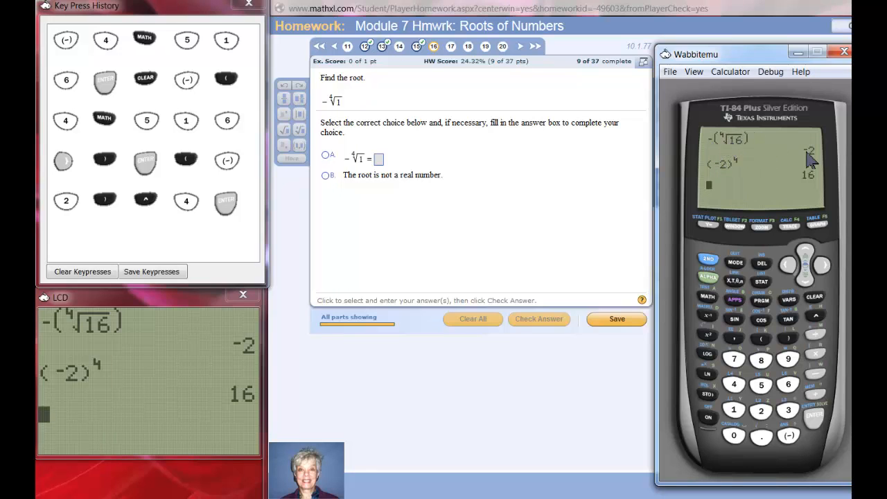
mouse_move(759, 196)
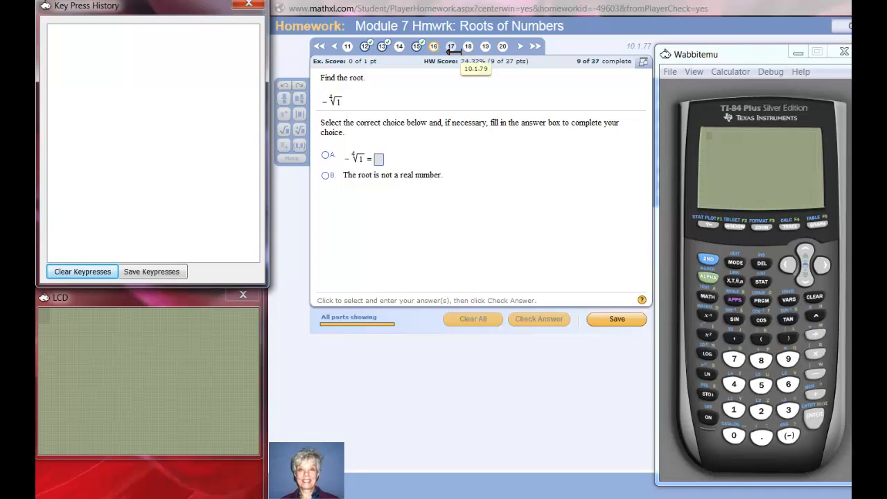
Step: Open question 17, evaluate ⁴√(−1) to get ERR:NONREAL ANS, and clear history
click(451, 46)
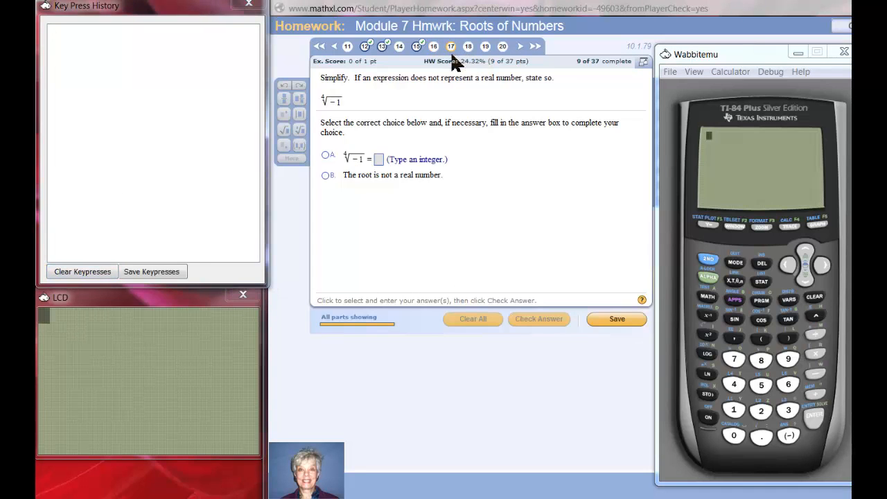
mouse_move(338, 118)
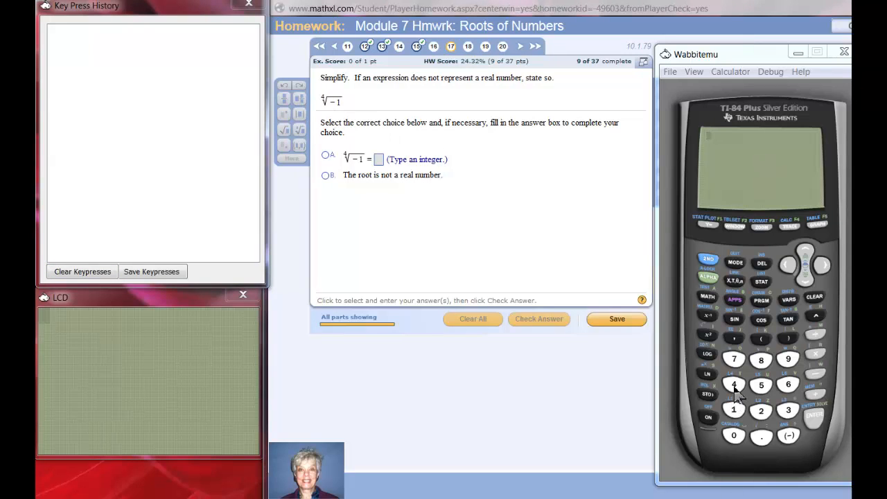
click(739, 385)
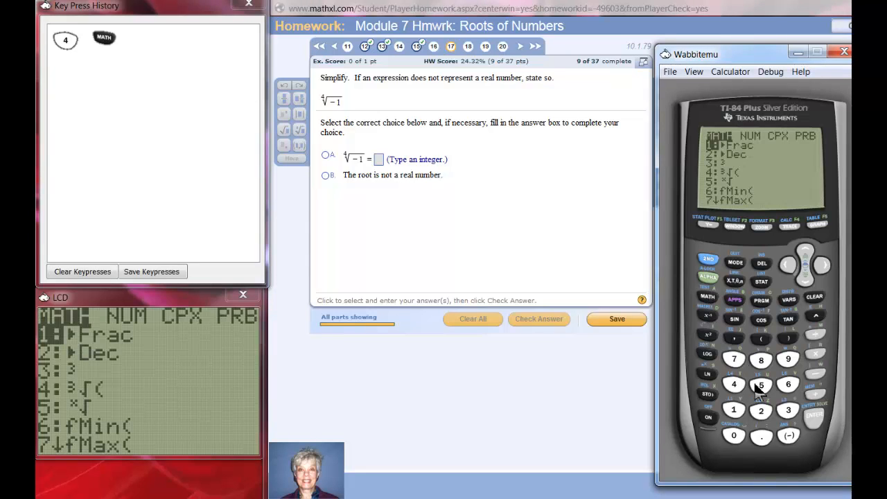
click(759, 383)
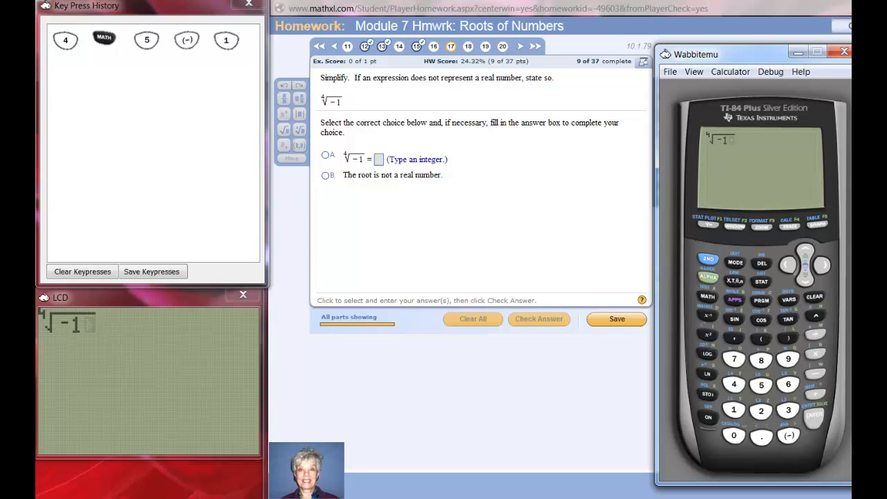
click(820, 265)
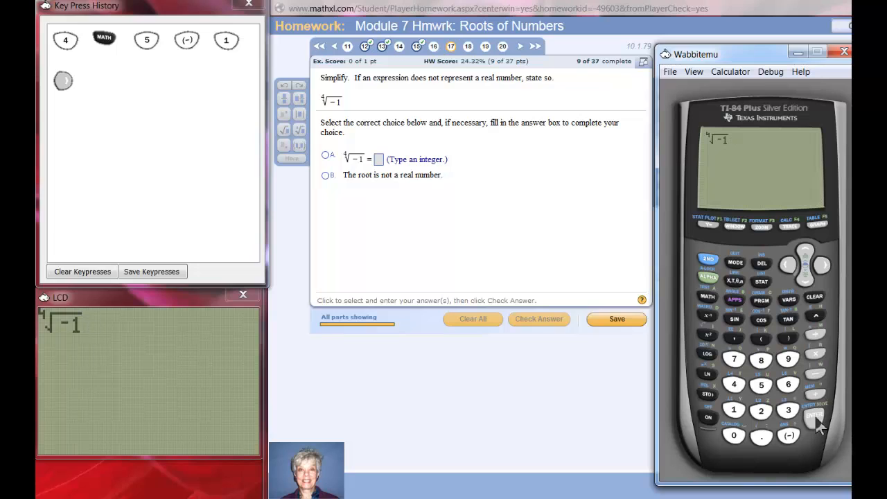
click(813, 429)
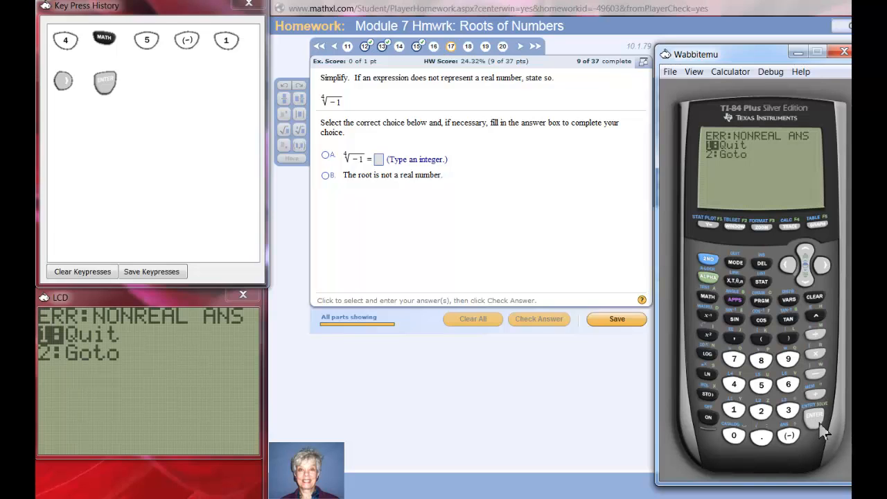
mouse_move(317, 104)
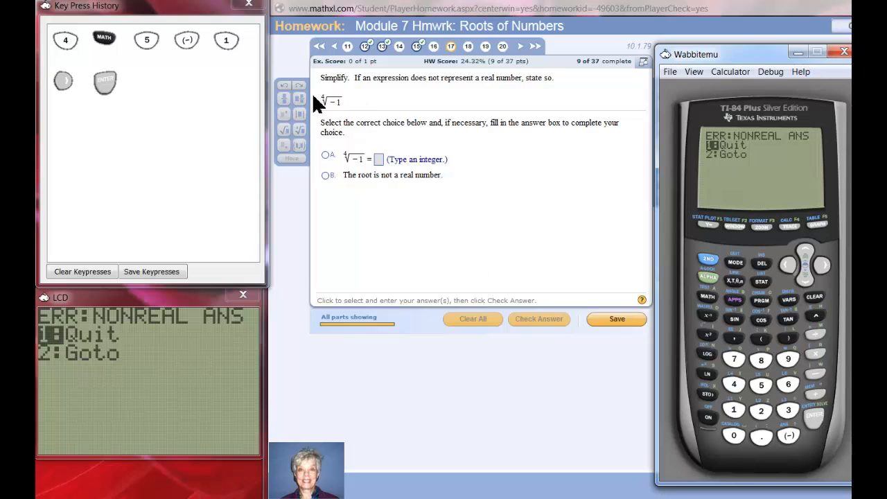
mouse_move(327, 106)
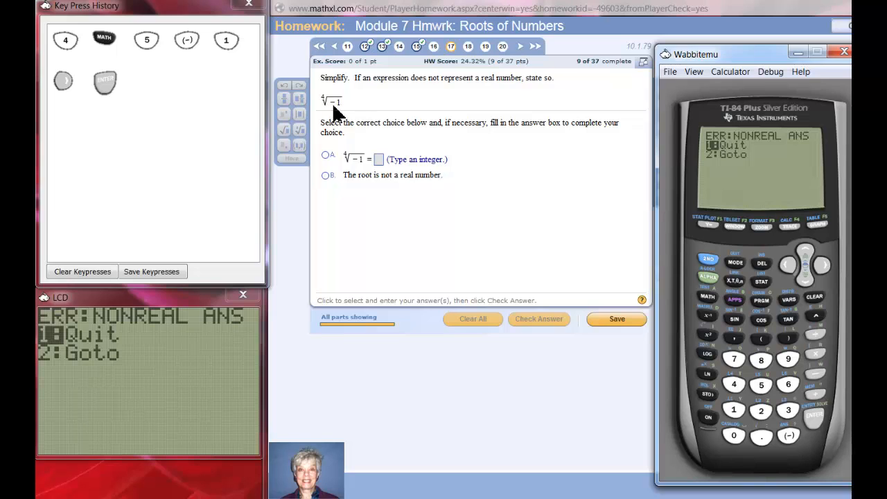
mouse_move(783, 179)
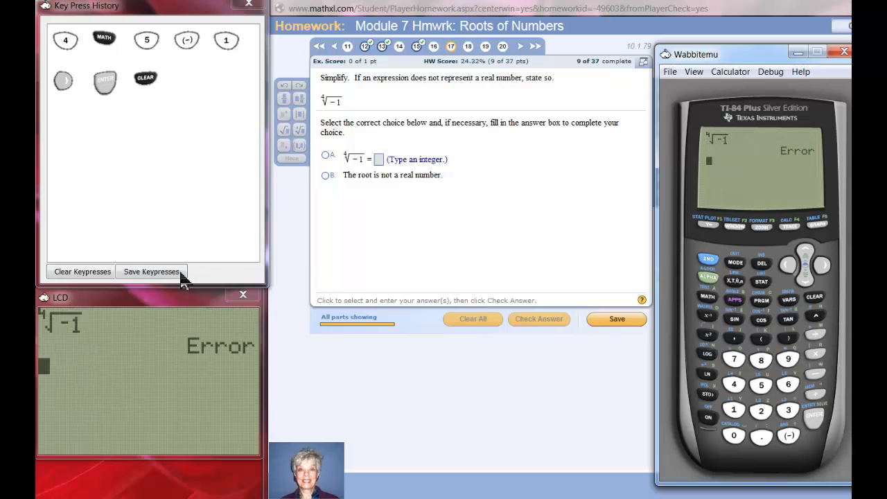
click(82, 272)
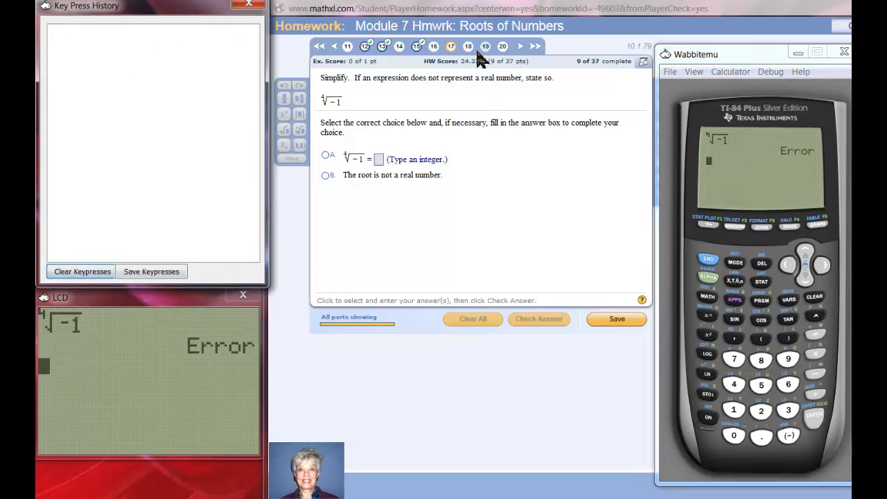
Step: Open question 18, clear keypress history and insert x√ with index 5
click(468, 46)
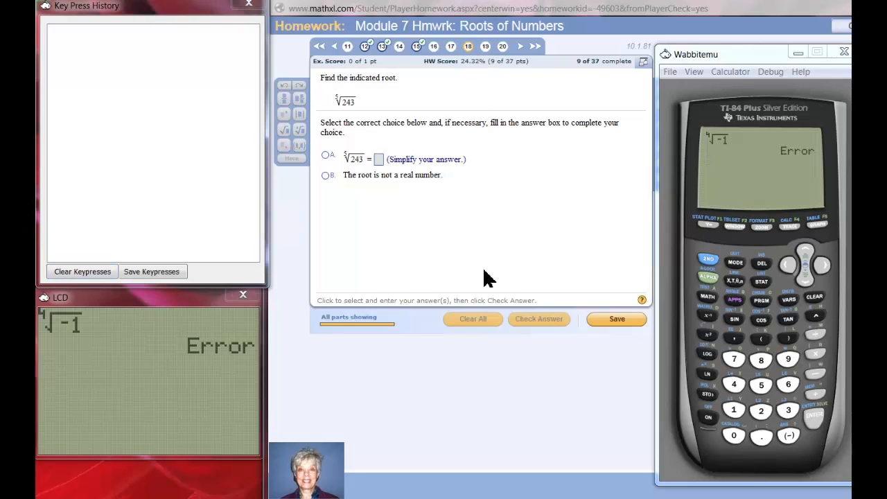
mouse_move(506, 273)
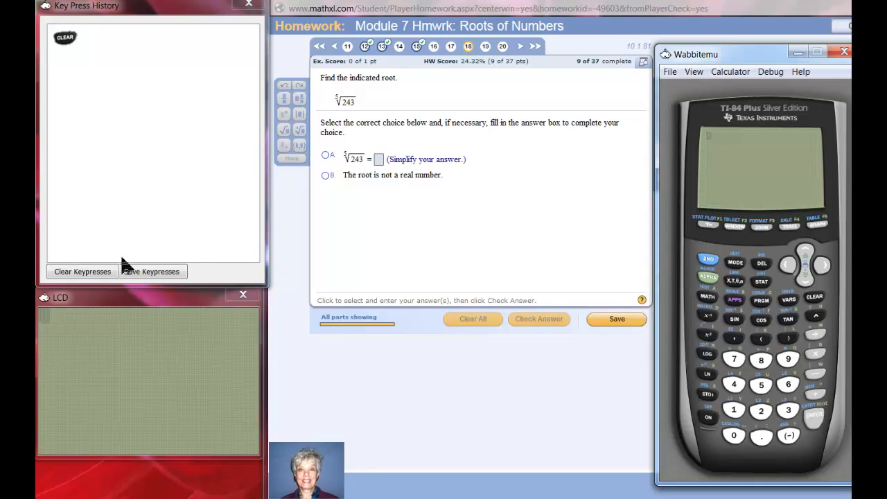
click(81, 271)
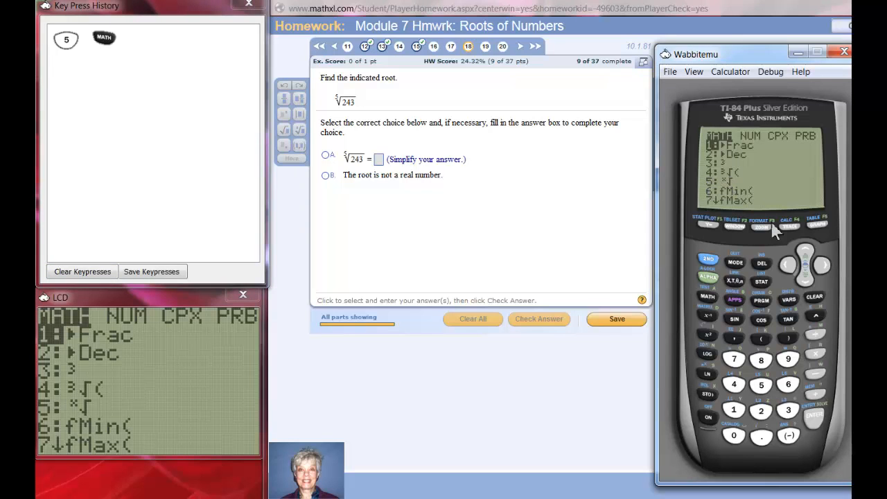
click(762, 385)
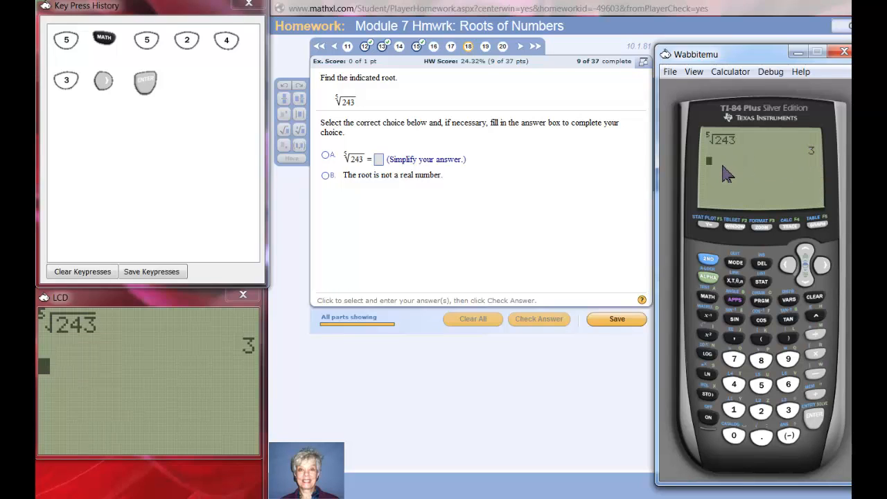
mouse_move(780, 450)
text(3^)
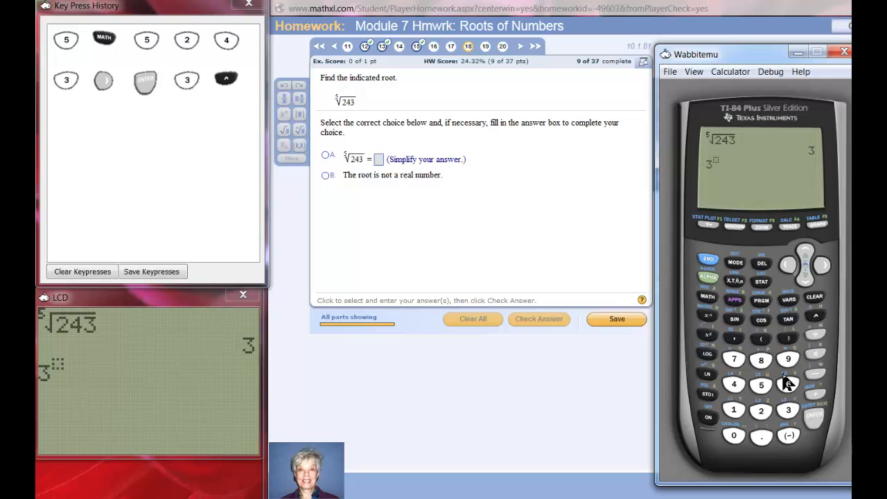
Step: Finish 3^5 on the calculator to show 243, then clear the keypress history
click(761, 385)
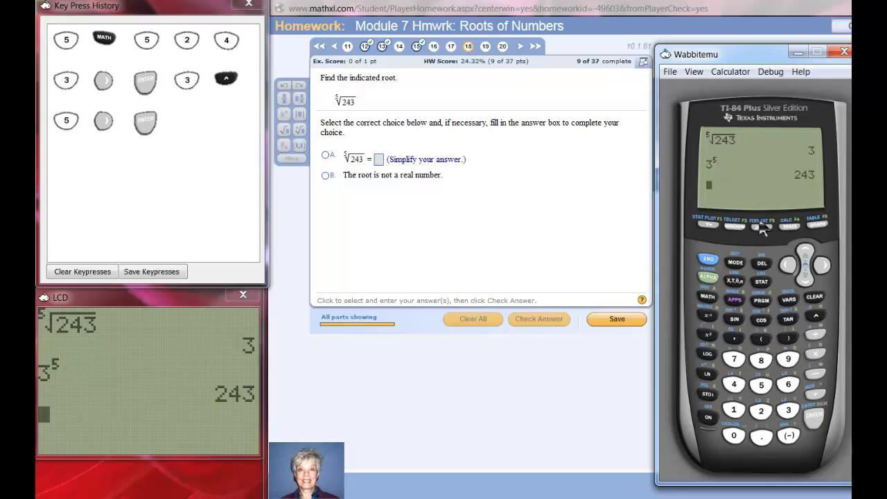
mouse_move(771, 208)
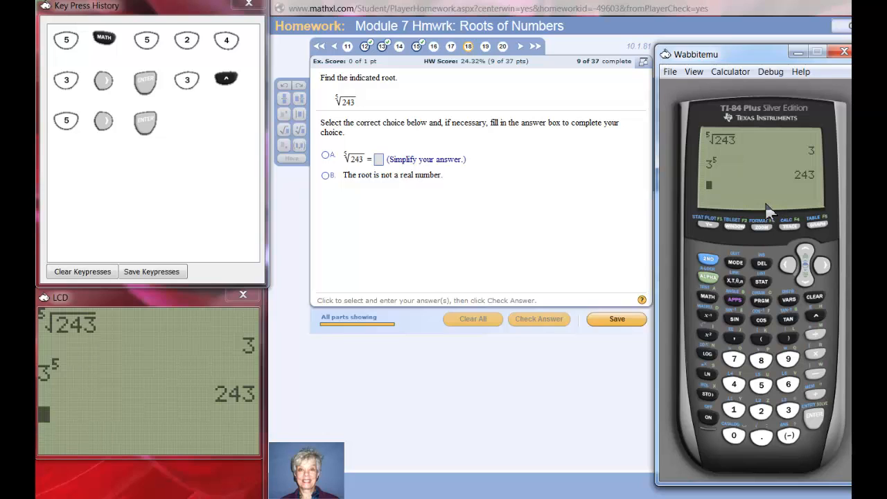
mouse_move(721, 169)
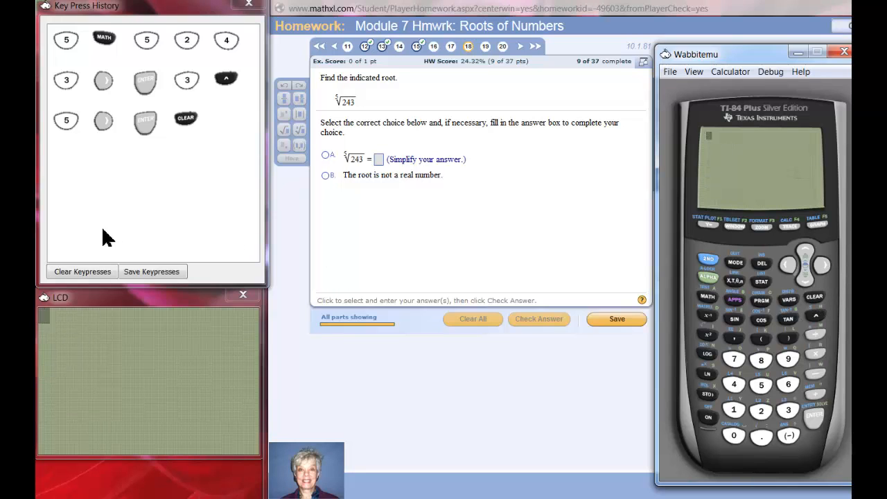
click(82, 271)
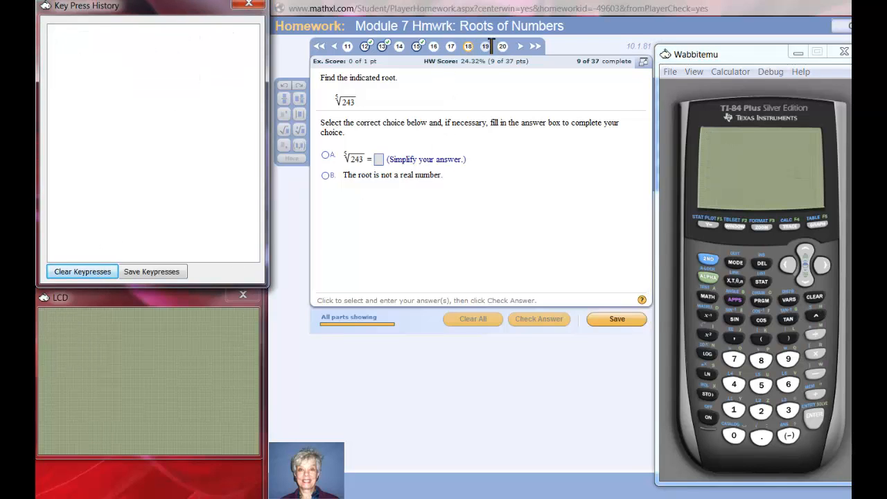
Step: Step through question 19 to question 20, the fifth root of −3,125/9,765,625
click(485, 45)
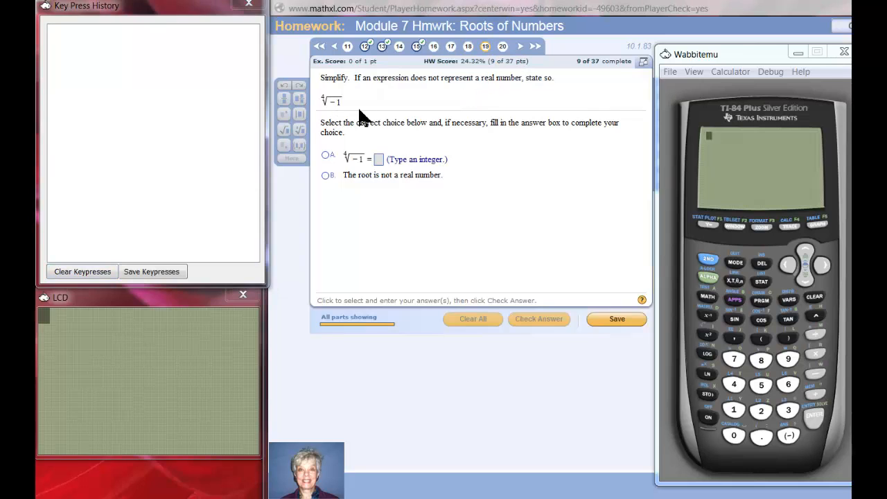
click(502, 46)
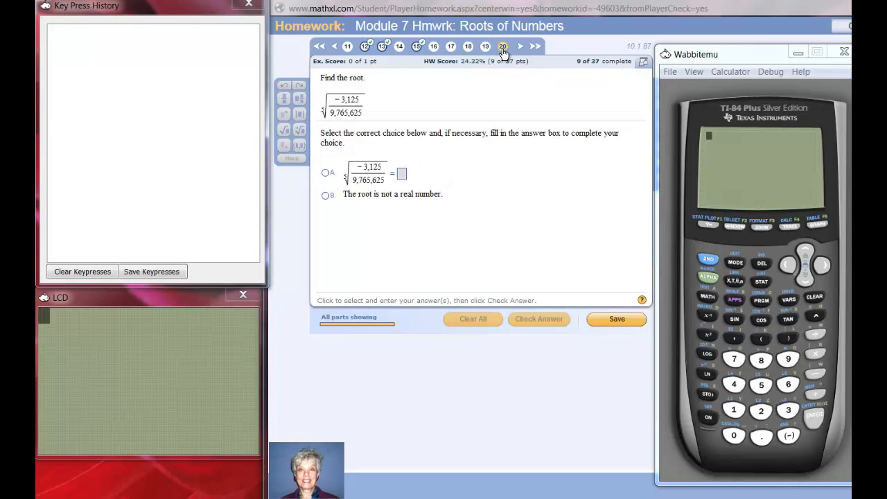
mouse_move(502, 46)
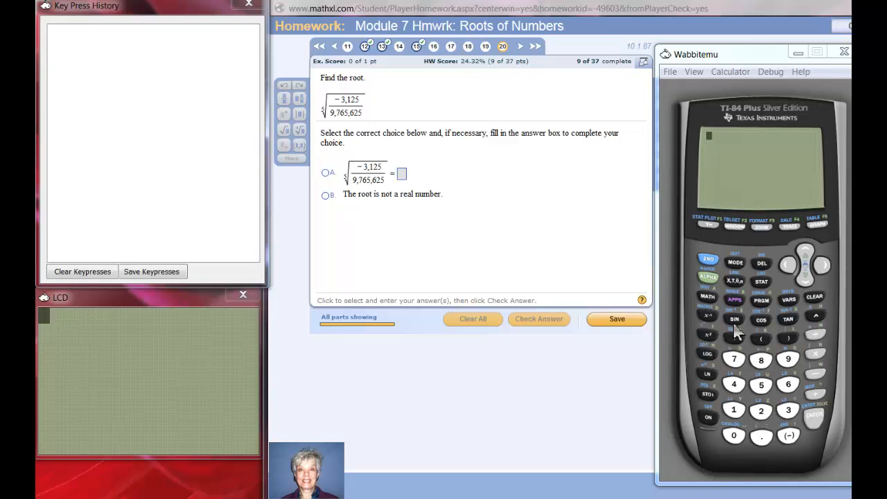
Step: Evaluate the fifth root of −3125/9765625 on the TI-84, converting it to the fraction −1/5
click(760, 382)
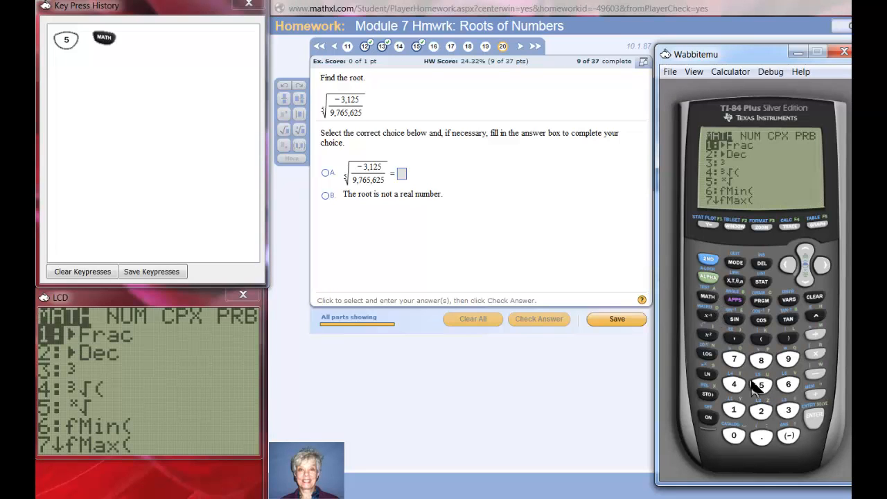
click(760, 386)
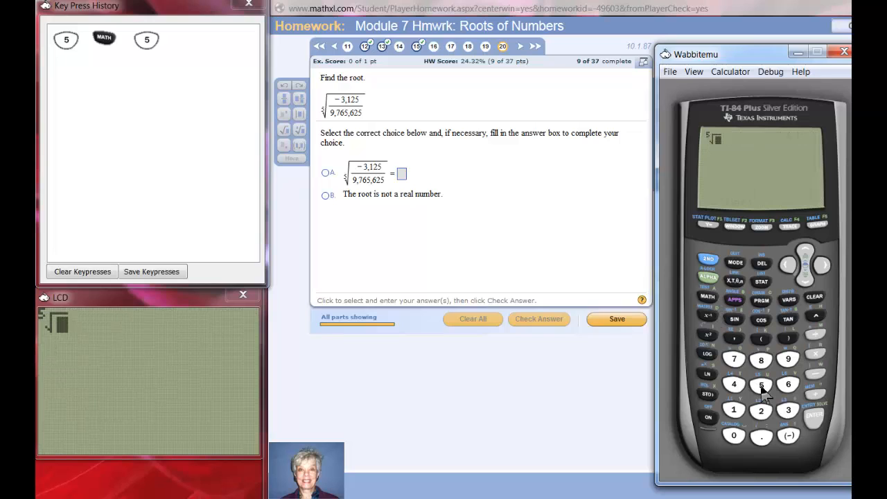
mouse_move(781, 444)
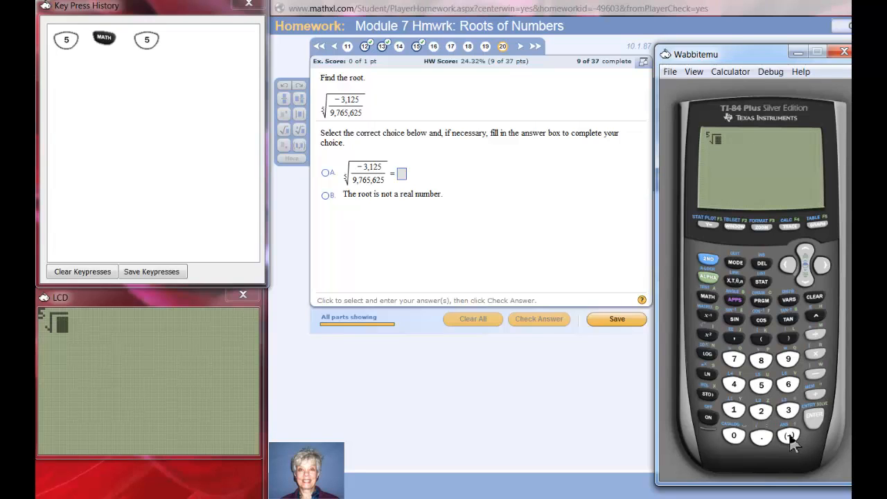
click(794, 433)
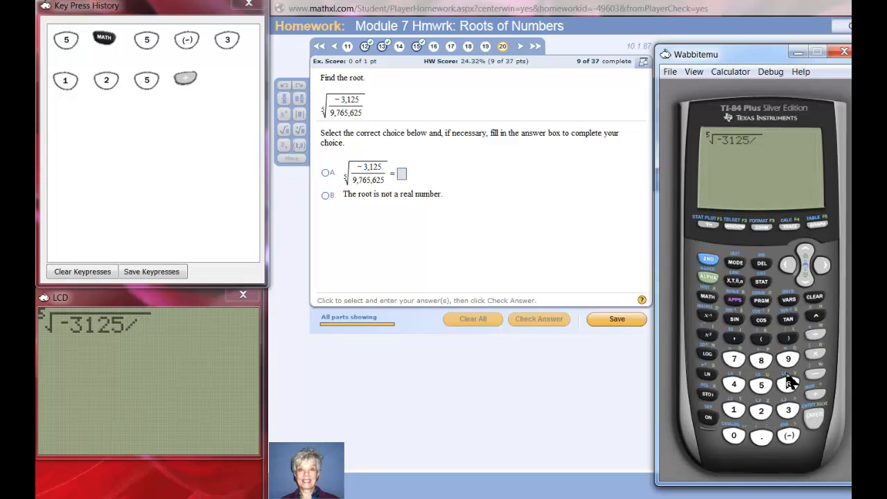
click(806, 360)
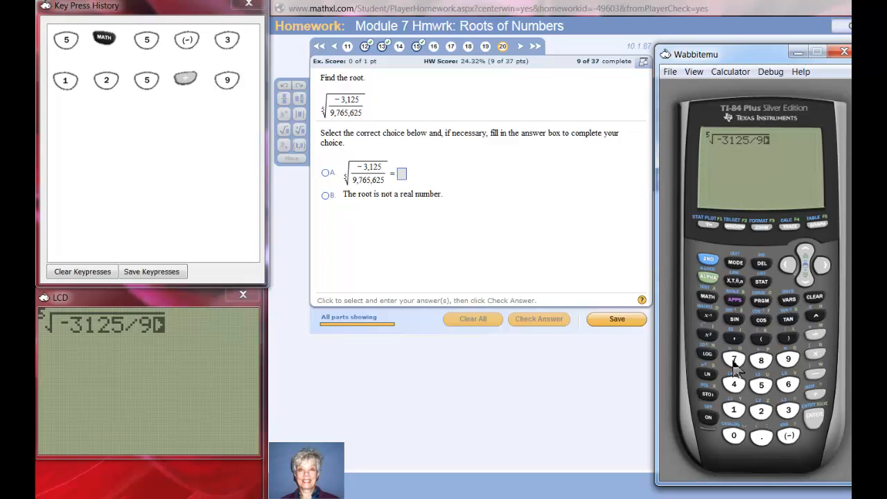
click(783, 386)
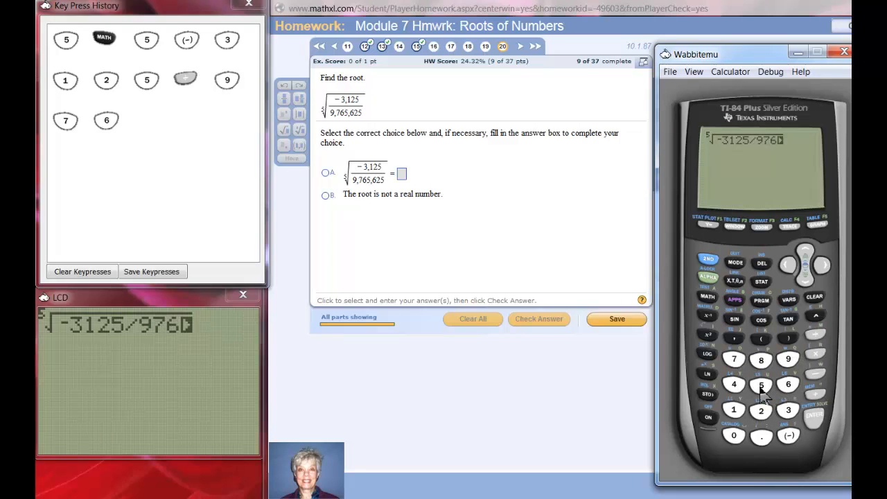
click(759, 383)
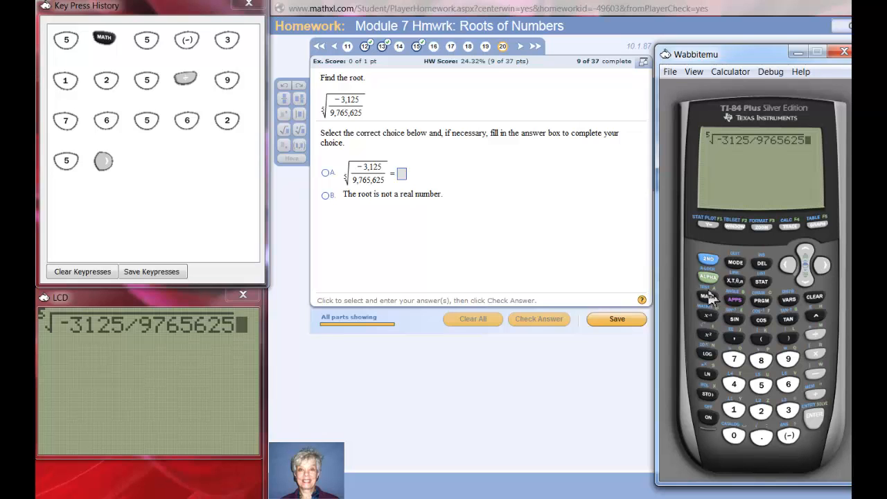
click(707, 299)
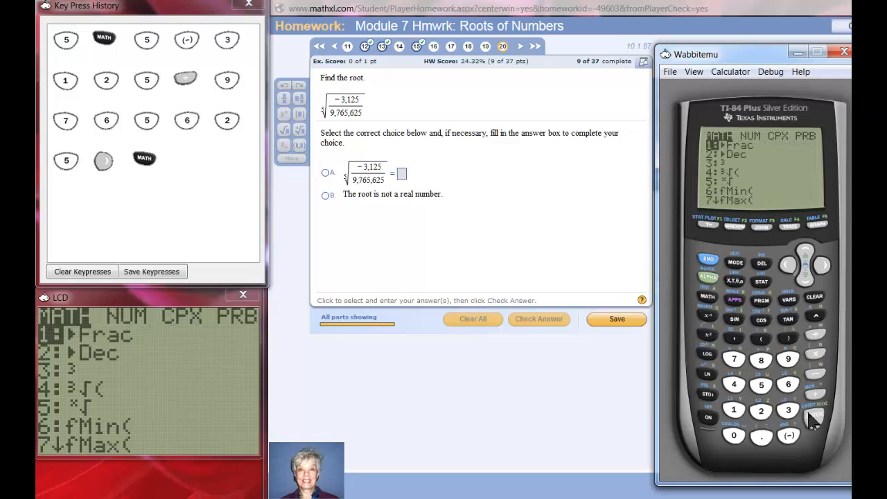
click(821, 421)
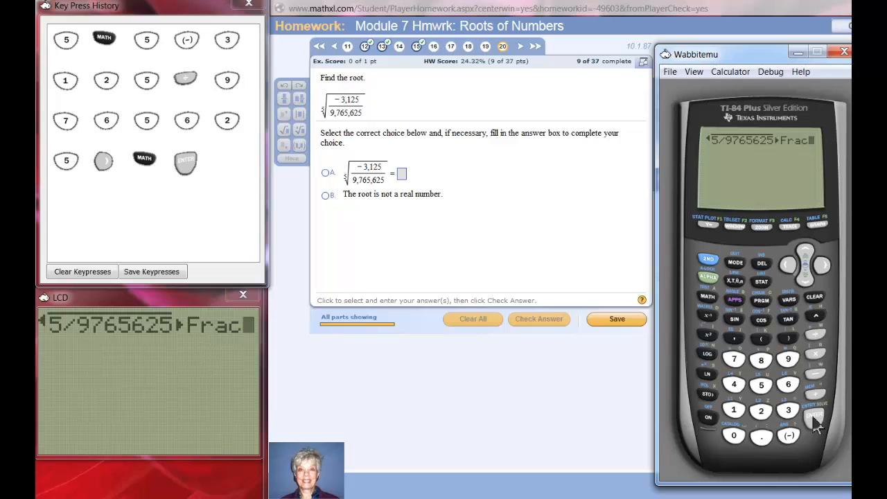
click(822, 422)
text(()
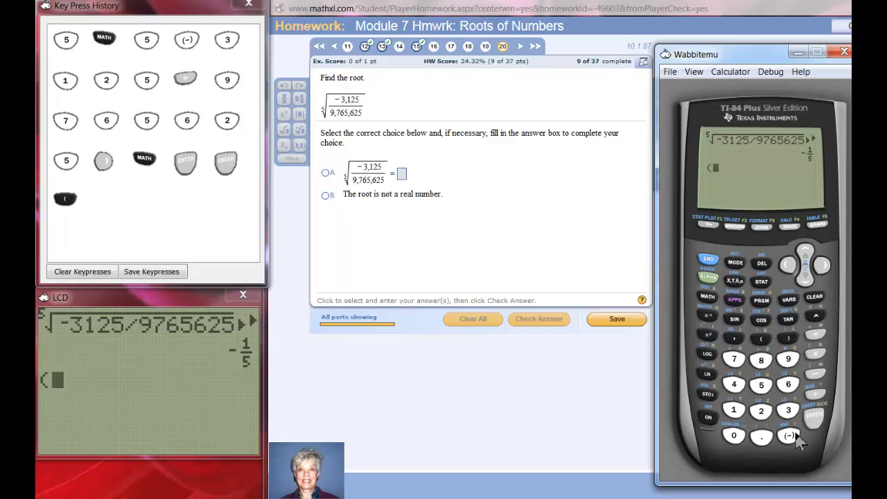
mouse_move(795, 452)
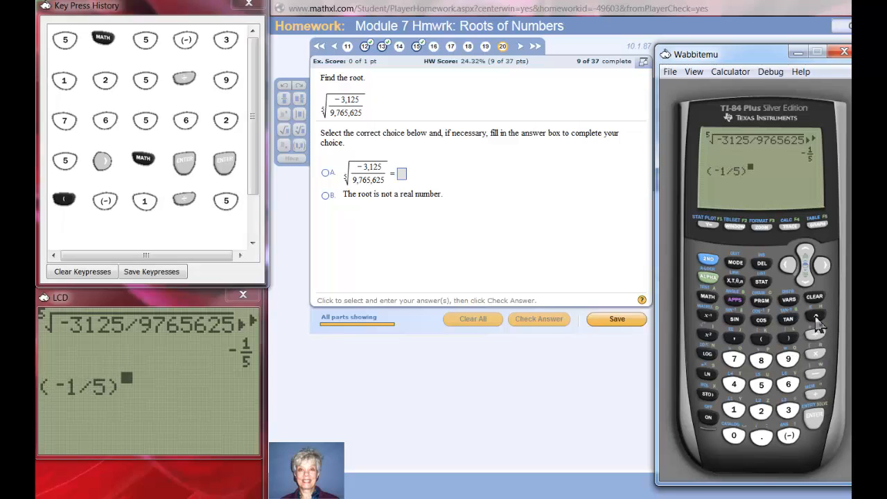
Step: Raise −1/5 to the fifth power and convert the result to −1/3125
click(757, 385)
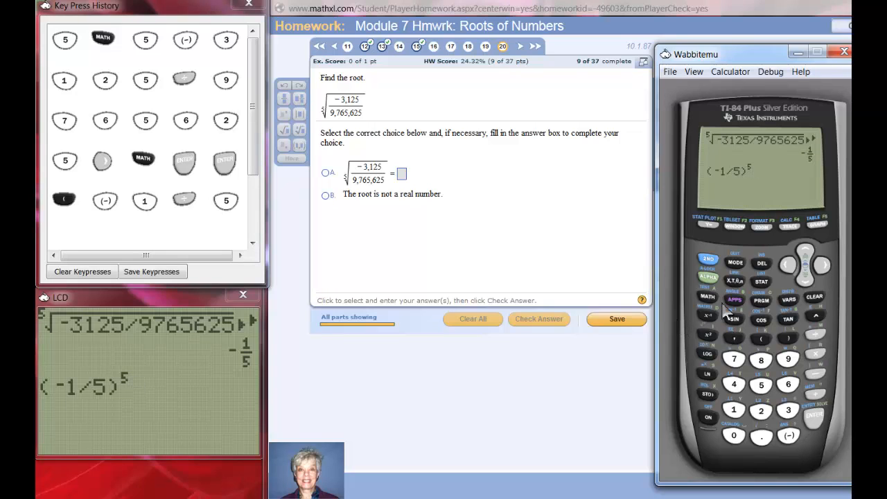
click(706, 299)
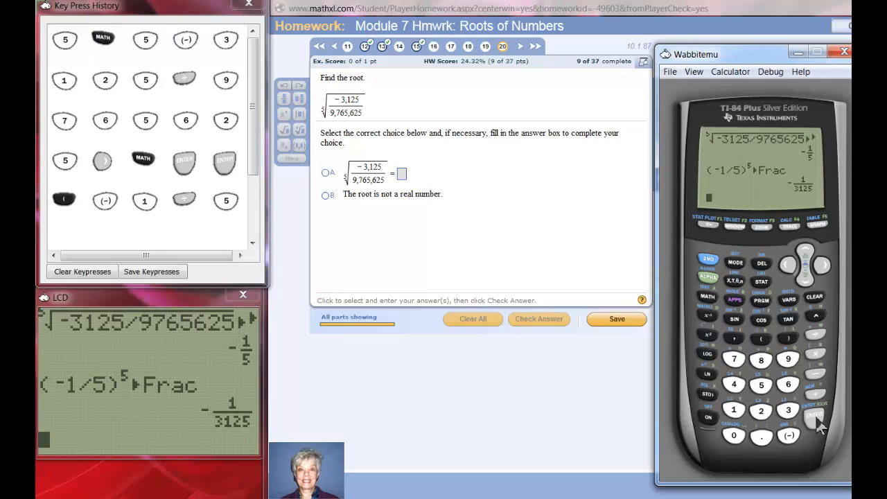
mouse_move(771, 224)
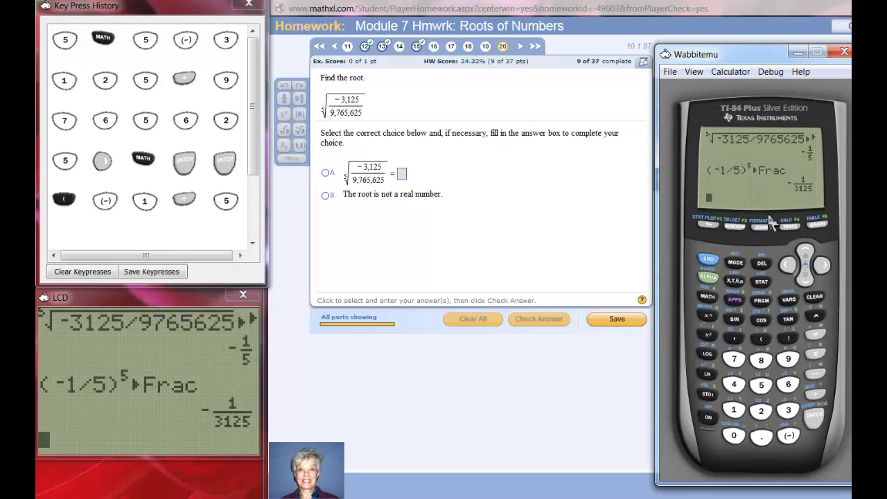
mouse_move(368, 190)
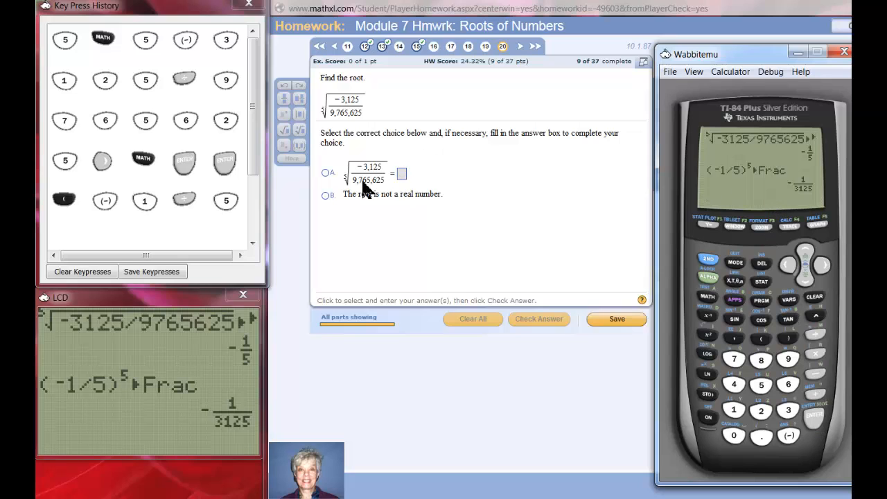
Step: Choose option A, enter −1/5 for question 20, and confirm it is marked correct
click(324, 172)
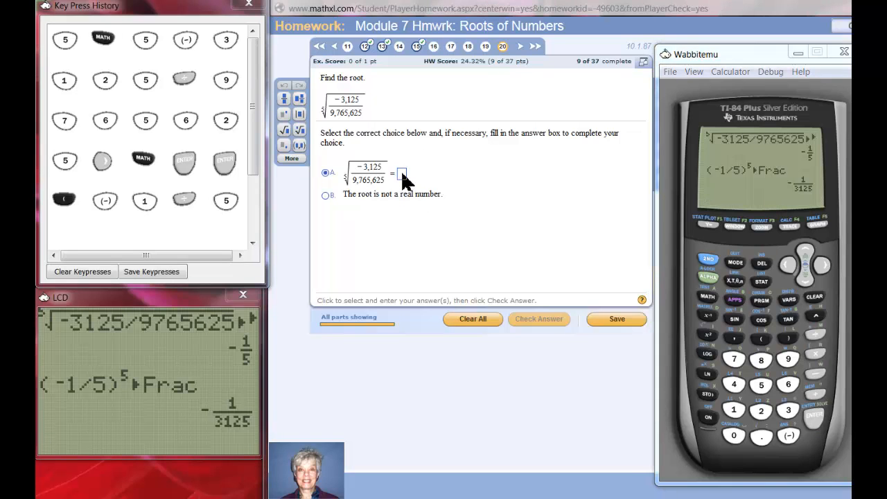
click(402, 174)
text(-1/5)
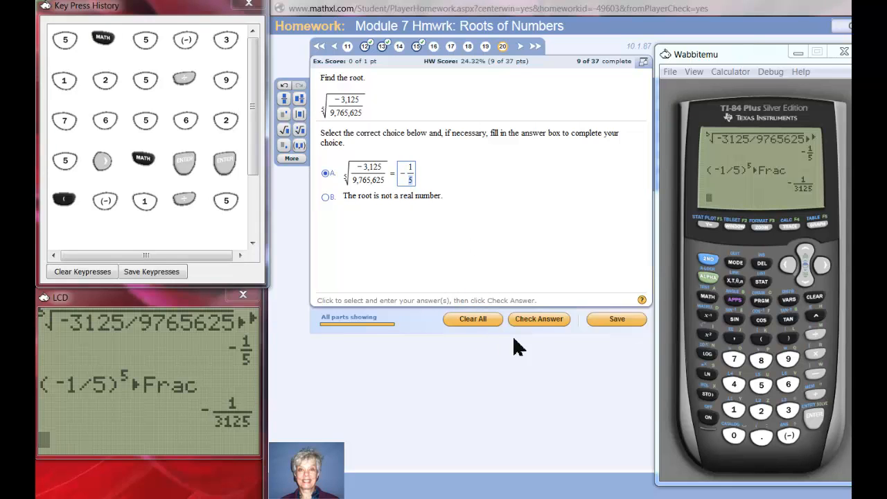
click(539, 318)
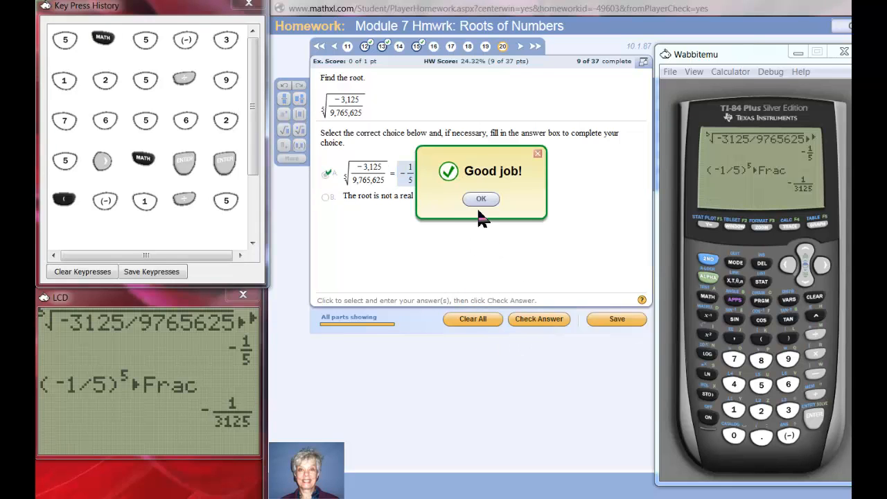
click(481, 199)
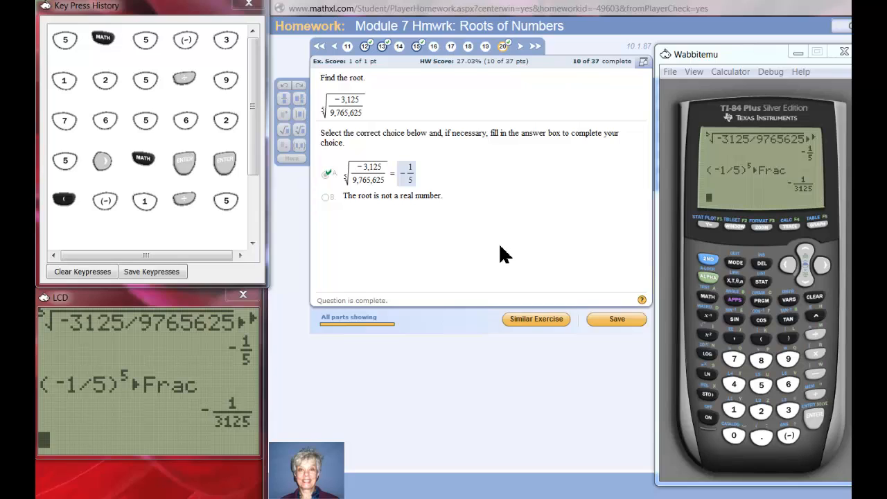
mouse_move(582, 255)
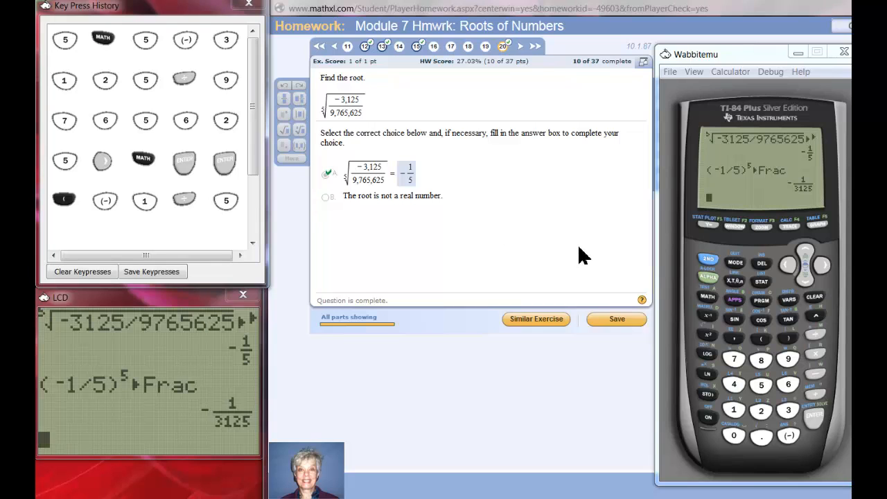
mouse_move(593, 256)
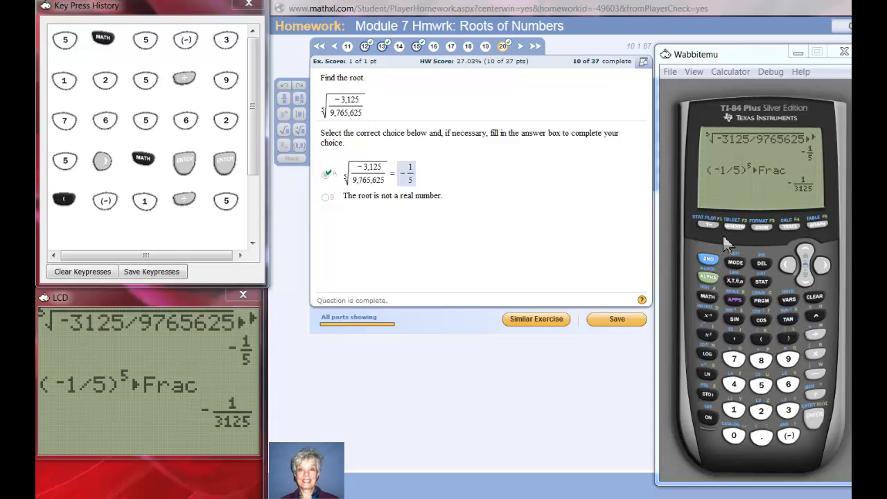
mouse_move(721, 226)
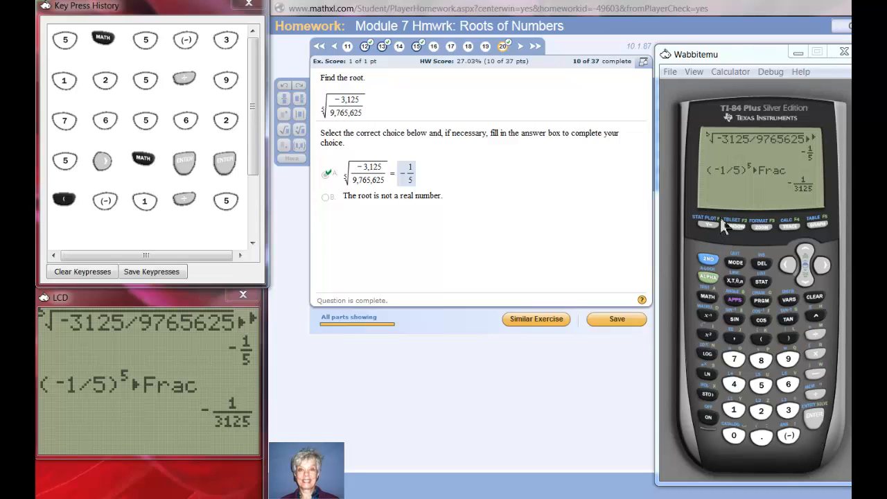
mouse_move(795, 456)
text(-3125/97)
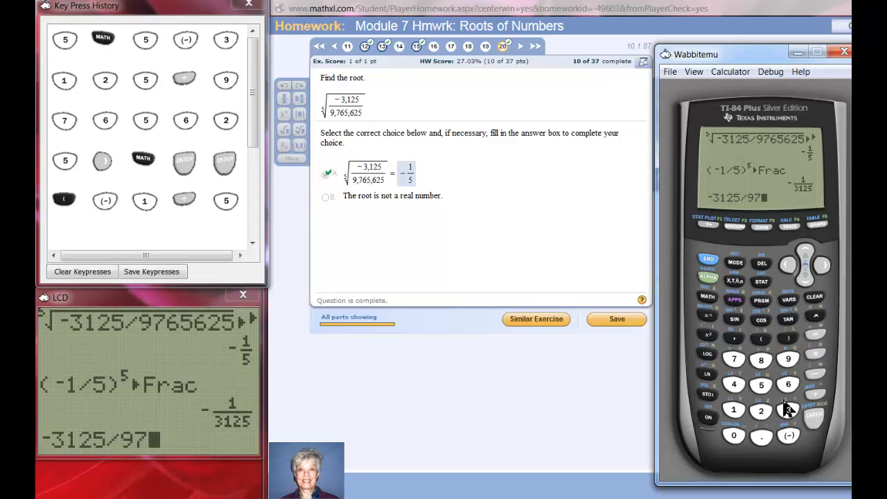
Step: Convert −3125/9765625 with ▶Frac to show it reduces to −1/3125
click(764, 387)
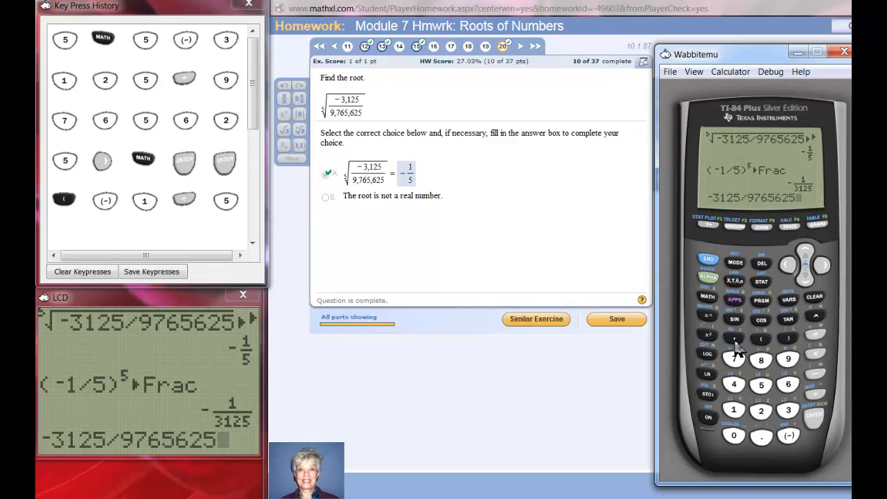
click(708, 296)
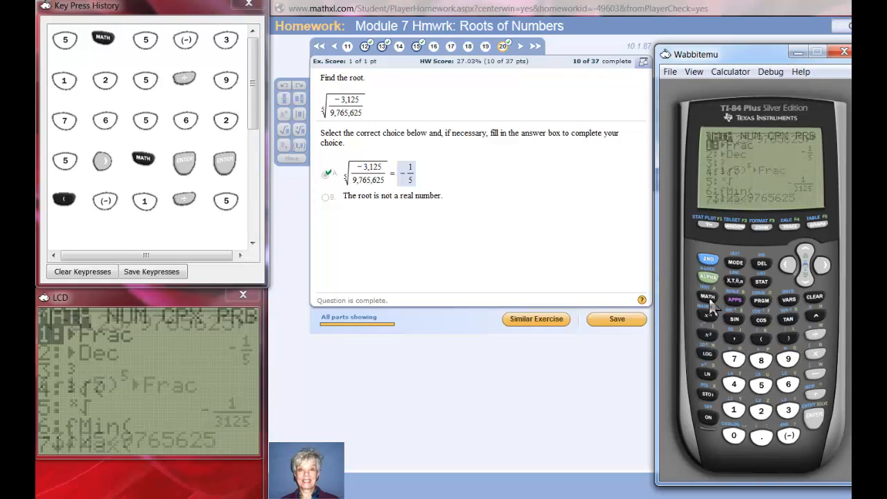
click(818, 424)
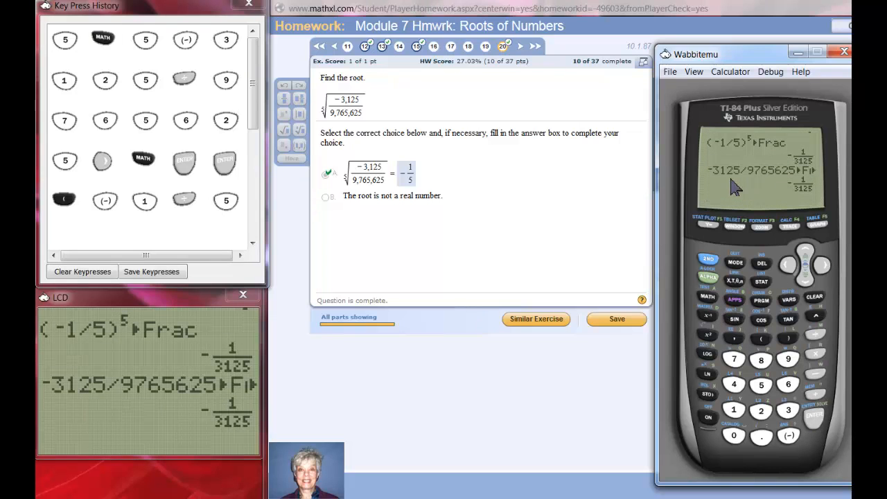
mouse_move(819, 189)
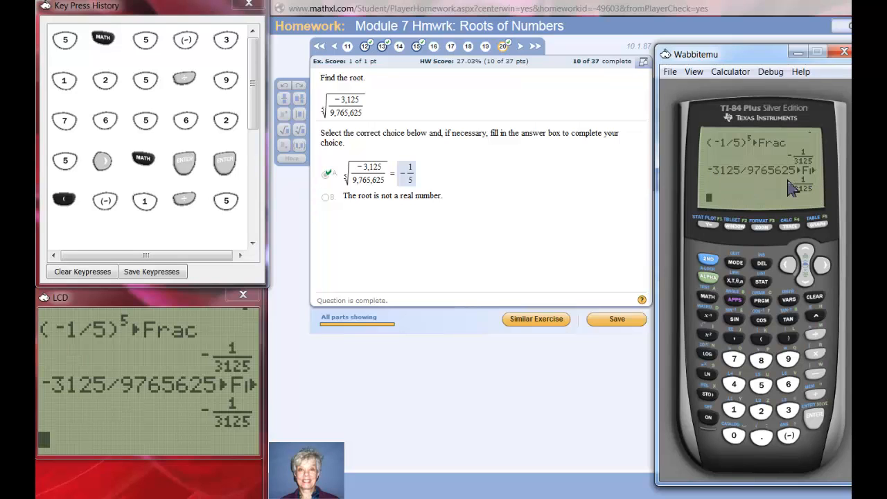
mouse_move(740, 205)
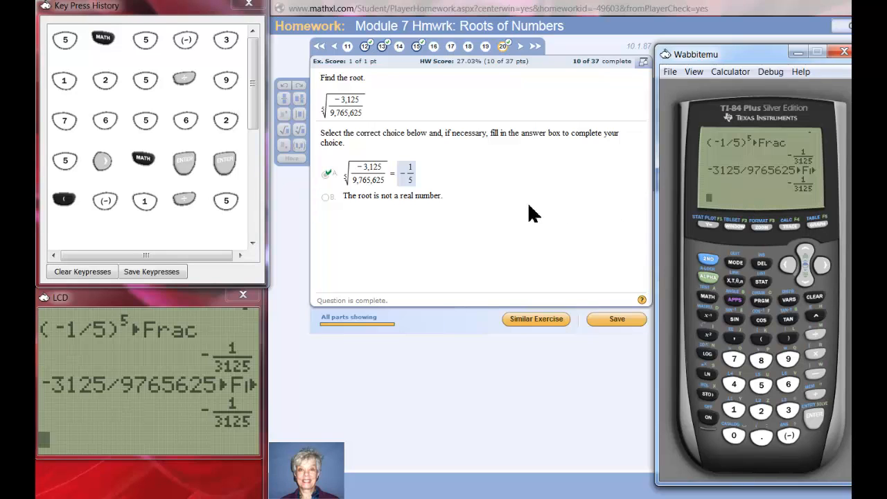
mouse_move(816, 317)
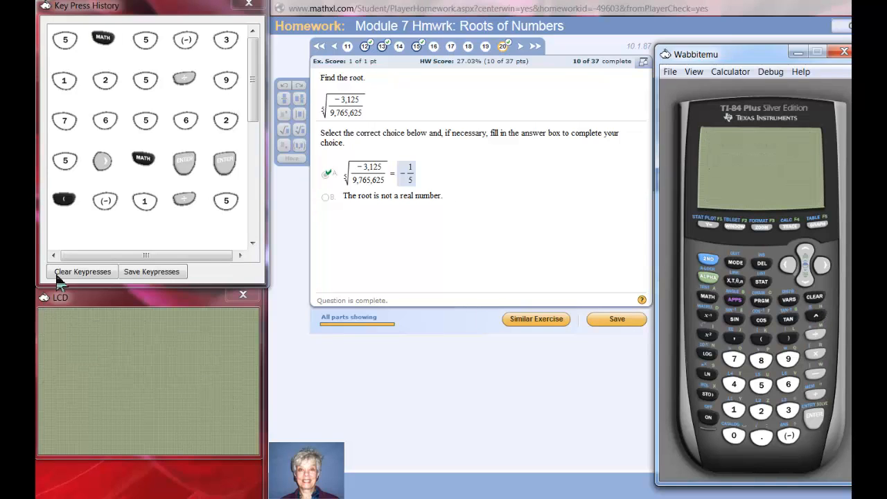
Step: Clear the keypress history and open question 21, the sixth root of 1/729
click(82, 271)
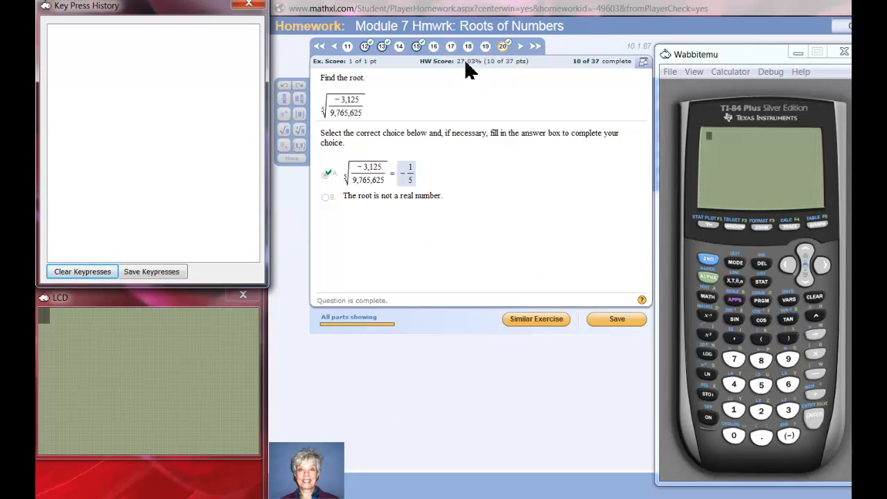
click(520, 46)
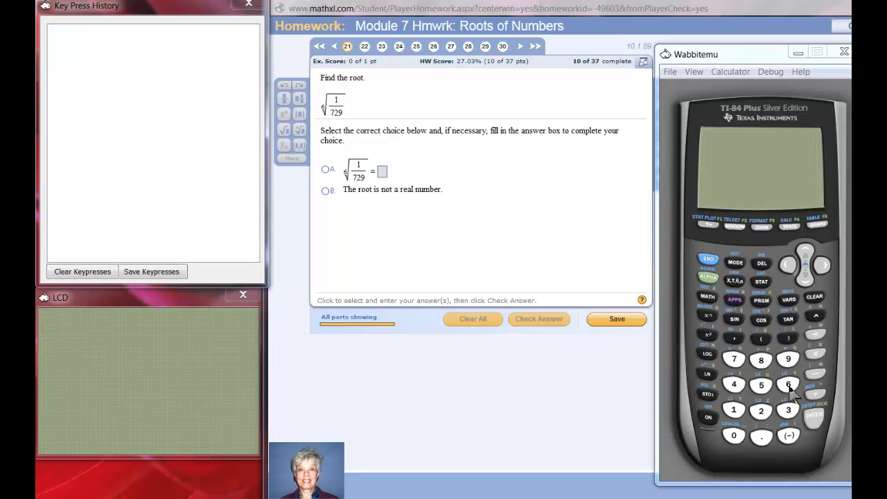
Step: Compute the sixth root of 1/729 on the calculator, converting it to the fraction 1/3
click(788, 385)
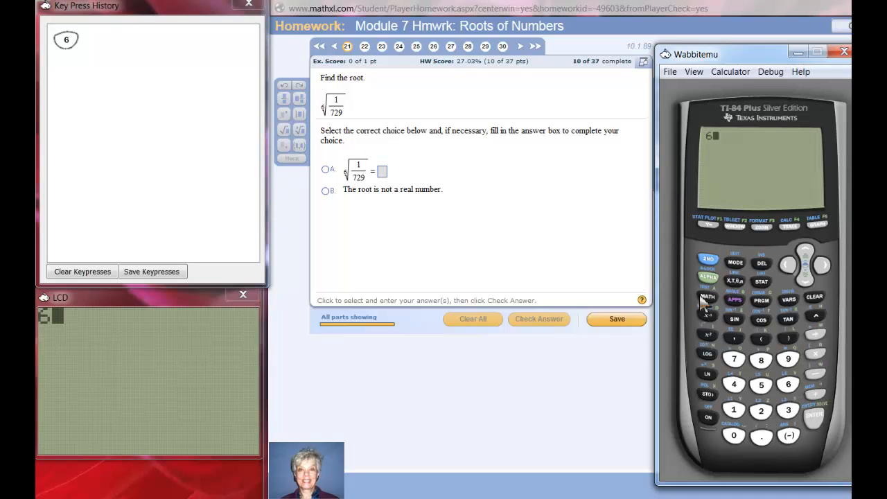
click(708, 298)
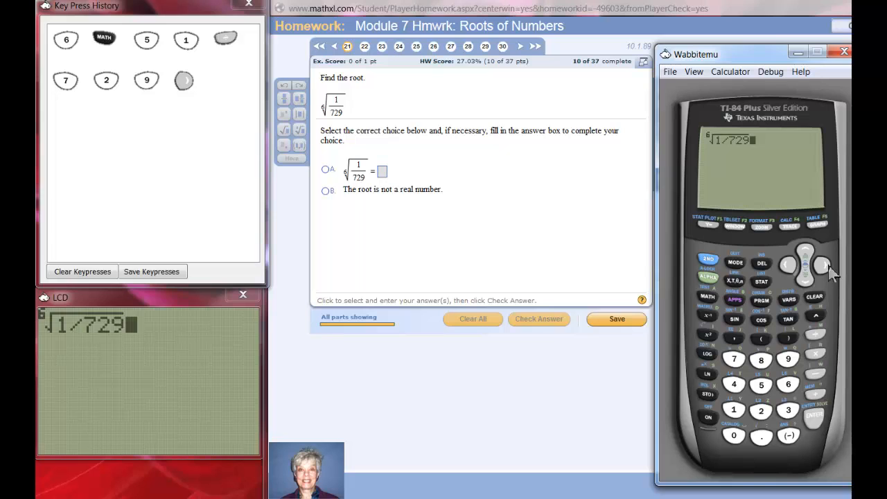
click(707, 297)
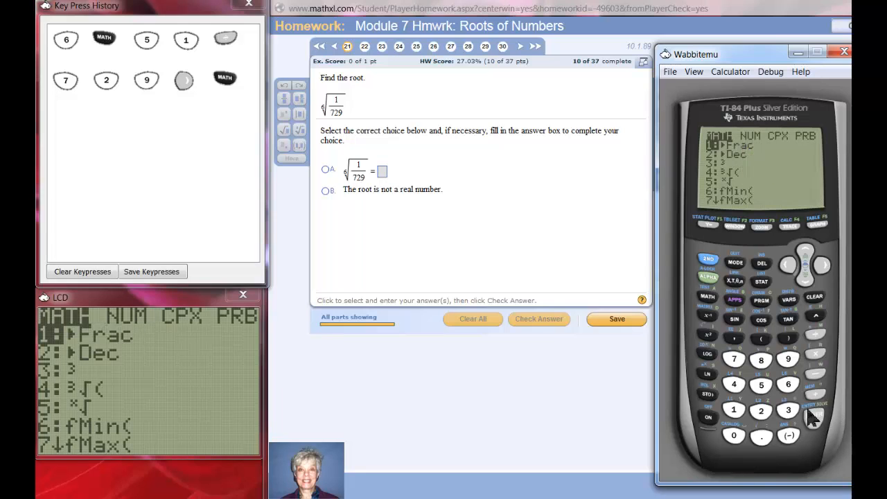
click(815, 422)
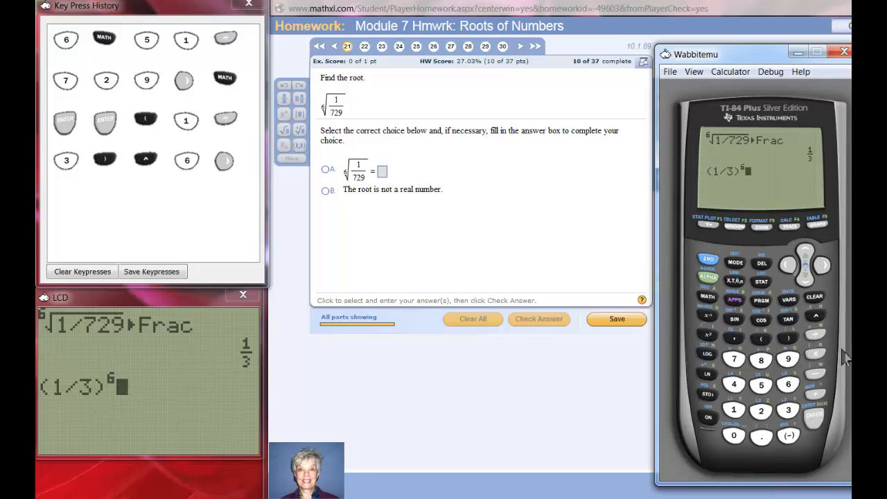
mouse_move(711, 316)
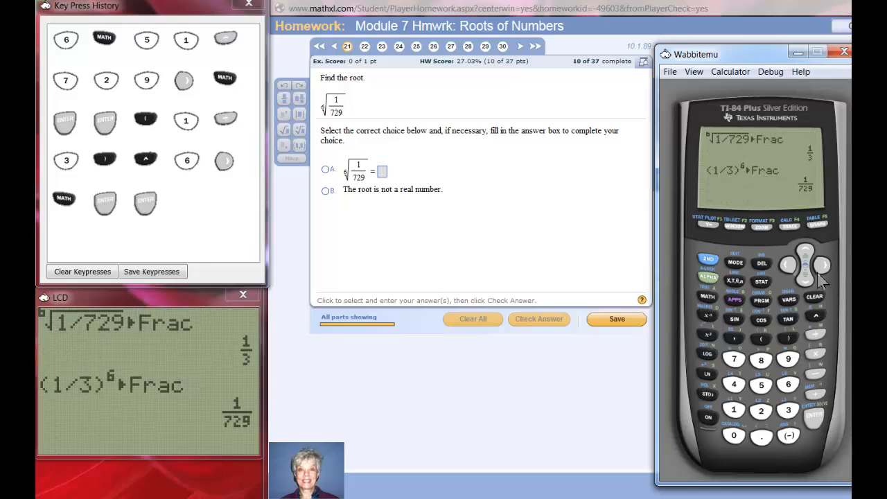
mouse_move(749, 147)
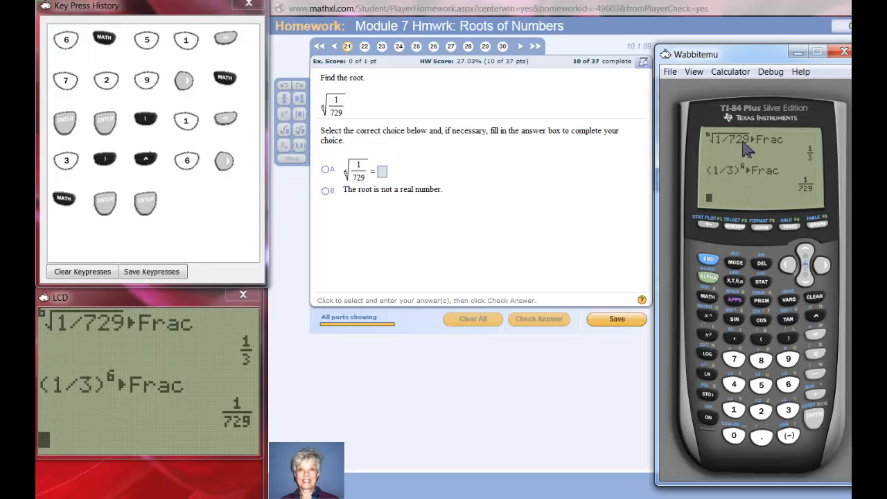
mouse_move(723, 160)
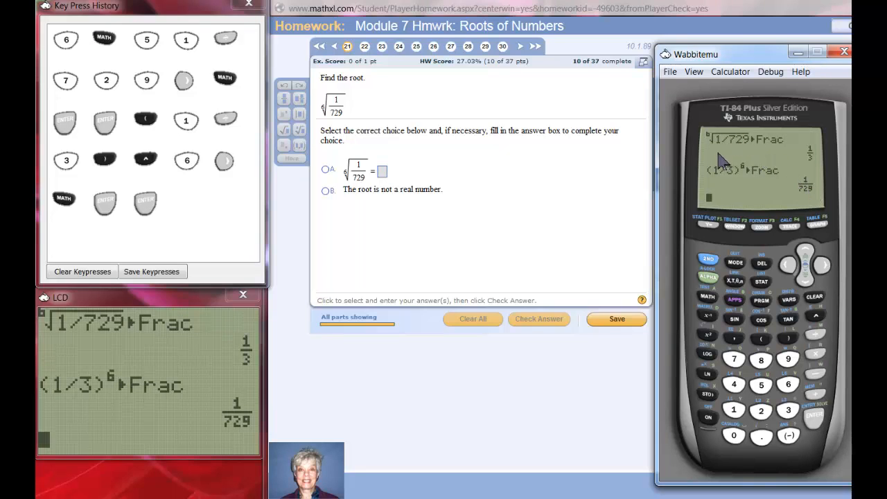
mouse_move(757, 153)
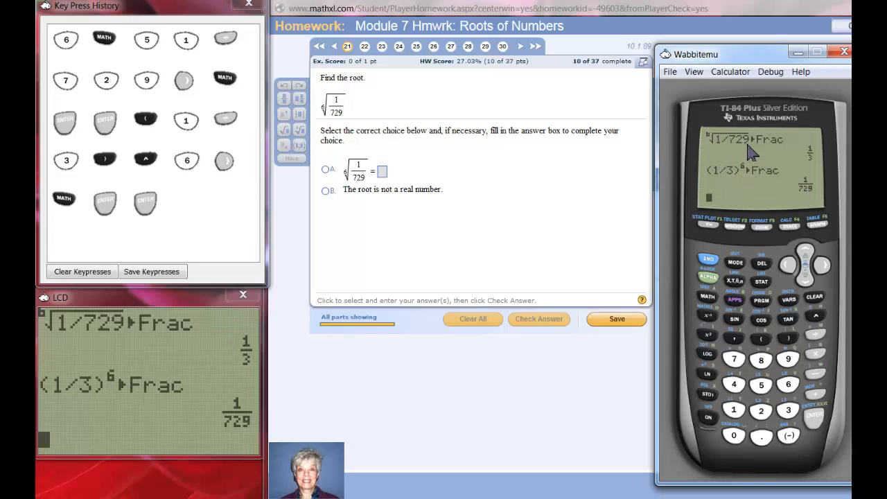
mouse_move(758, 217)
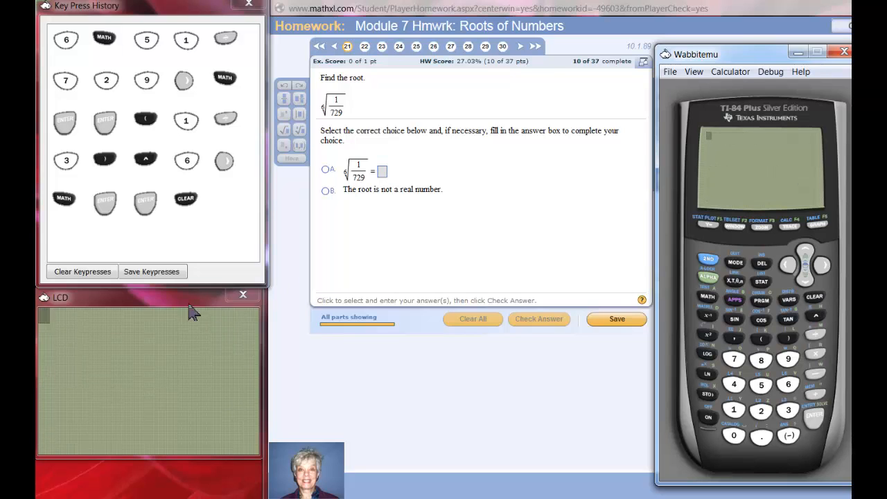
Step: Clear the keypress history and step through questions 22–24 to question 25
click(81, 271)
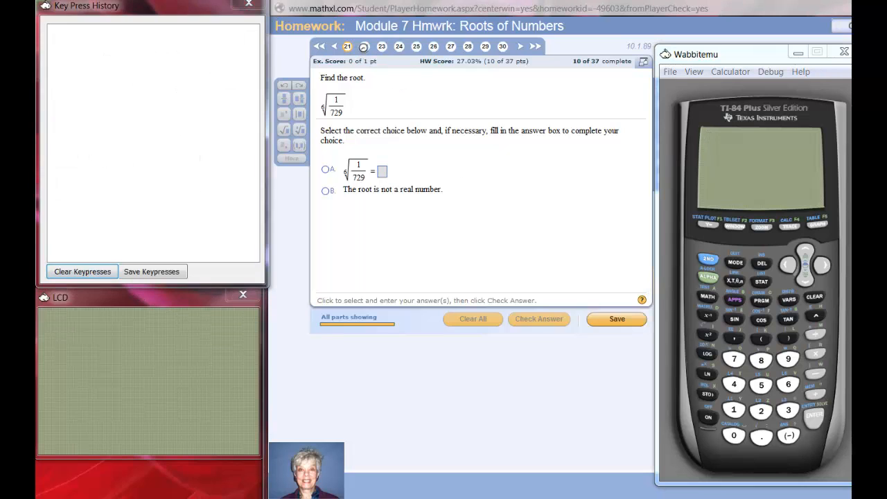
click(364, 47)
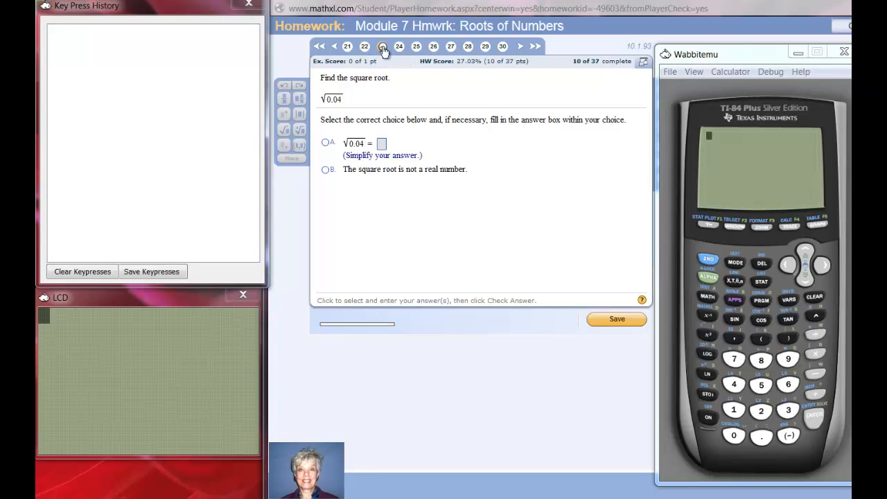
click(380, 47)
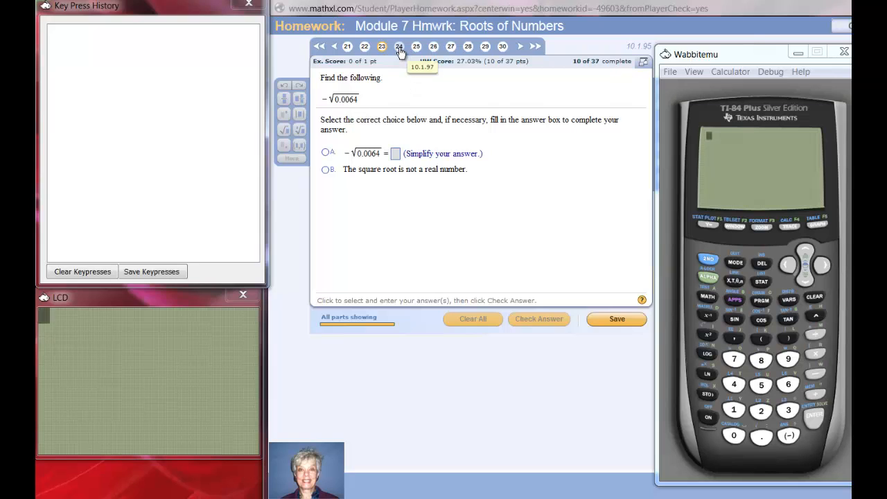
click(398, 47)
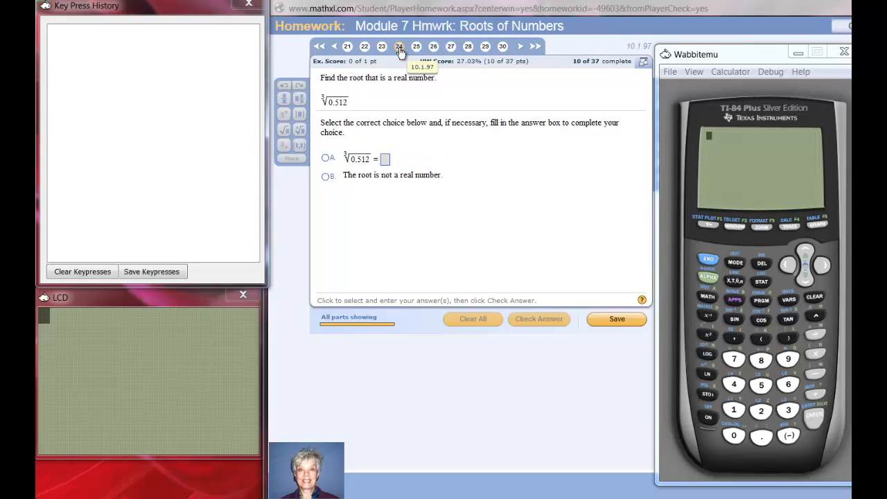
mouse_move(416, 52)
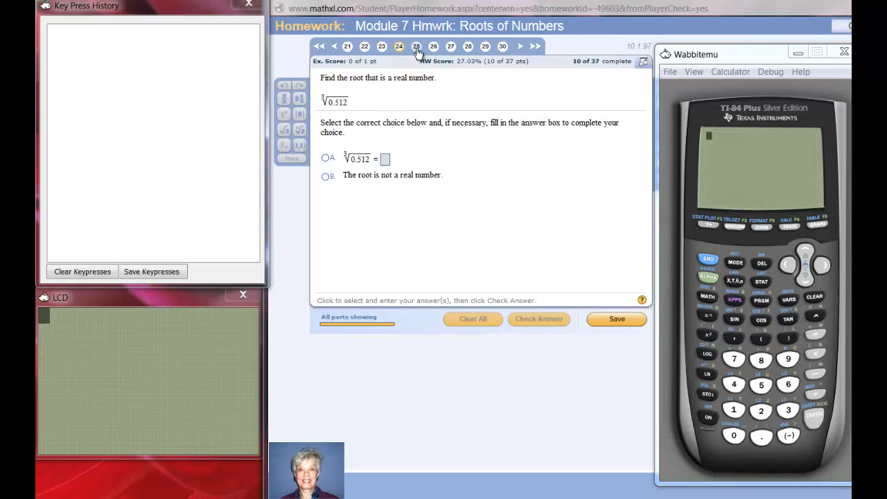
click(416, 46)
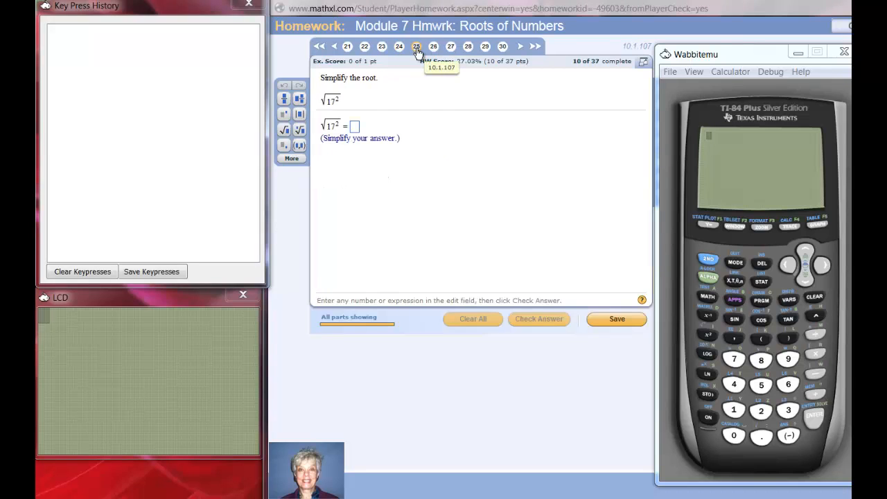
mouse_move(336, 112)
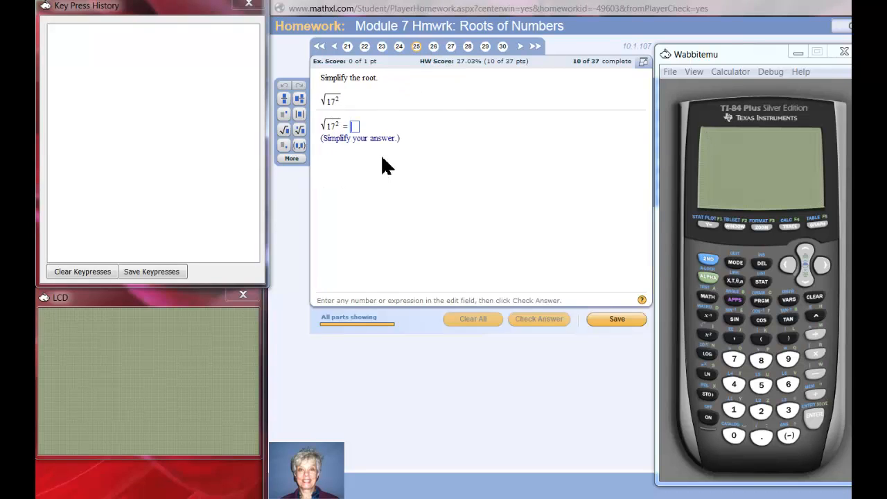
Step: Evaluate √(17²) on the calculator, getting 17
click(709, 262)
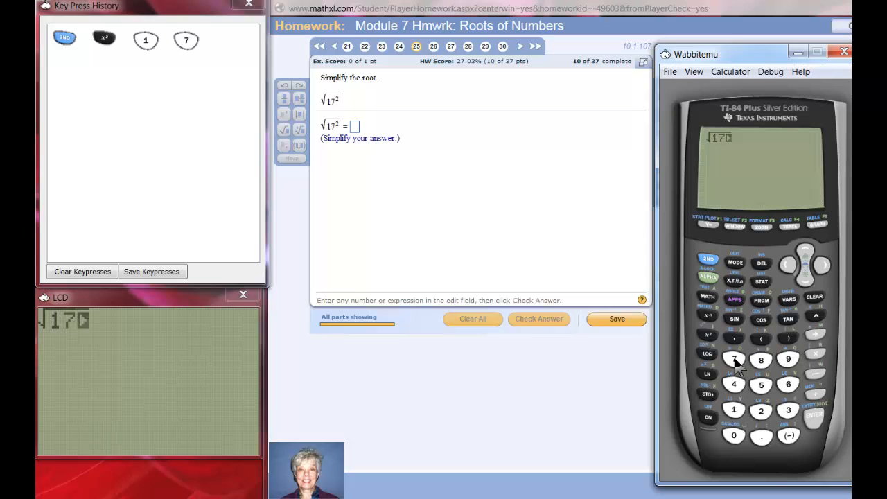
mouse_move(819, 329)
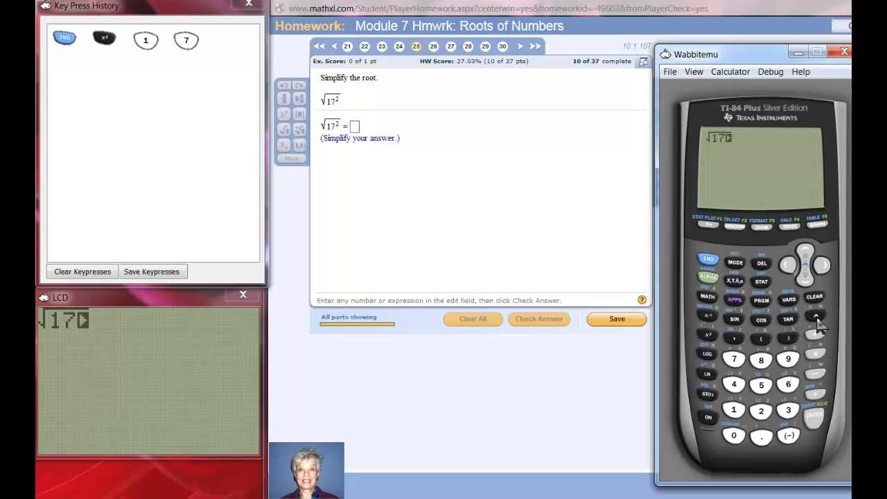
click(763, 407)
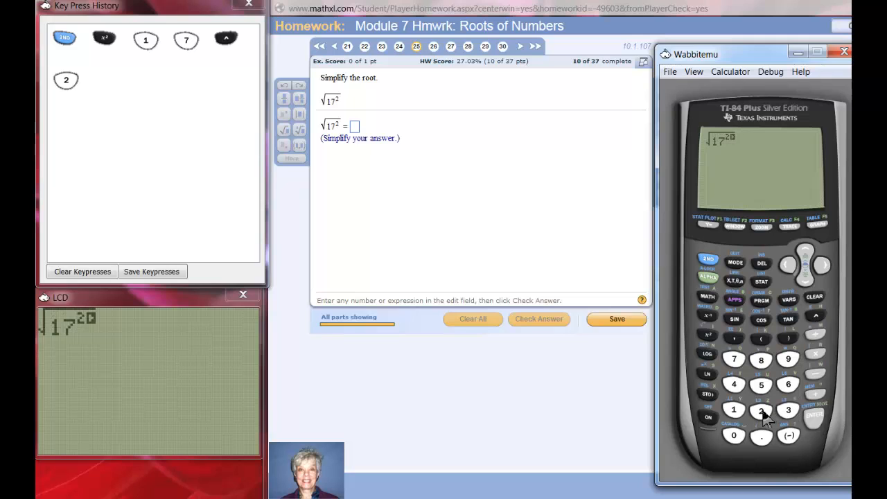
mouse_move(828, 276)
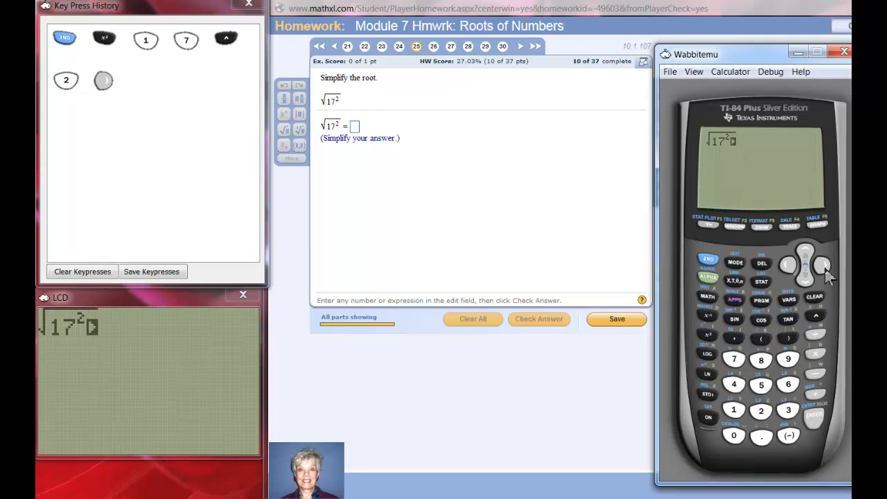
click(817, 262)
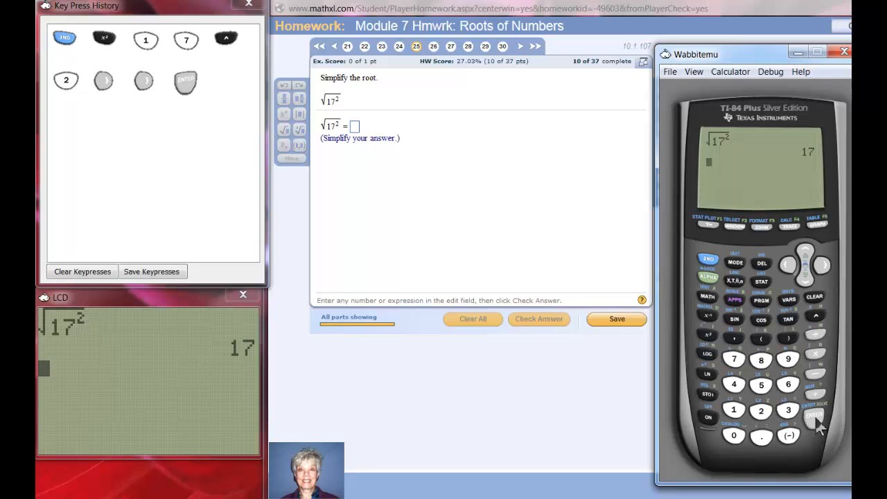
mouse_move(405, 131)
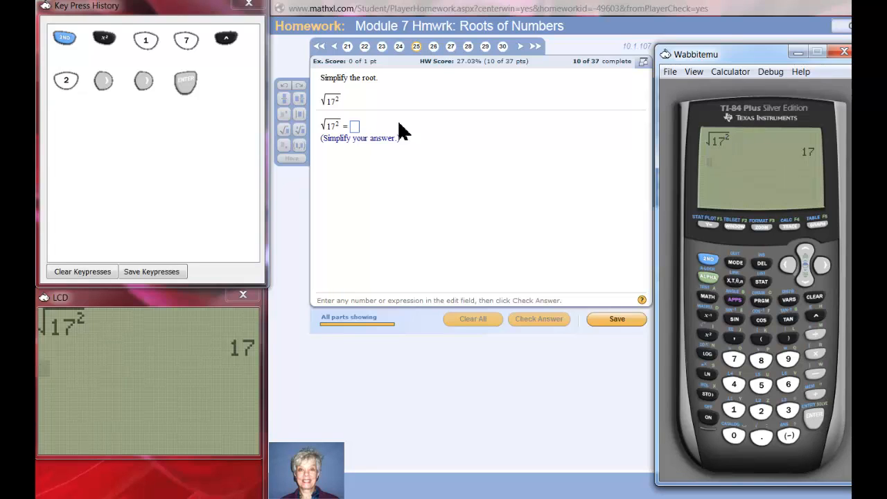
mouse_move(326, 104)
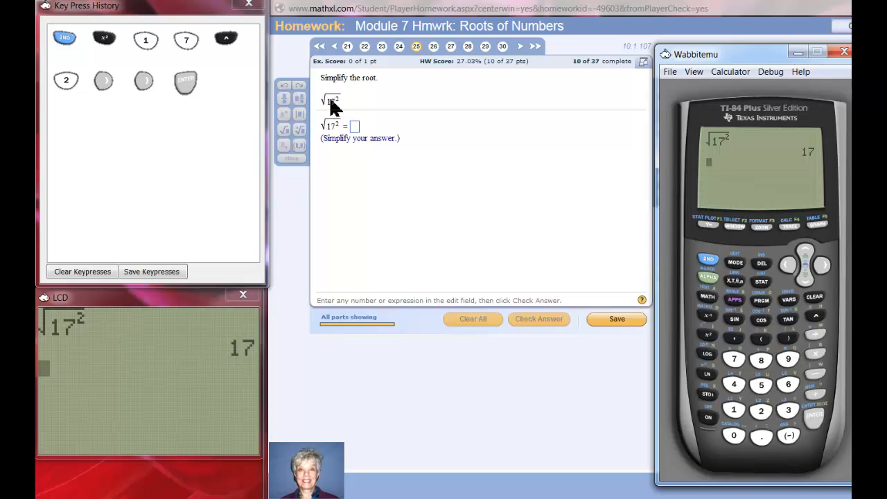
mouse_move(410, 86)
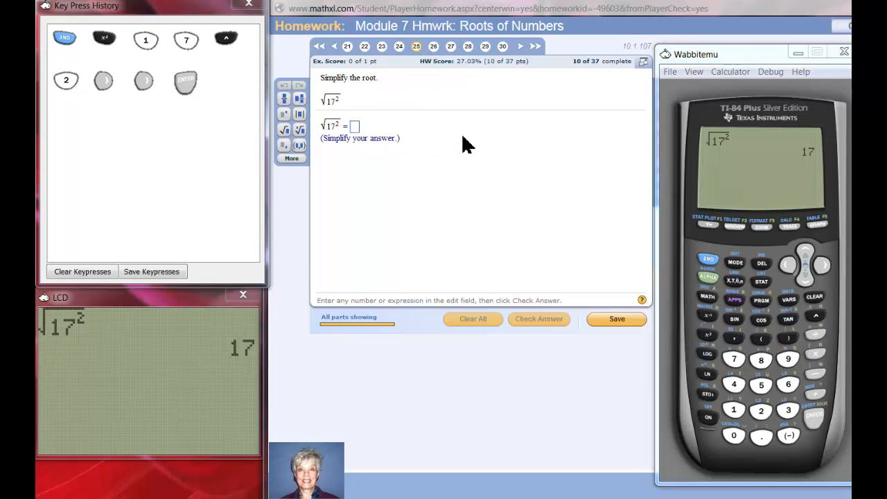
Step: Submit 17 for question 25, dismiss the Good job message, and go to question 26
text(17)
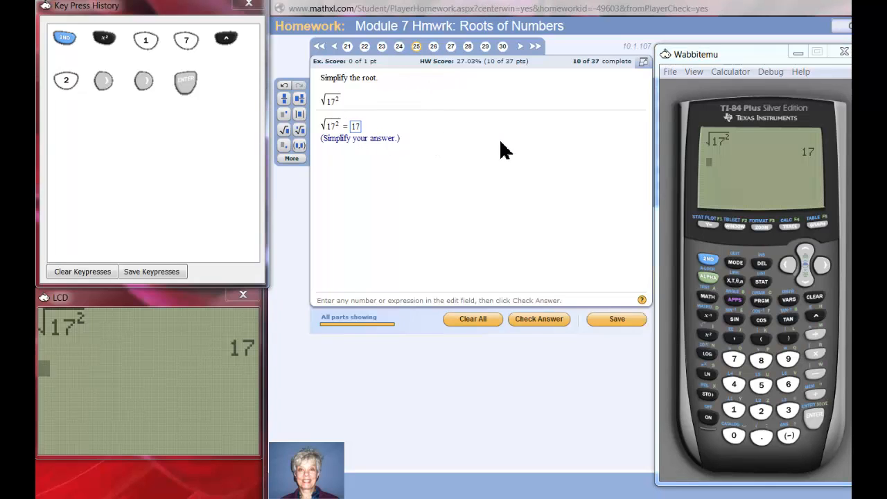
click(539, 318)
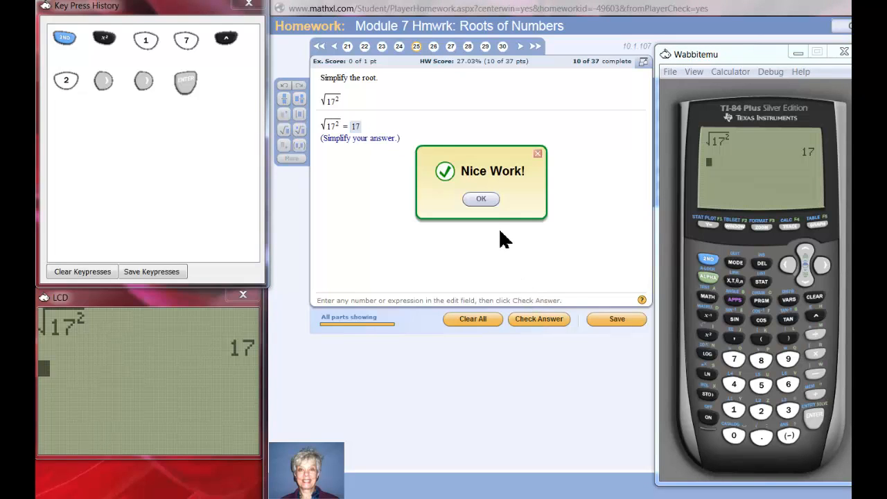
click(480, 199)
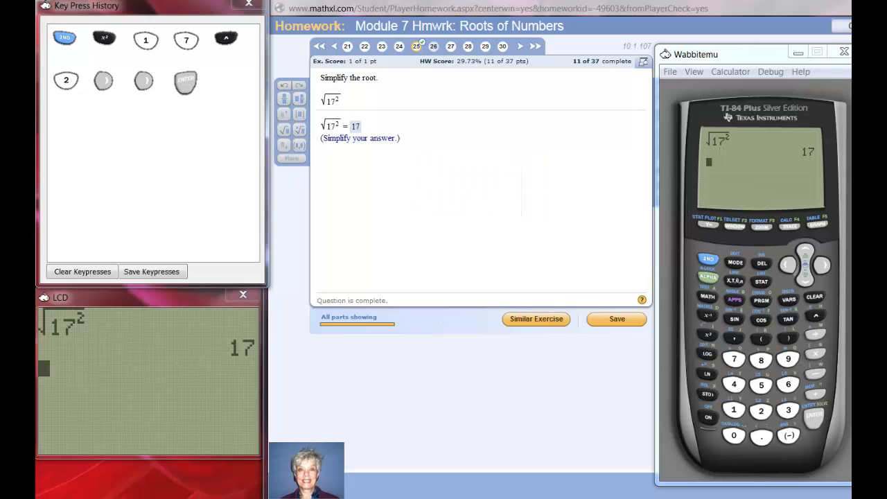
click(432, 46)
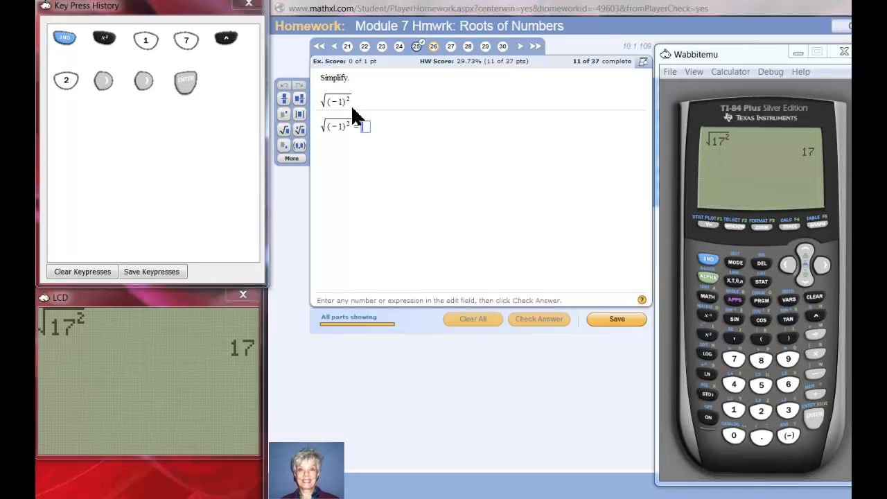
mouse_move(376, 190)
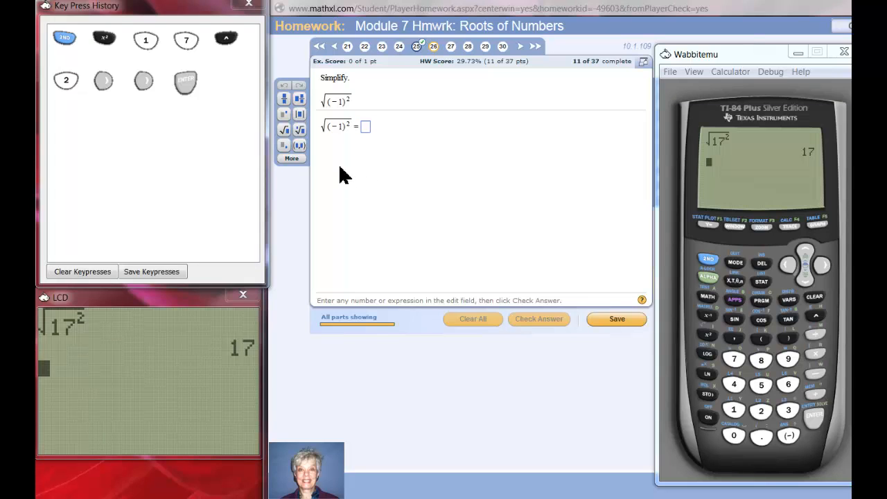
mouse_move(341, 110)
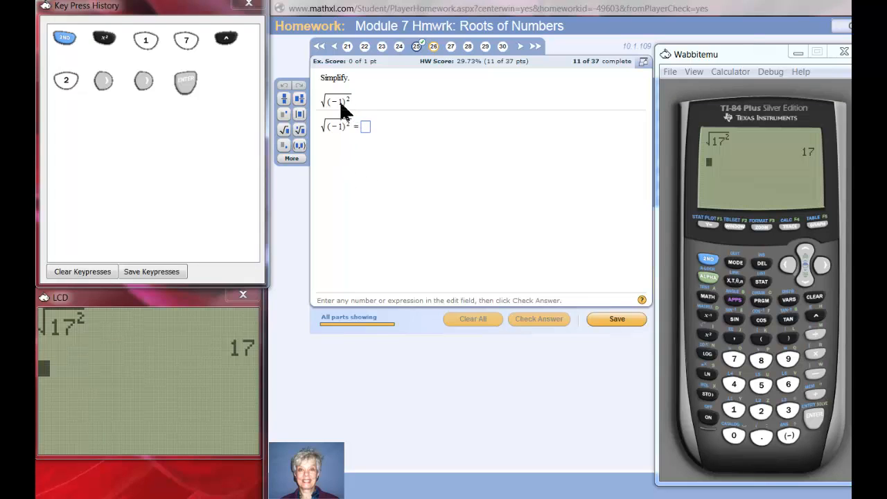
Step: Clear the Wabbitemu calculator and evaluate √((−1)²), getting 1 for question 26
click(366, 126)
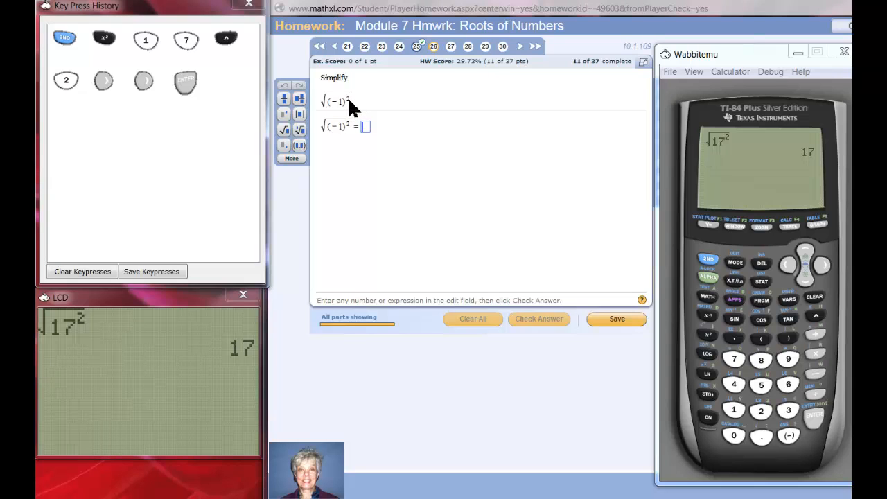
mouse_move(340, 94)
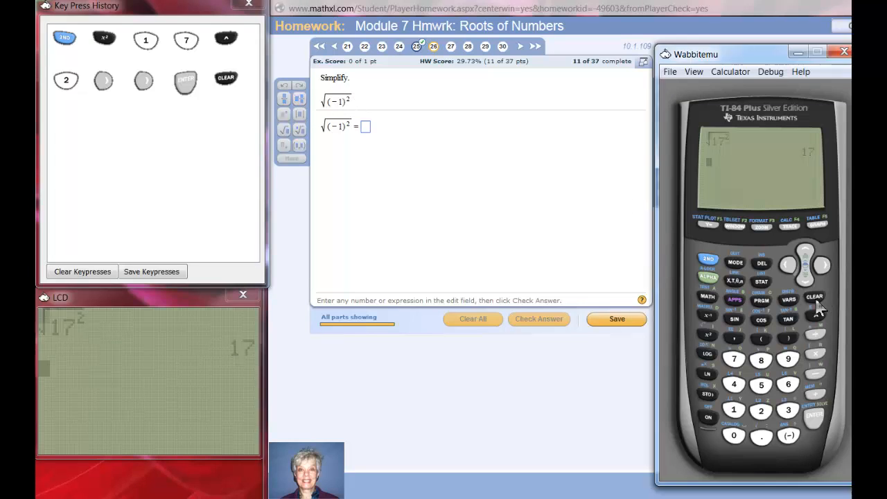
click(816, 299)
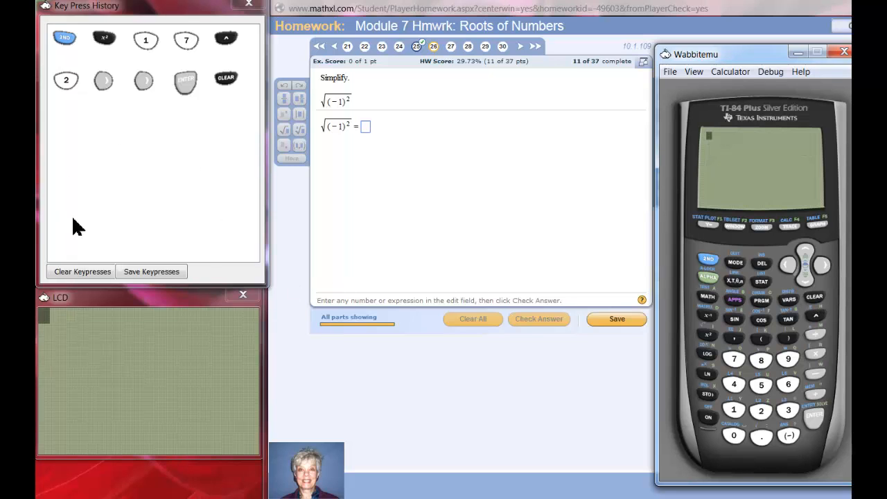
click(81, 271)
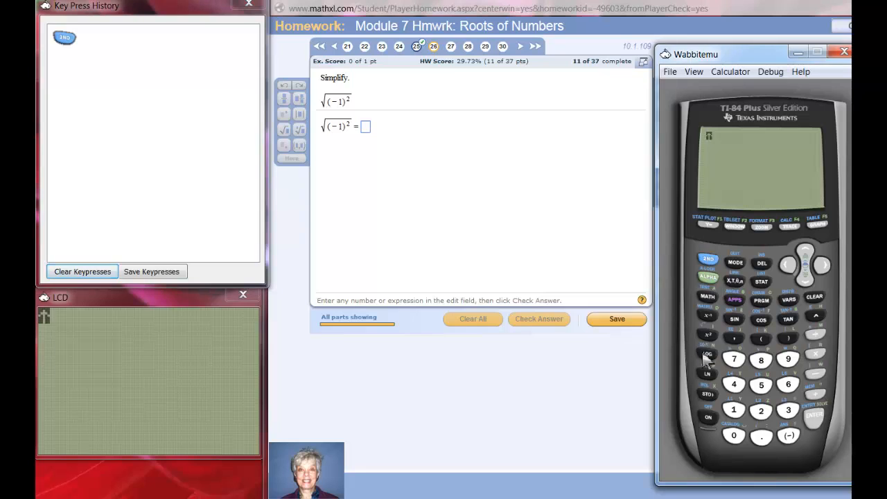
click(708, 337)
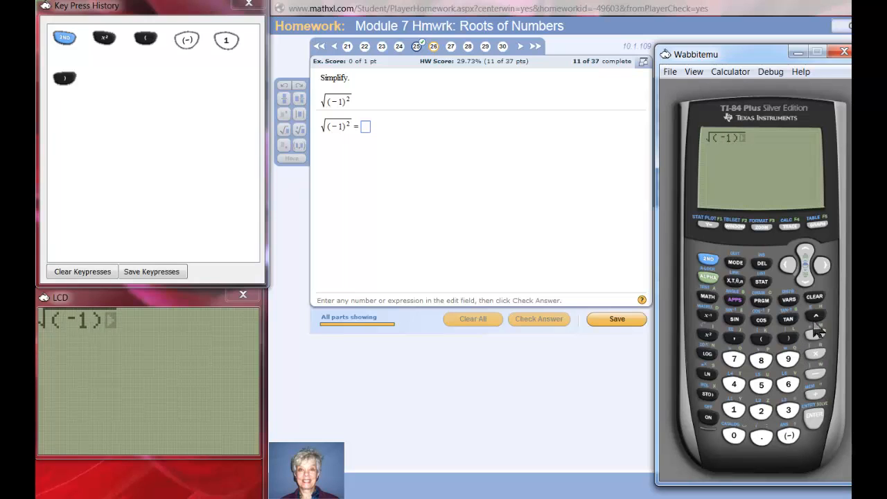
click(761, 406)
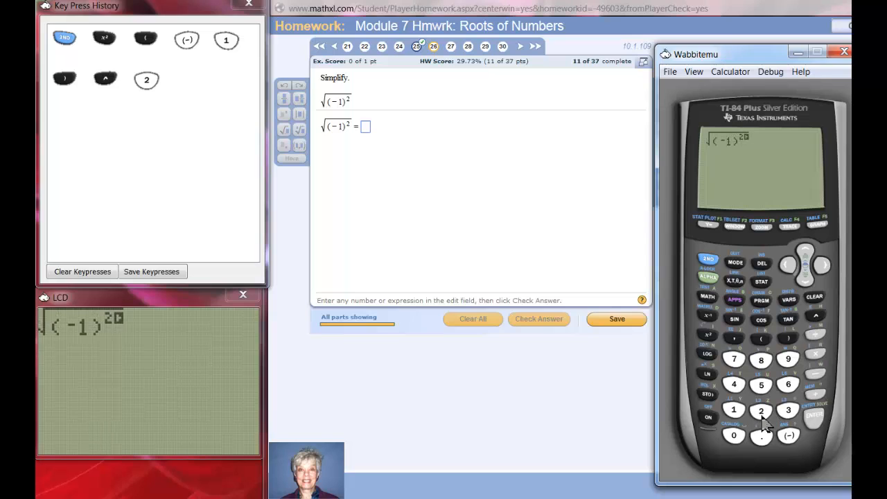
mouse_move(739, 157)
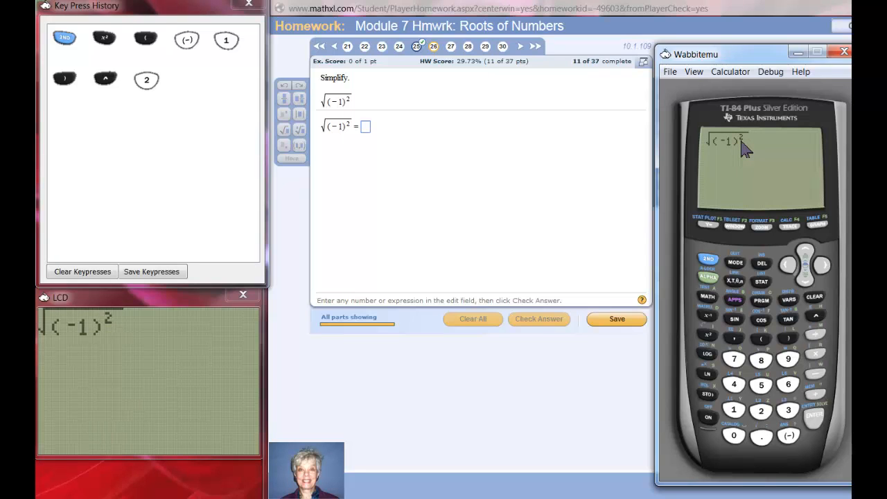
mouse_move(806, 227)
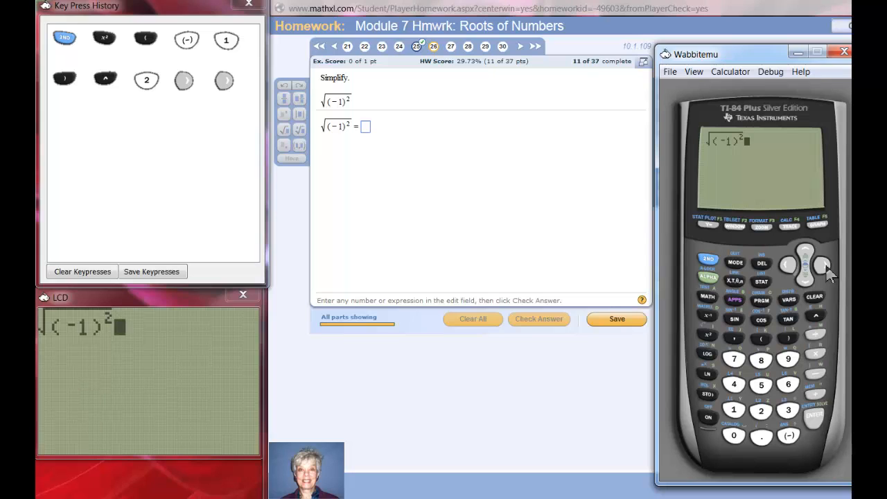
mouse_move(818, 434)
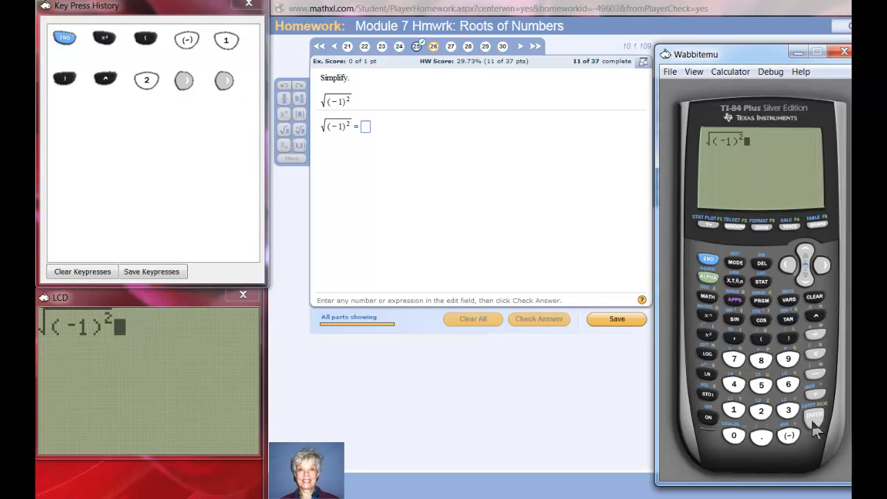
click(815, 412)
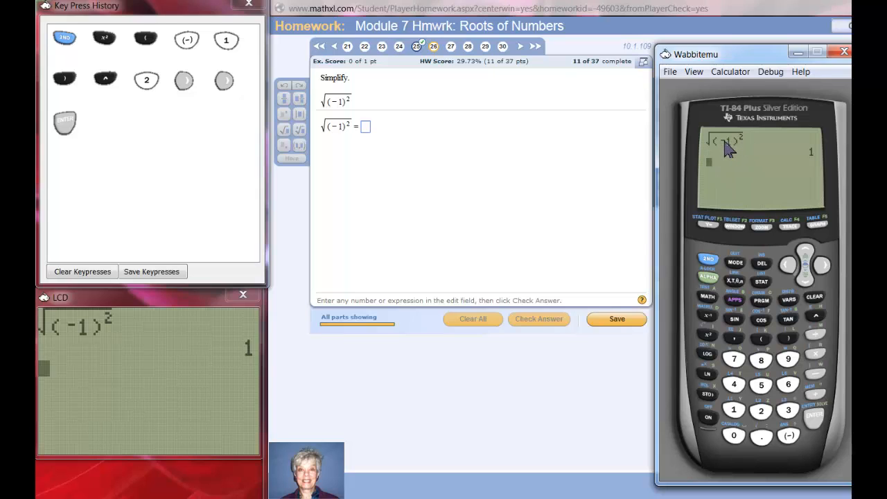
mouse_move(746, 144)
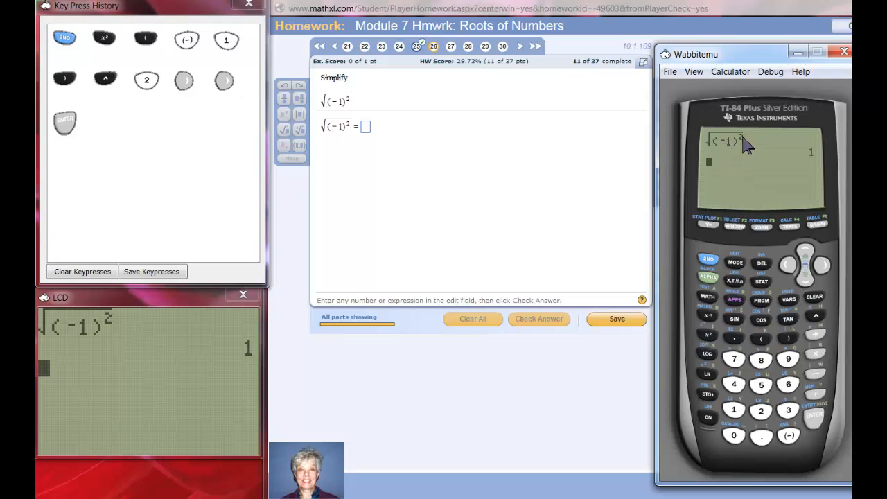
mouse_move(712, 147)
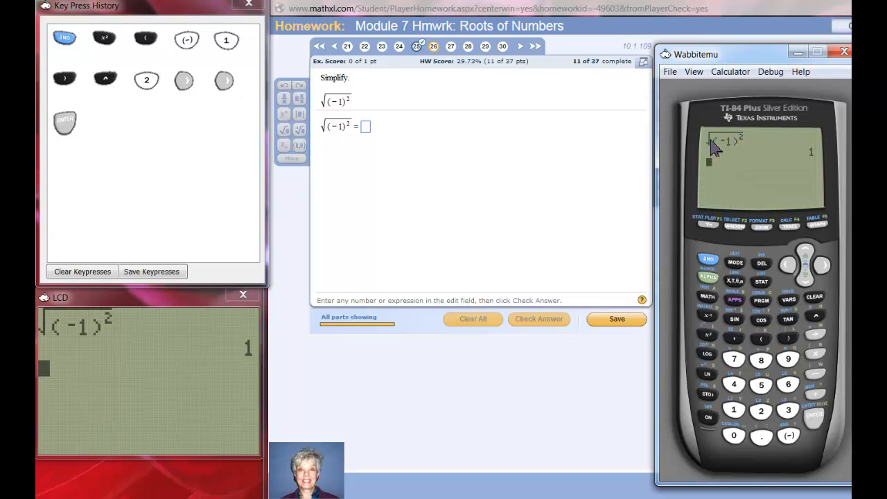
mouse_move(789, 181)
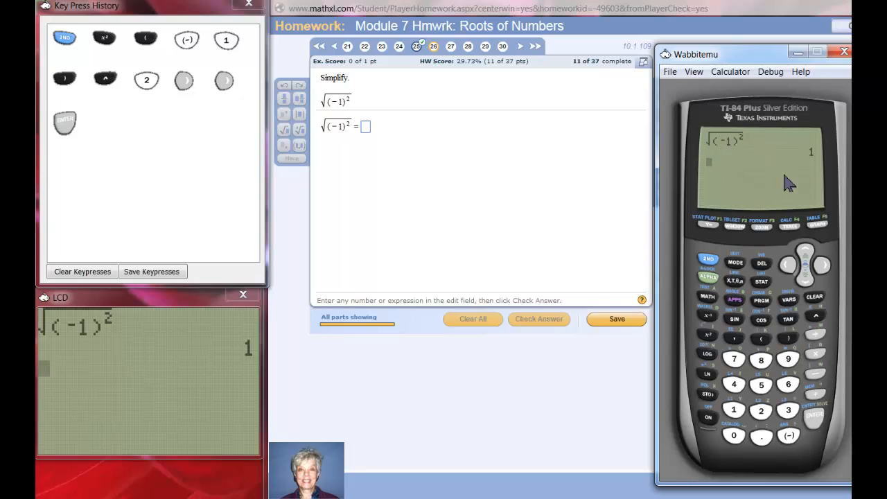